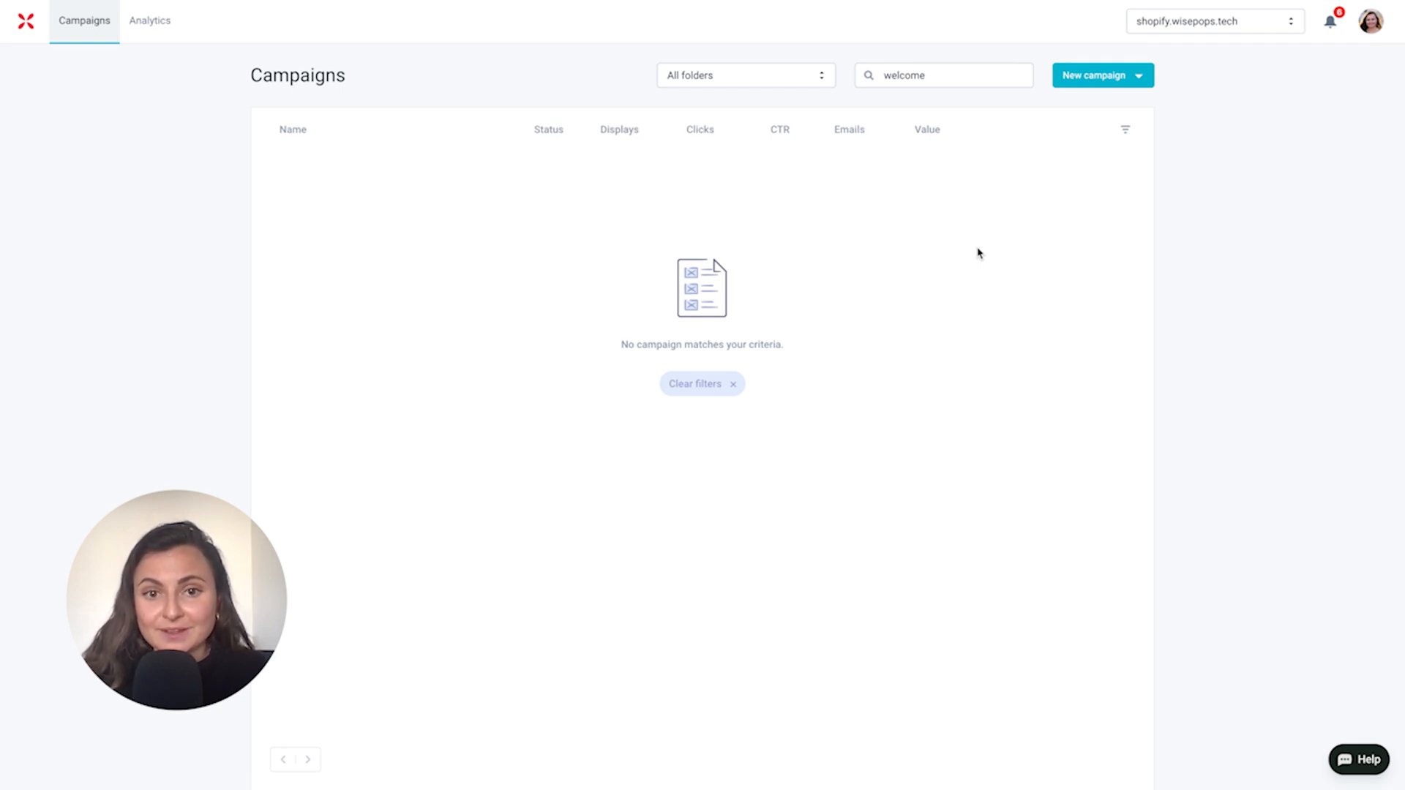
# Step: Start a new campaign via the Campaign Assistant with 'Grow your audience' as the goal
pyautogui.click(1101, 75)
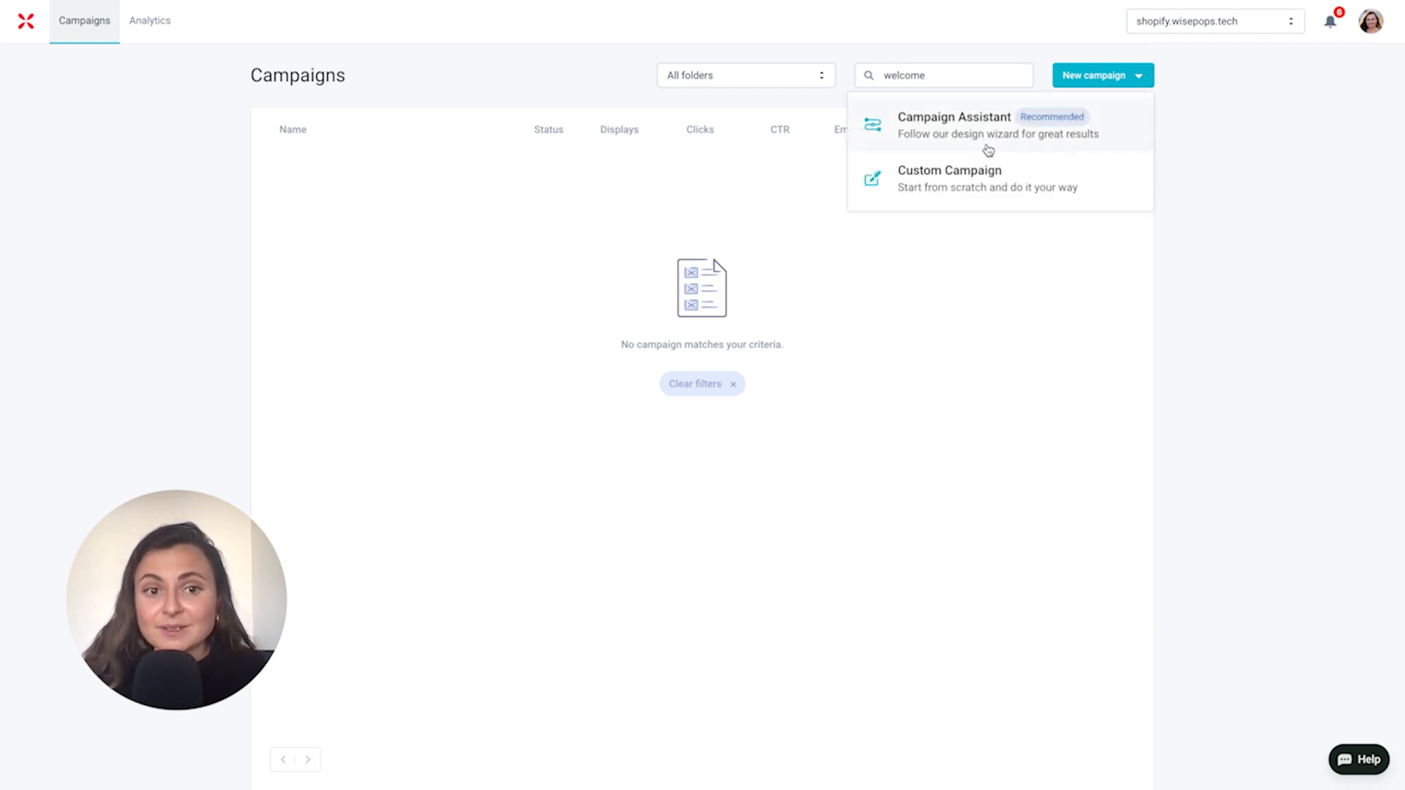
pyautogui.click(954, 126)
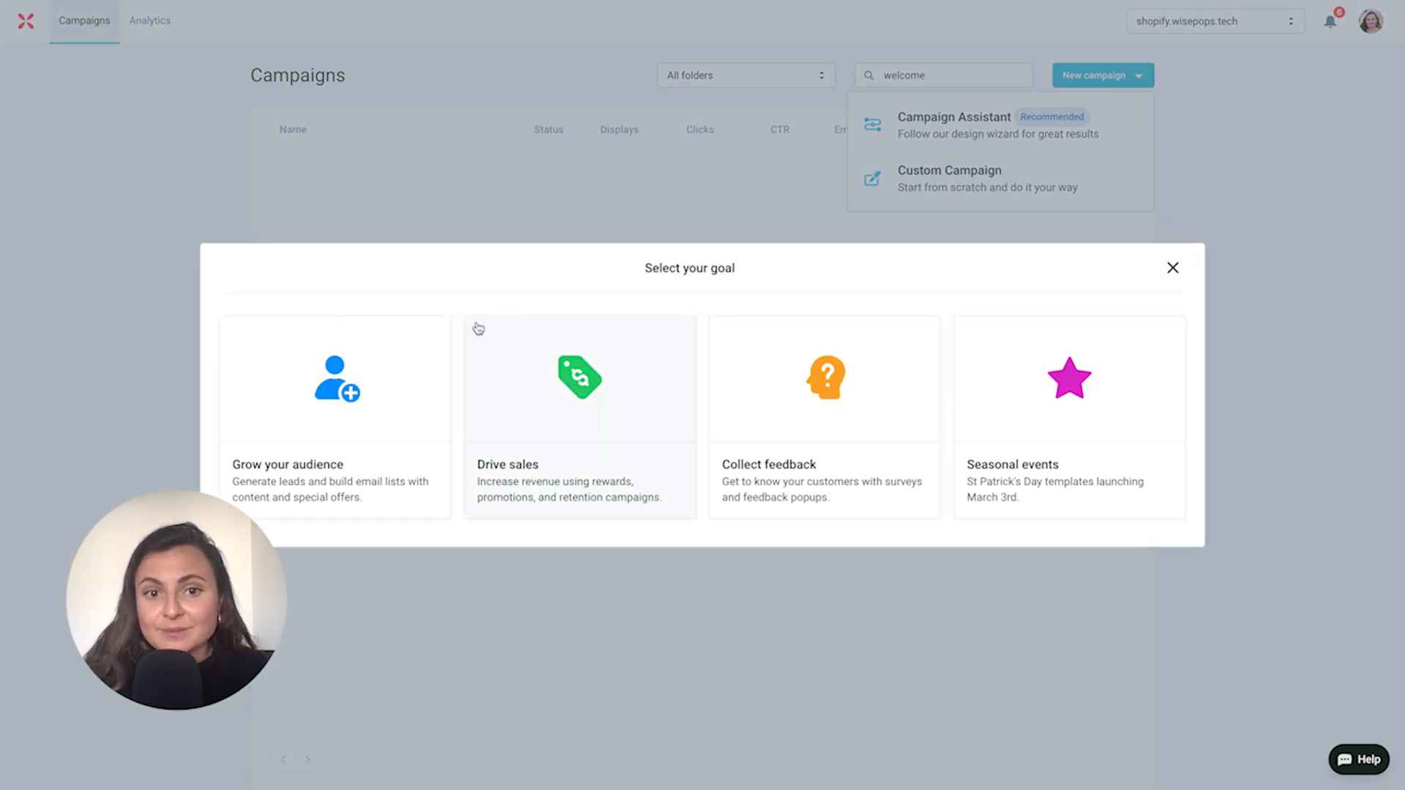
pyautogui.moveTo(461, 340)
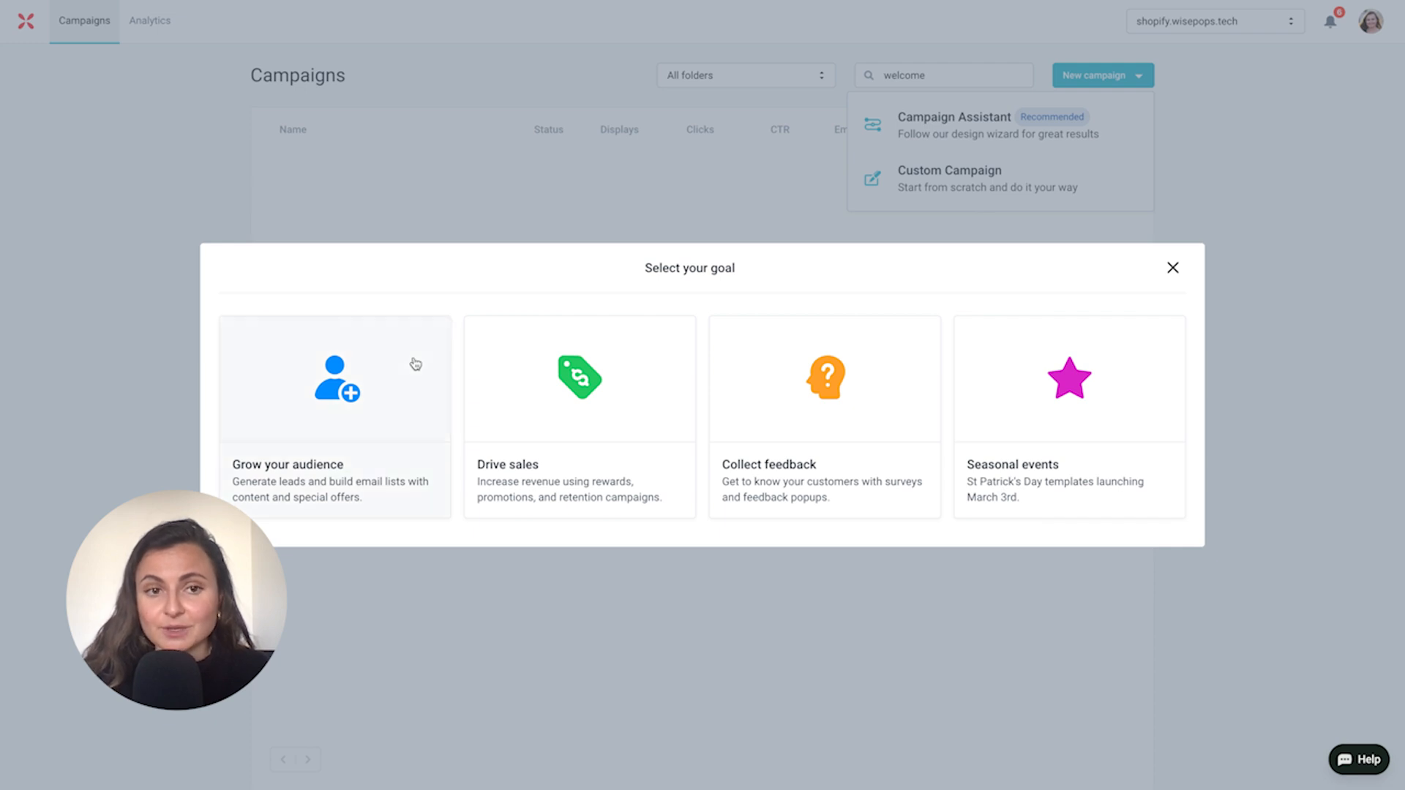
pyautogui.moveTo(404, 444)
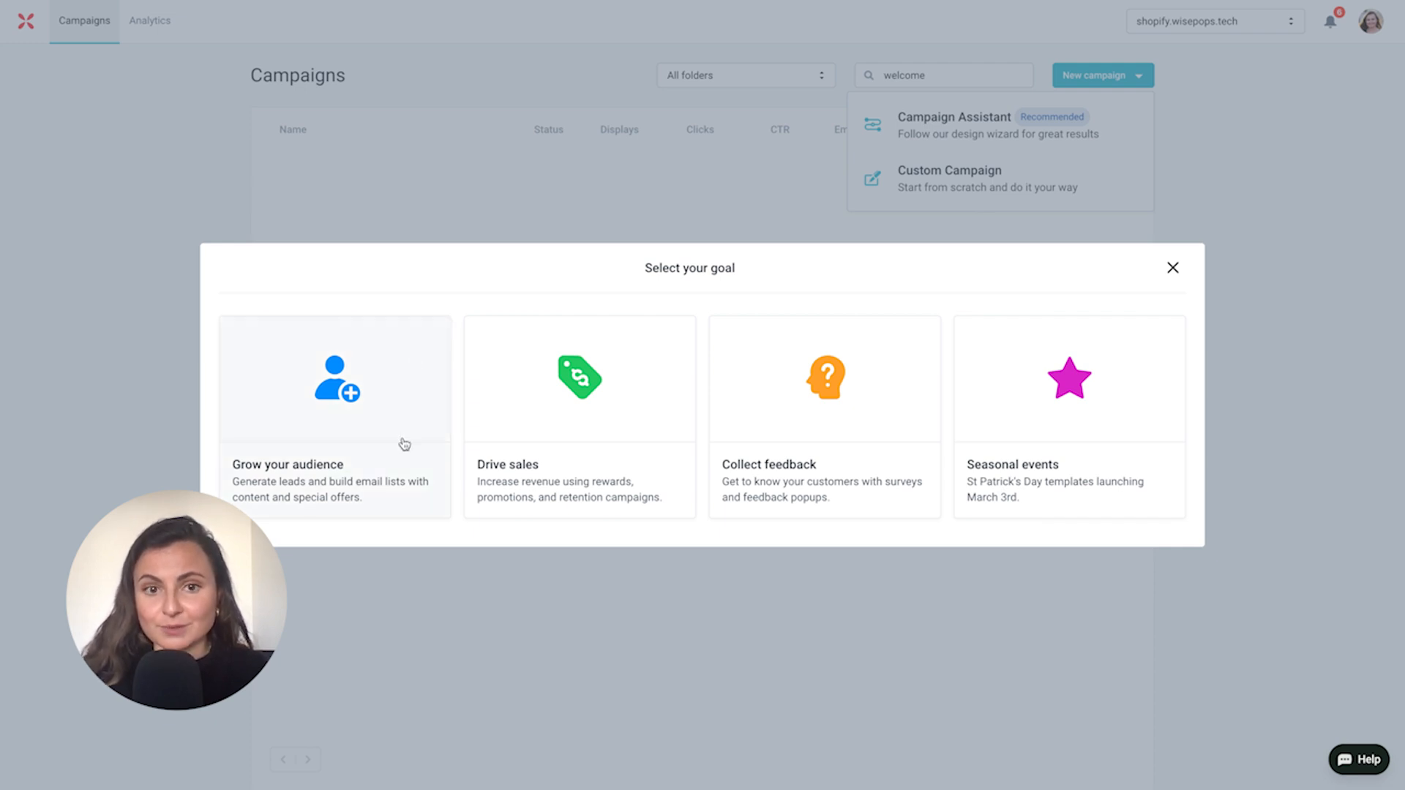
pyautogui.click(334, 417)
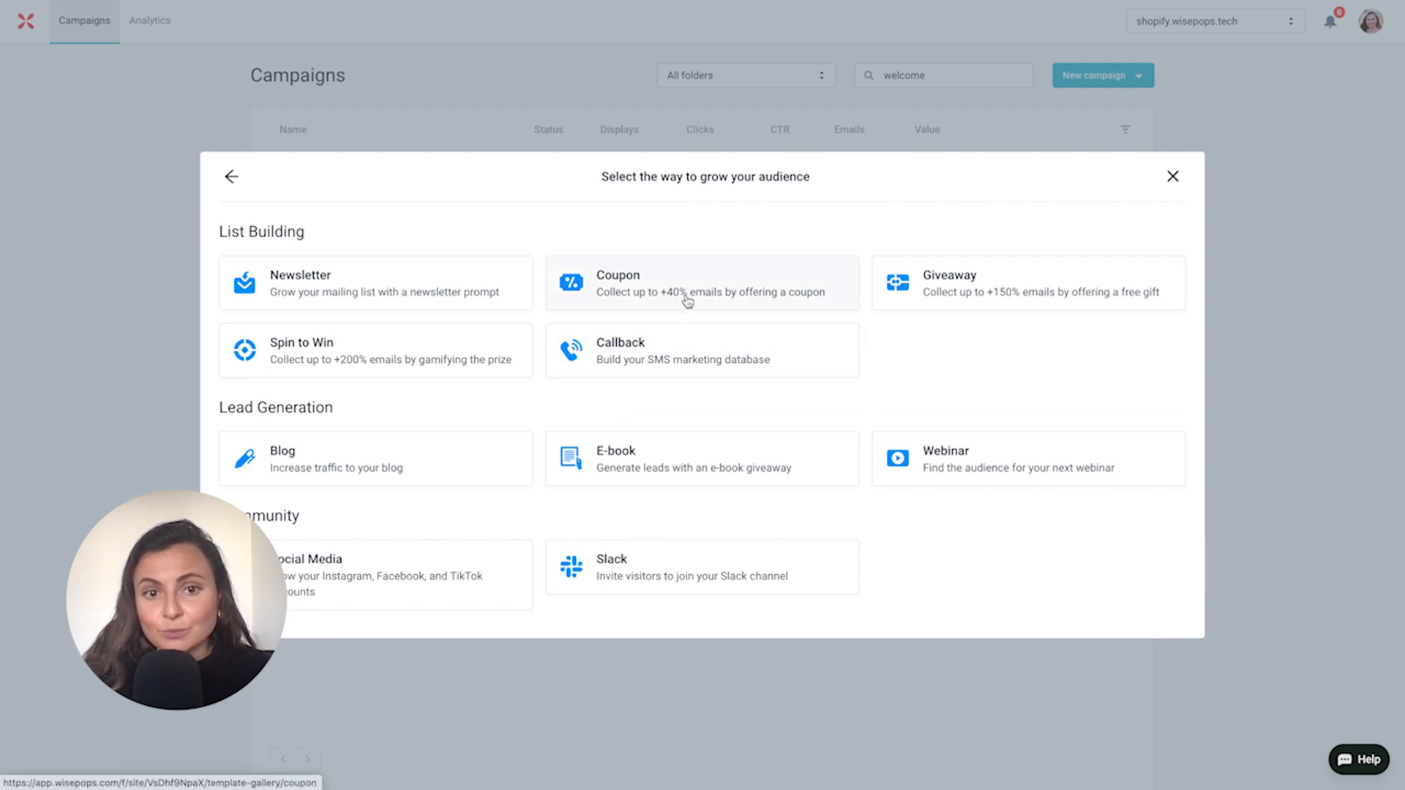
# Step: Choose Coupon as the audience-growth method and browse its popup template gallery
pyautogui.click(701, 283)
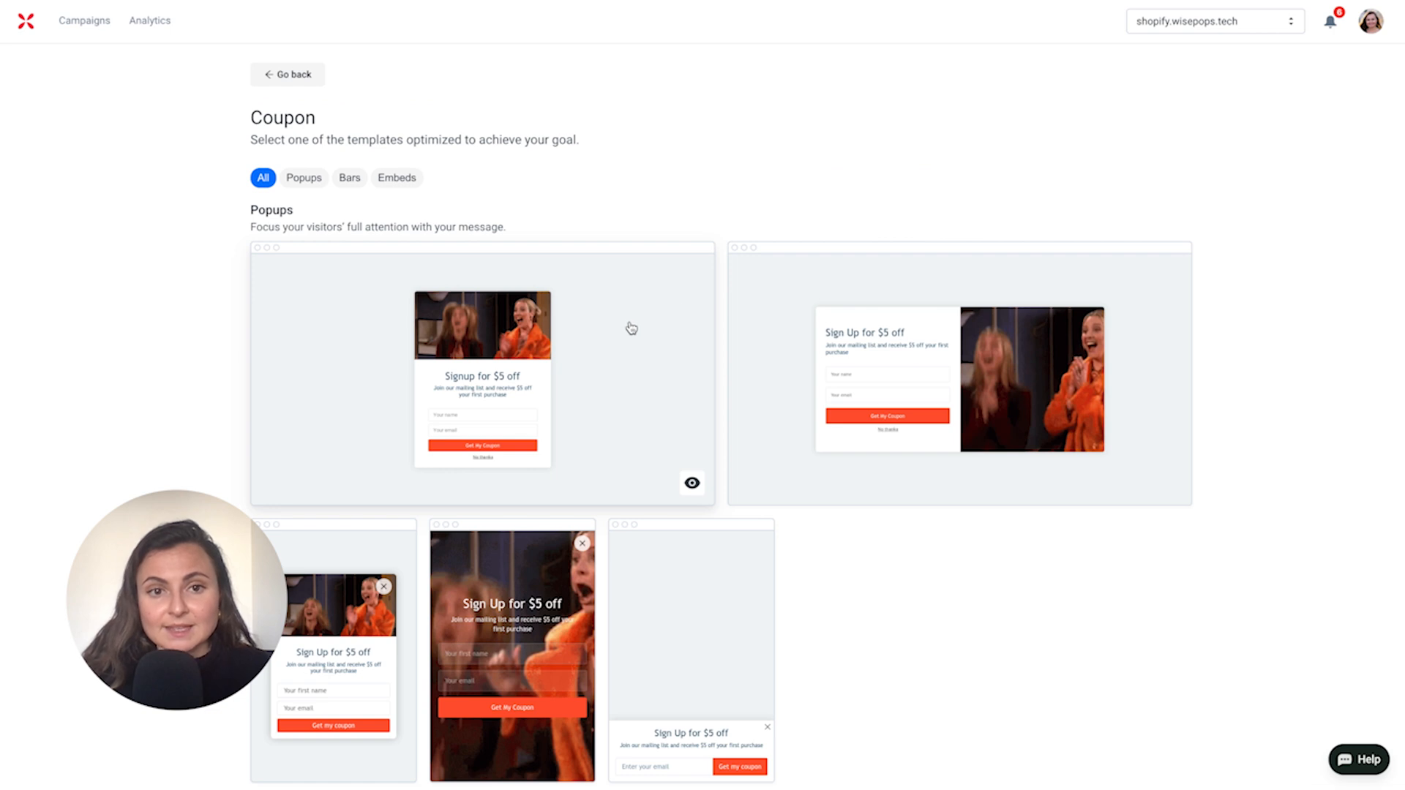
pyautogui.scroll(-3)
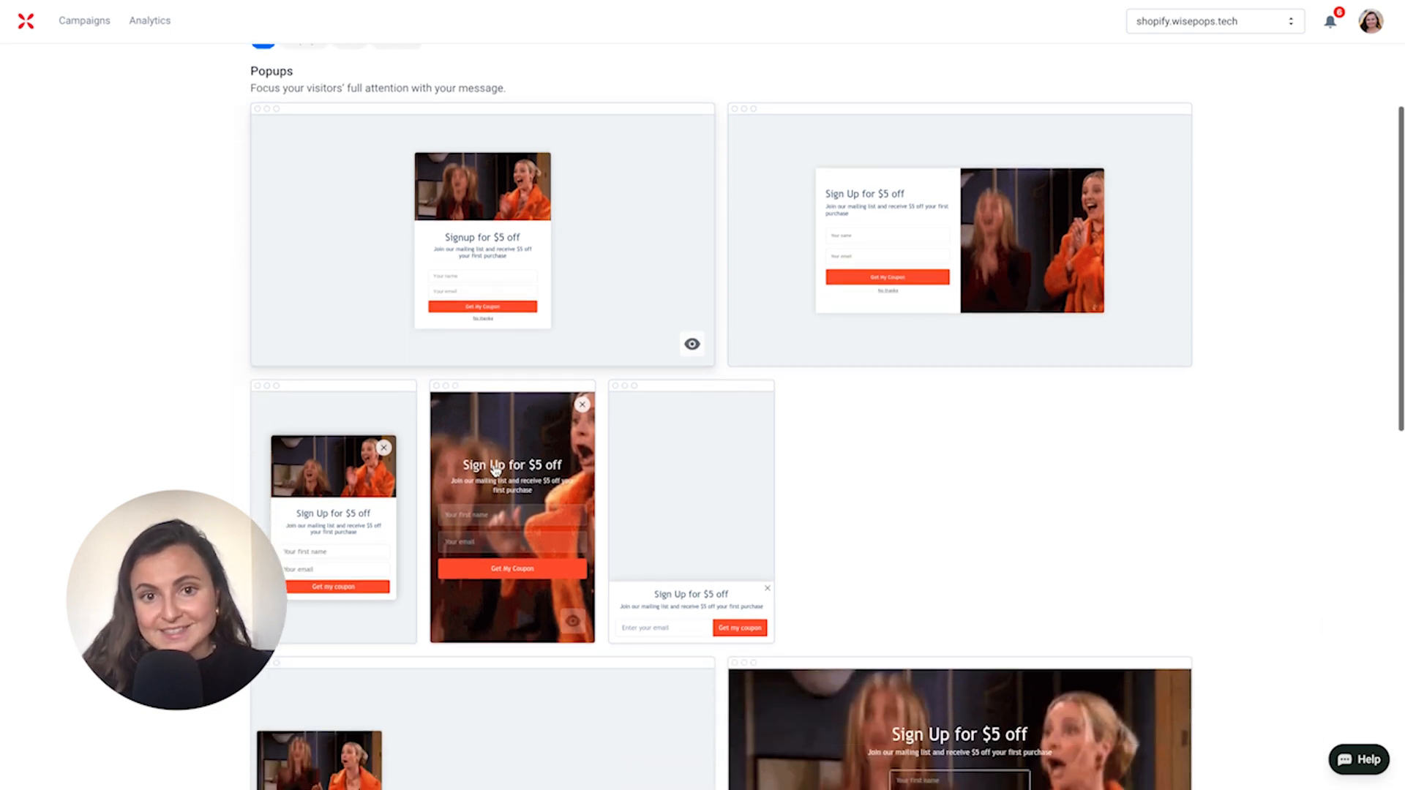
pyautogui.scroll(-3)
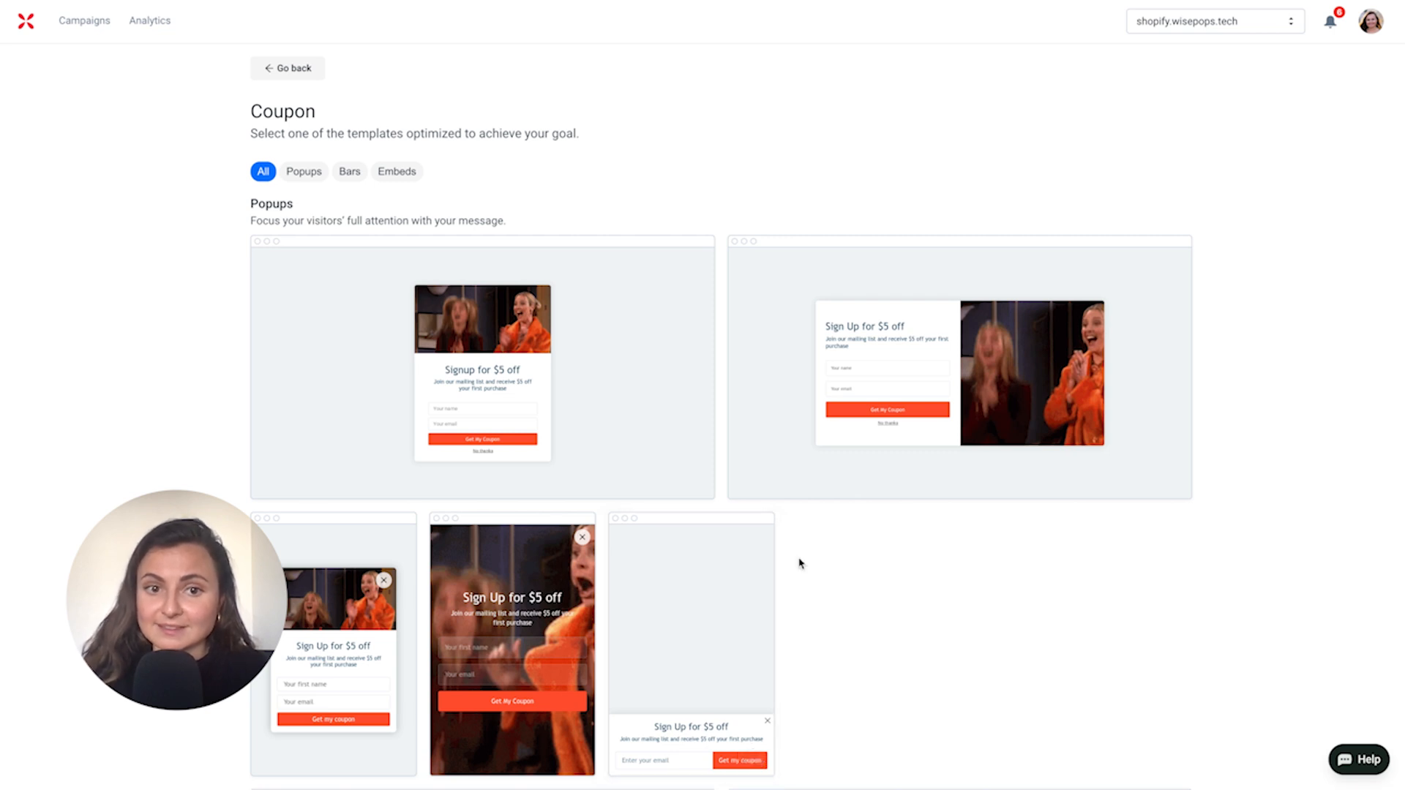
pyautogui.moveTo(919, 501)
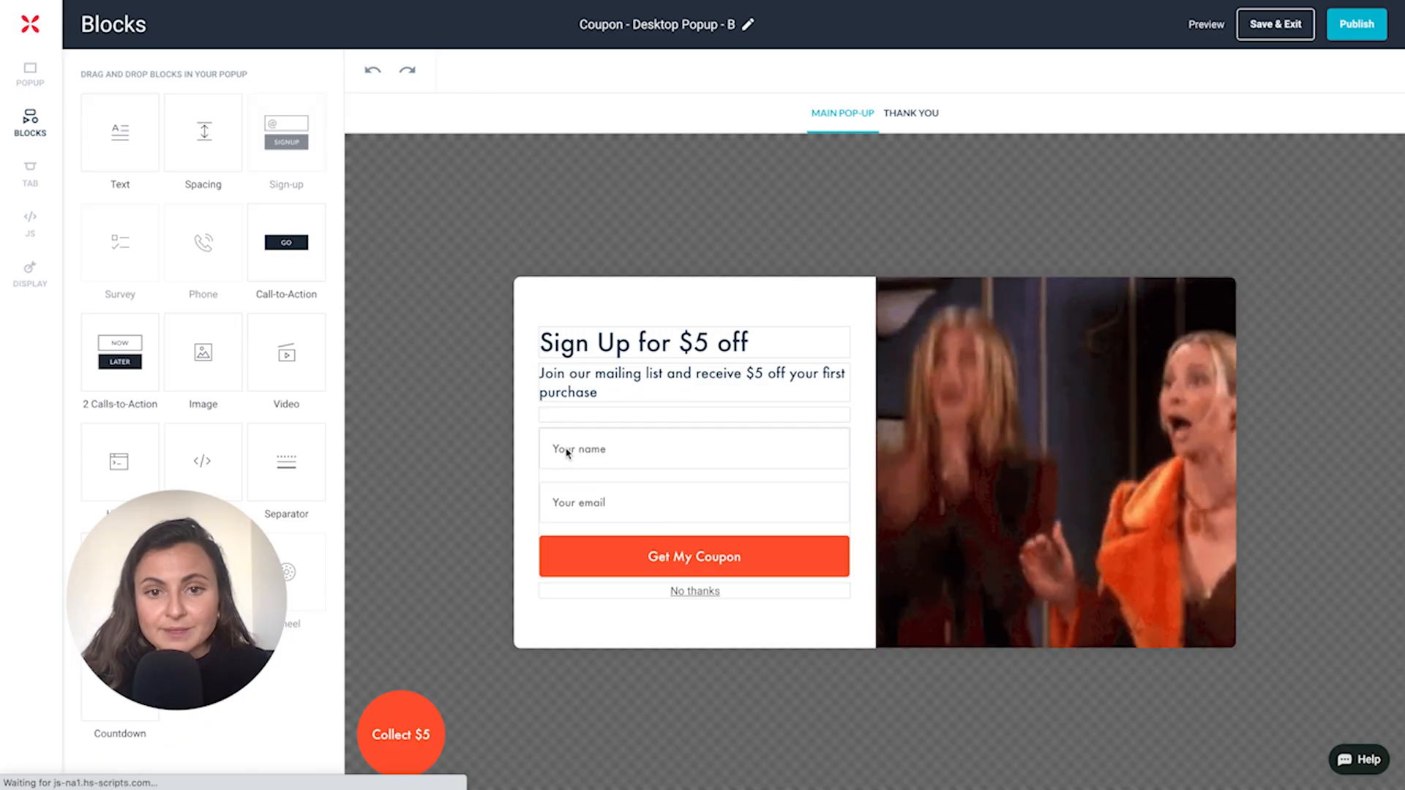
# Step: Reword the headline to 'Sign Up for free shipping' and the button to 'Unlock free shipping'
pyautogui.click(641, 342)
pyautogui.write('ree')
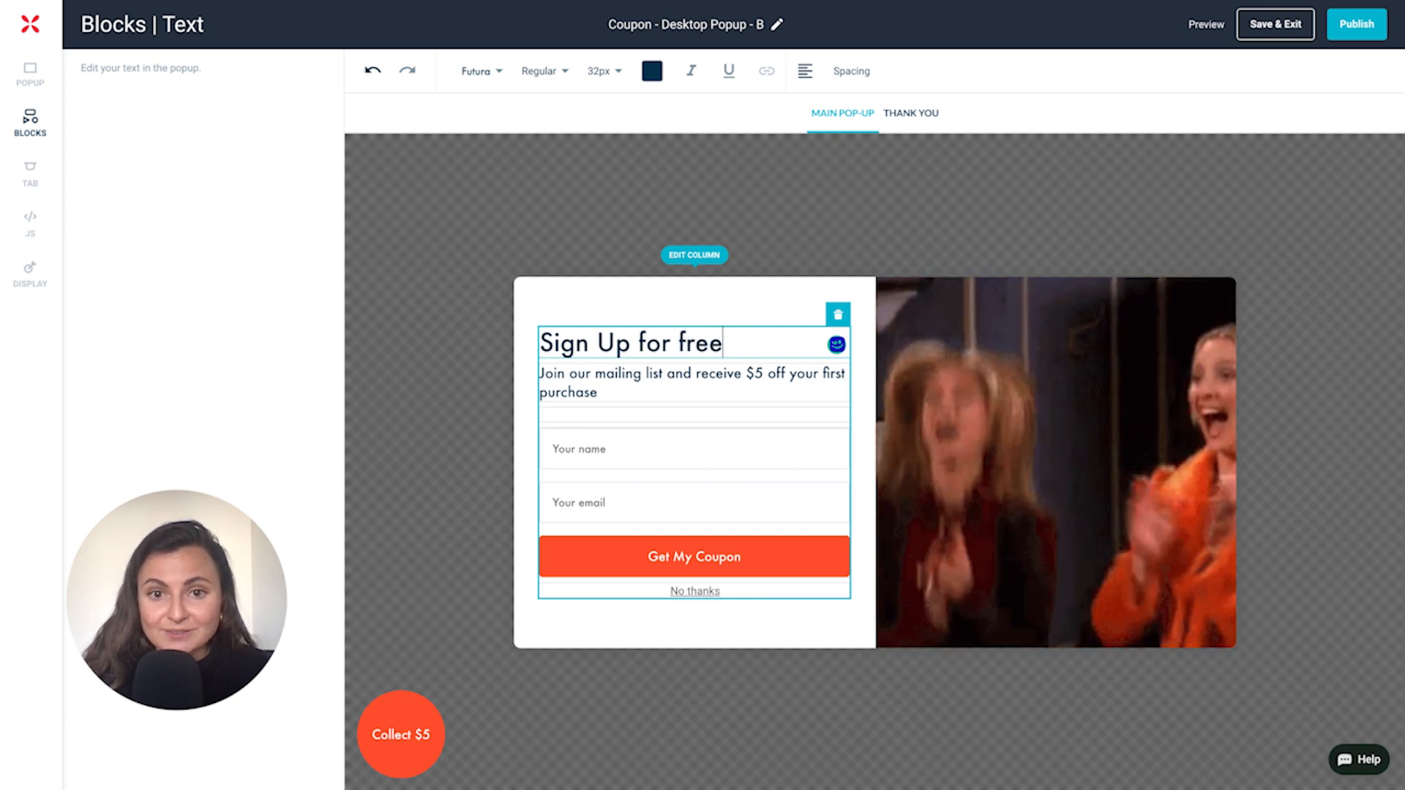
pyautogui.write('shipping')
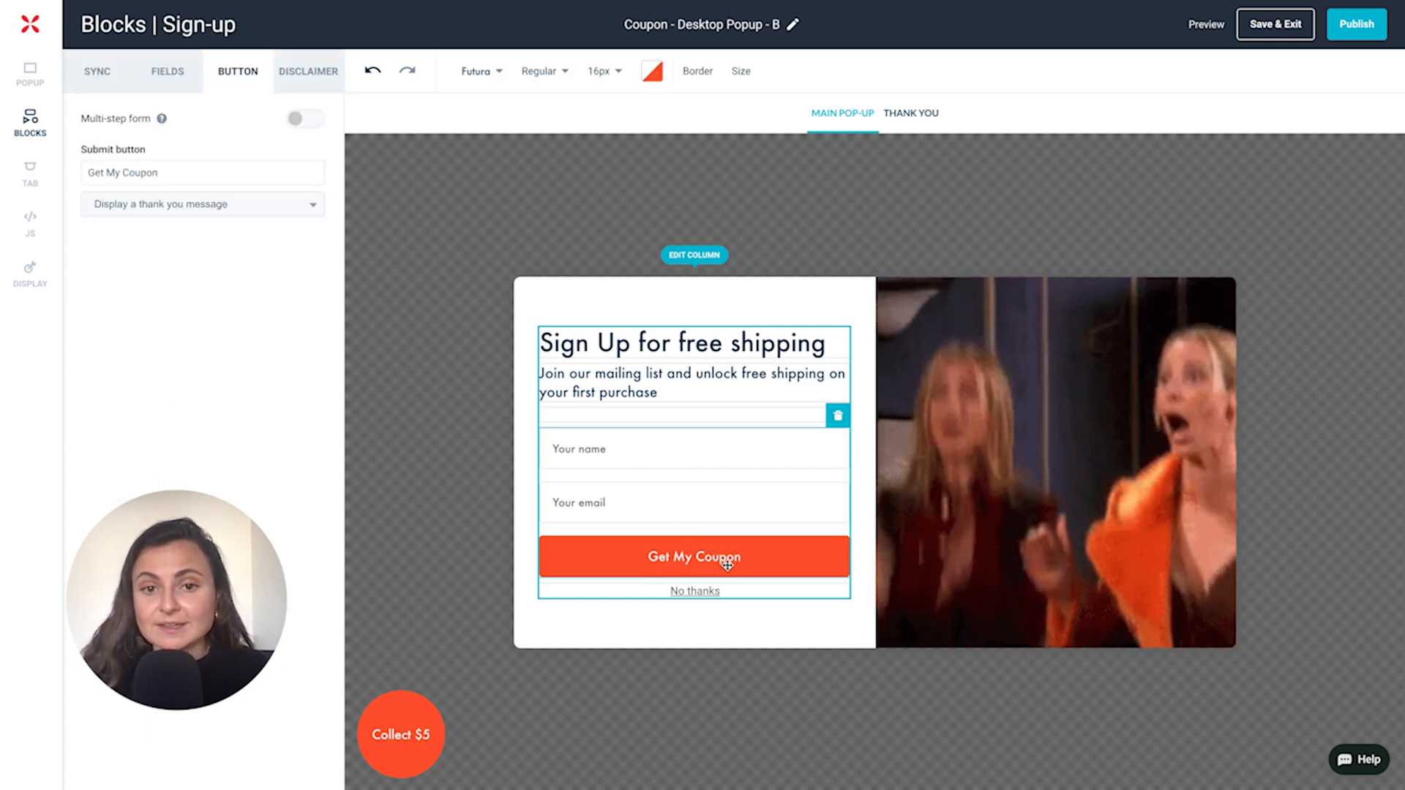
pyautogui.moveTo(425, 430)
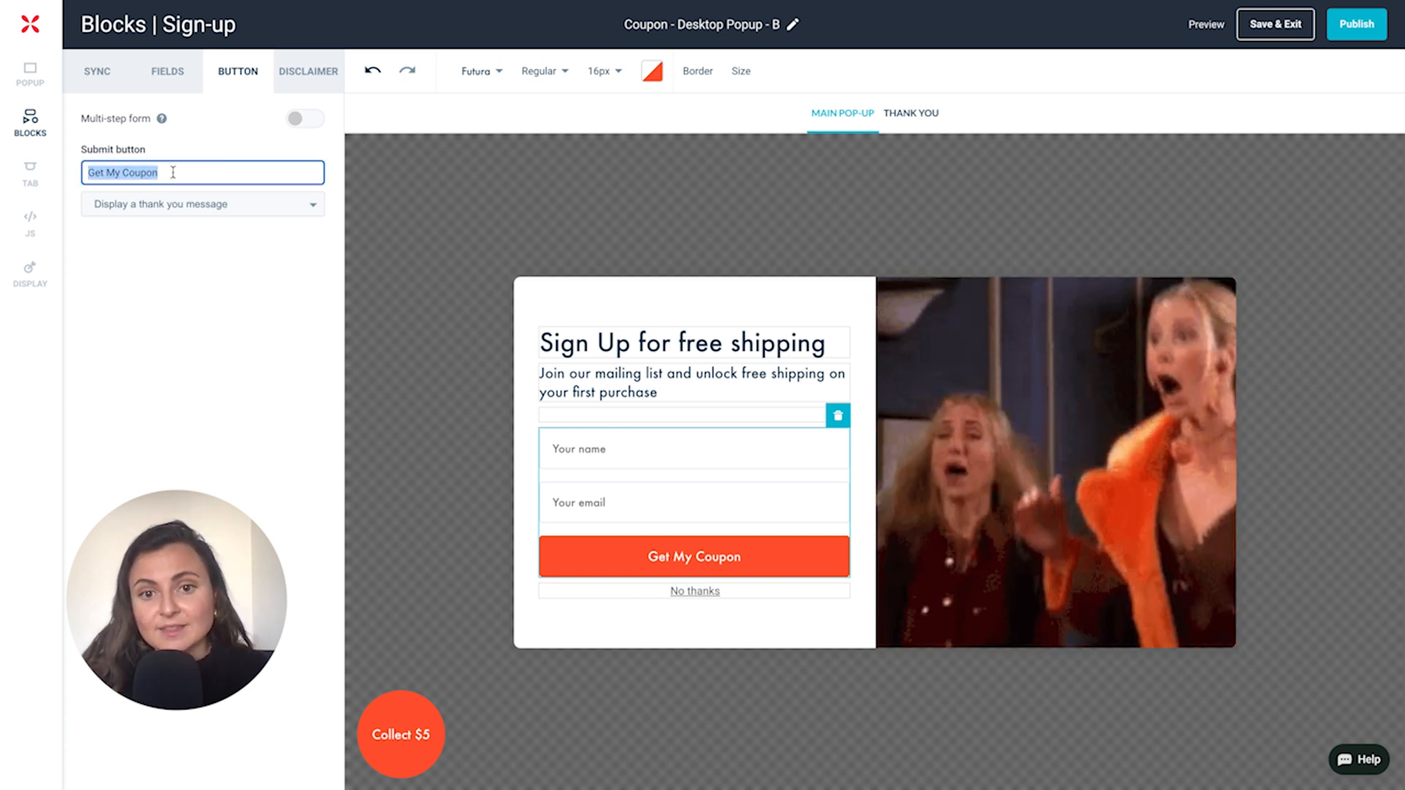
pyautogui.write('Unlock free shipping')
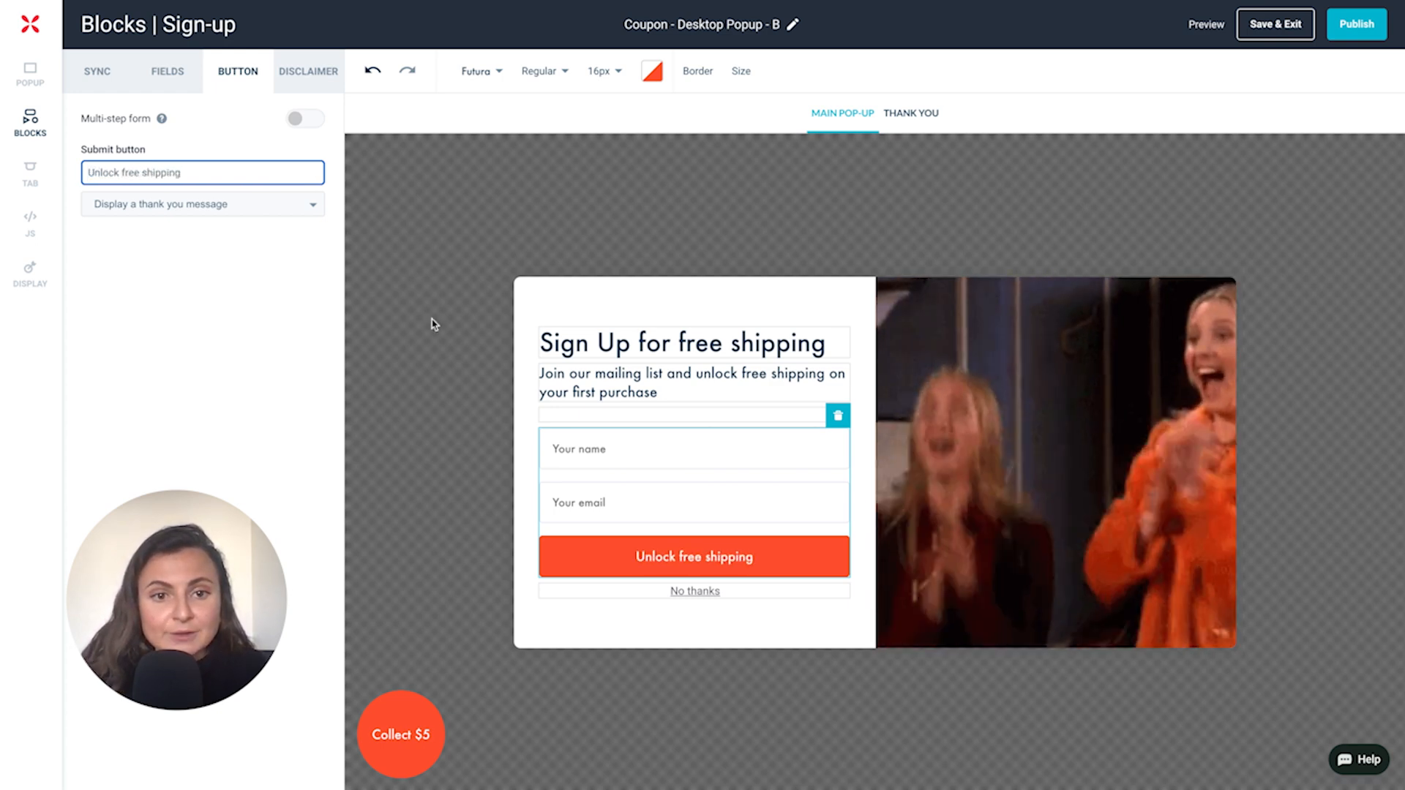
# Step: Review the sign-up form's fields and the available field types without adding any
pyautogui.click(167, 71)
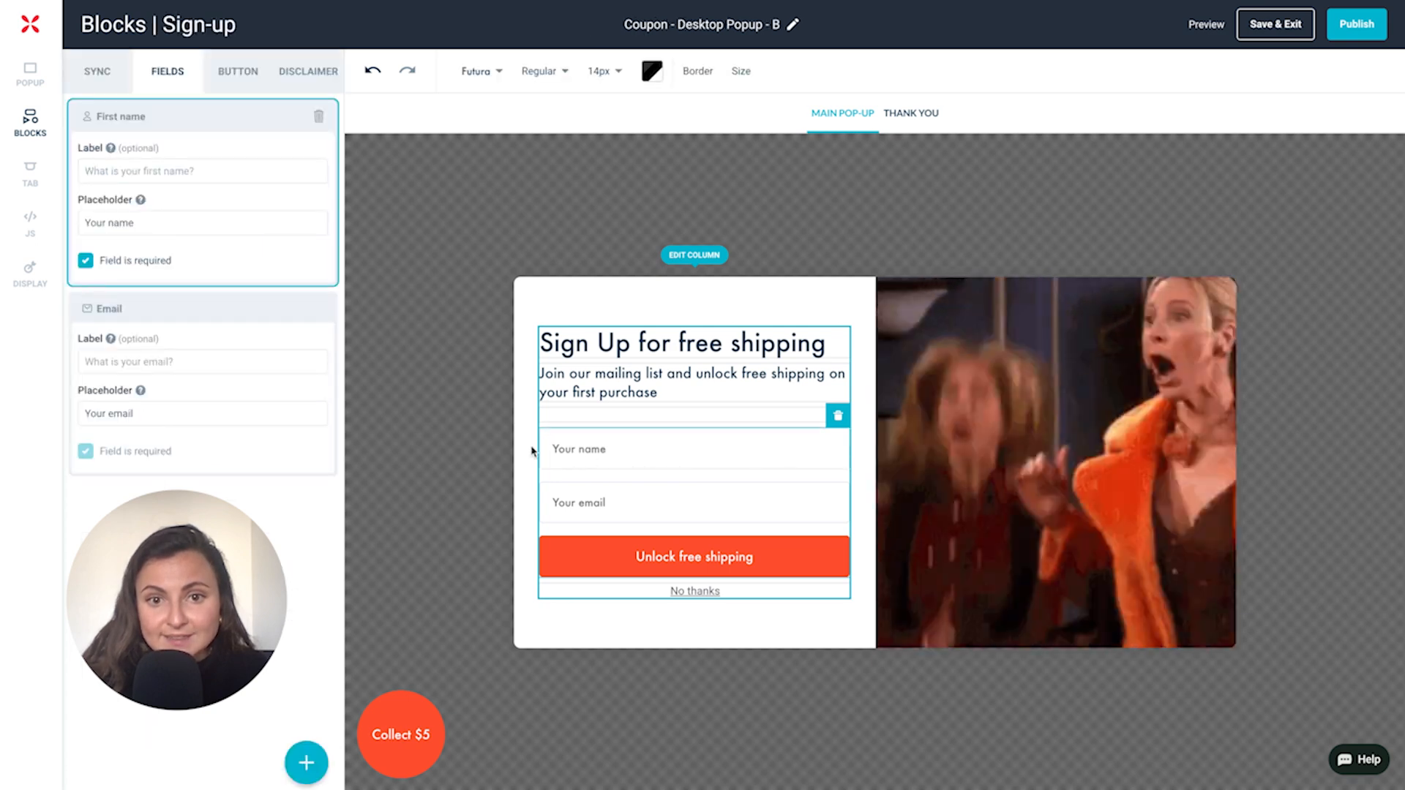
pyautogui.moveTo(448, 424)
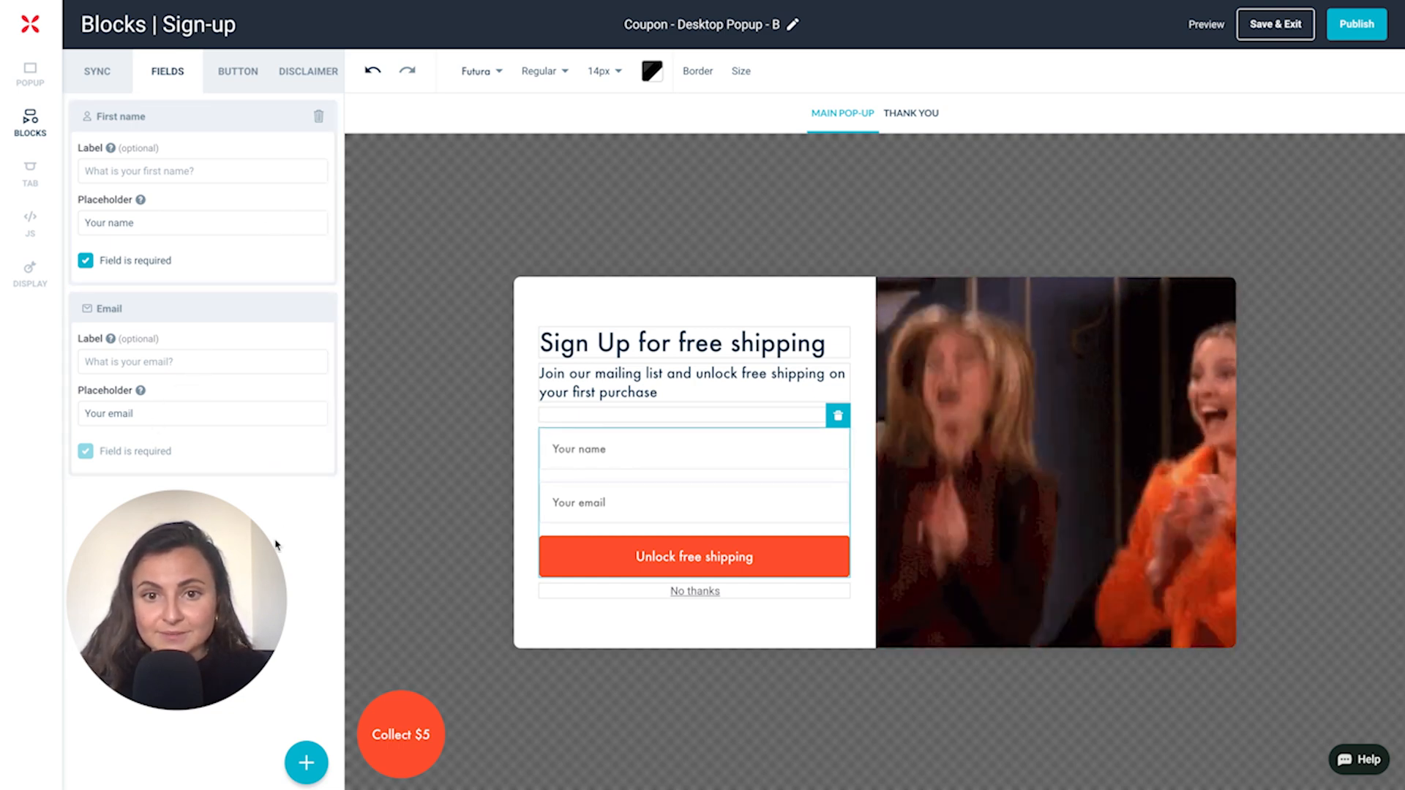
pyautogui.click(306, 762)
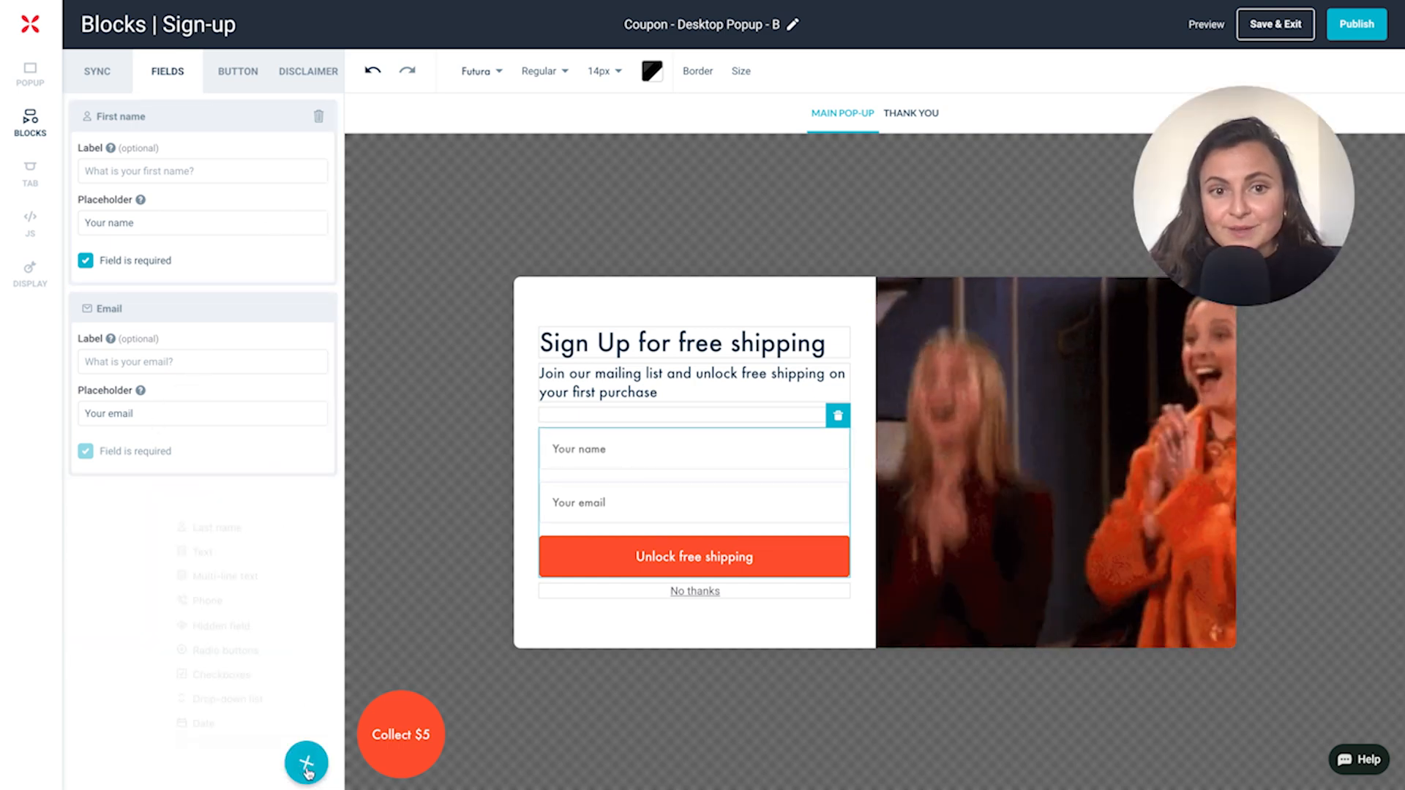
pyautogui.click(306, 763)
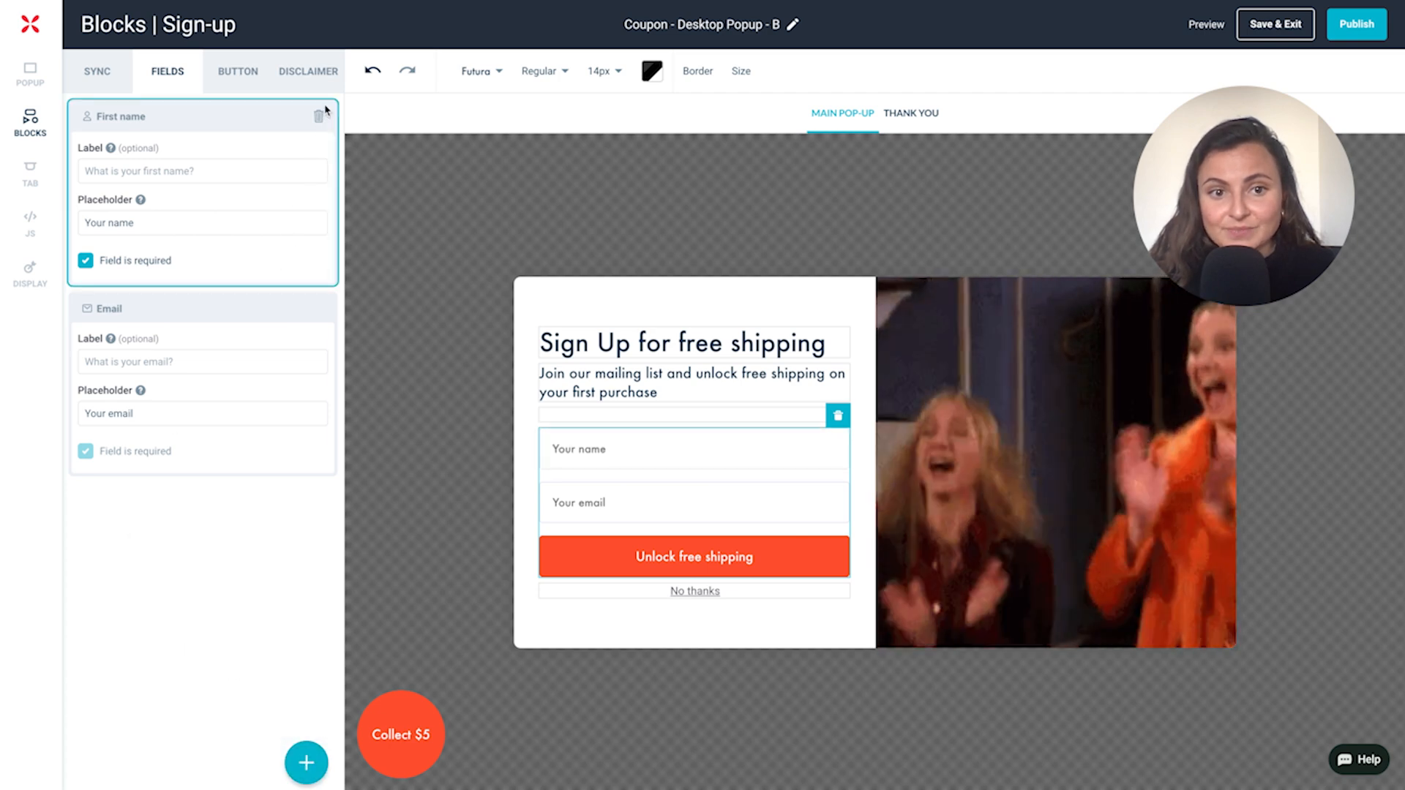
# Step: Add a Disclaimer terms checkbox placed above the Unlock free shipping button
pyautogui.click(307, 70)
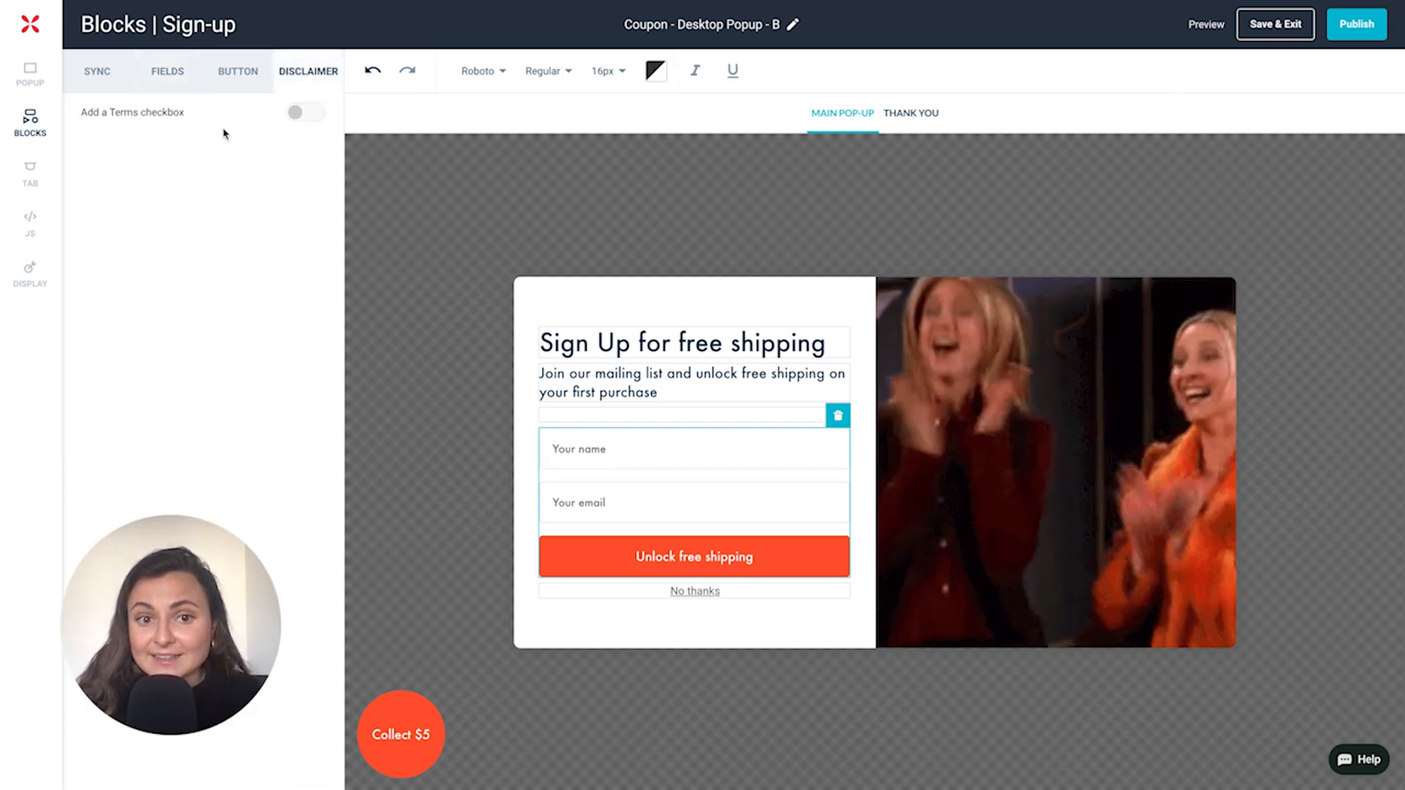
pyautogui.click(304, 111)
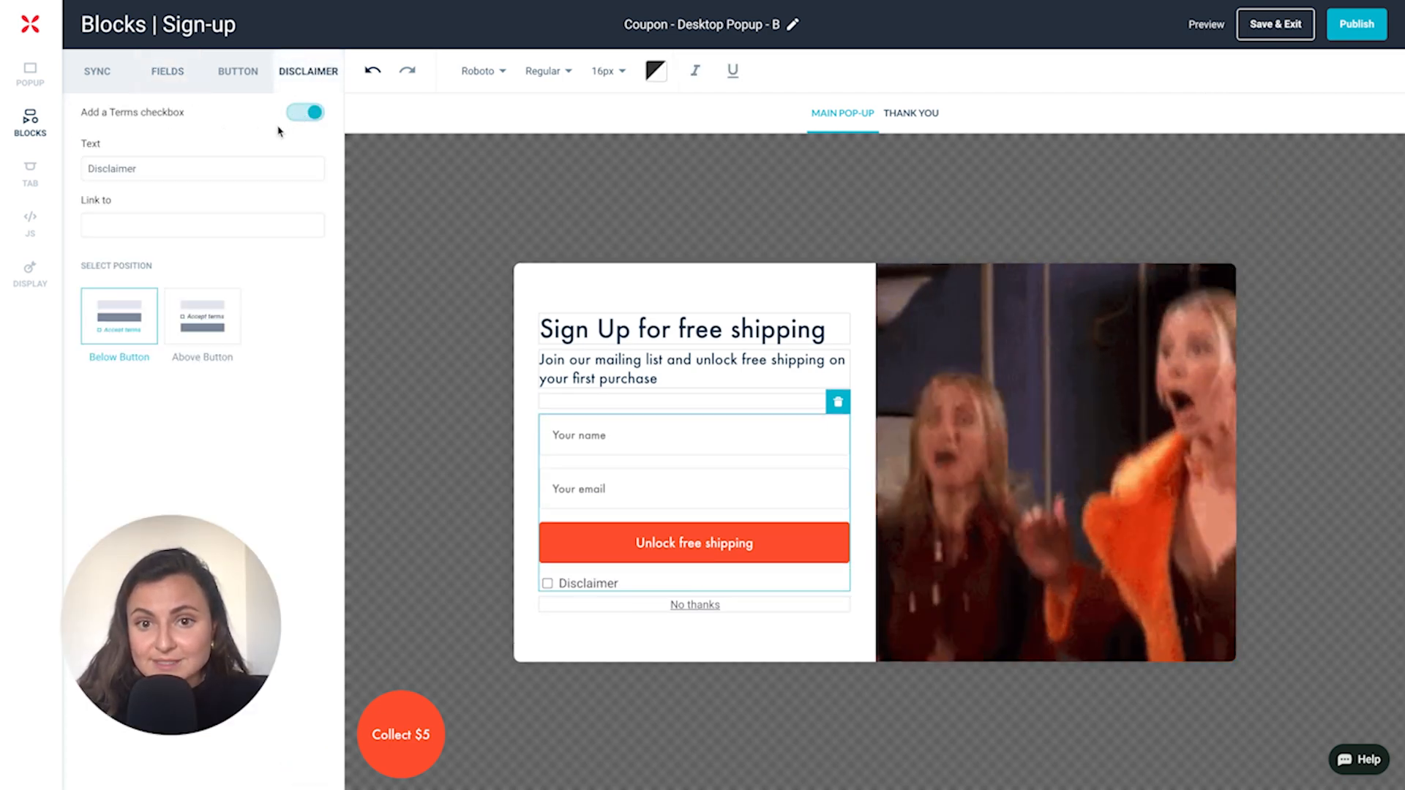
pyautogui.click(202, 316)
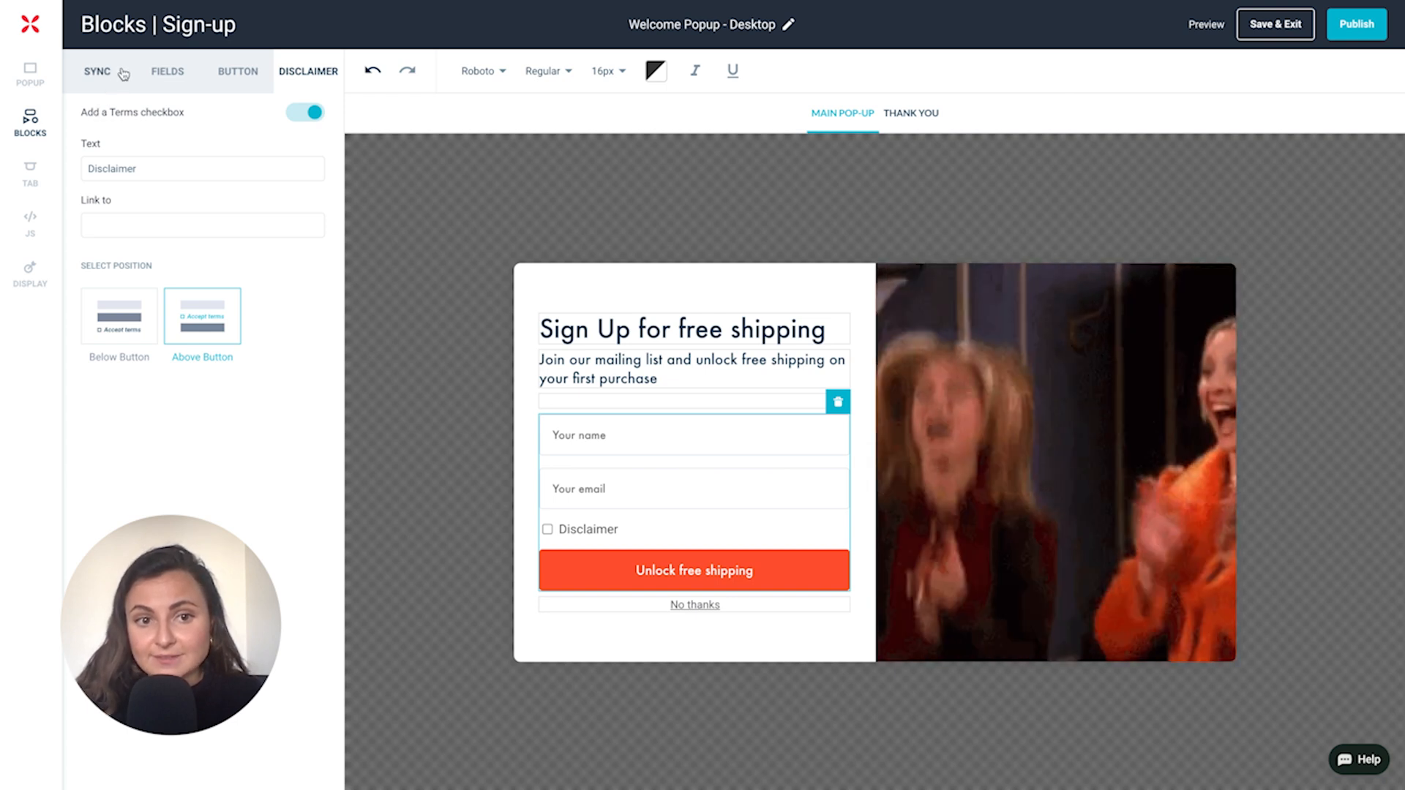
# Step: Choose Klaviyo as the form's email platform, reaching its API key credentials page
pyautogui.click(97, 72)
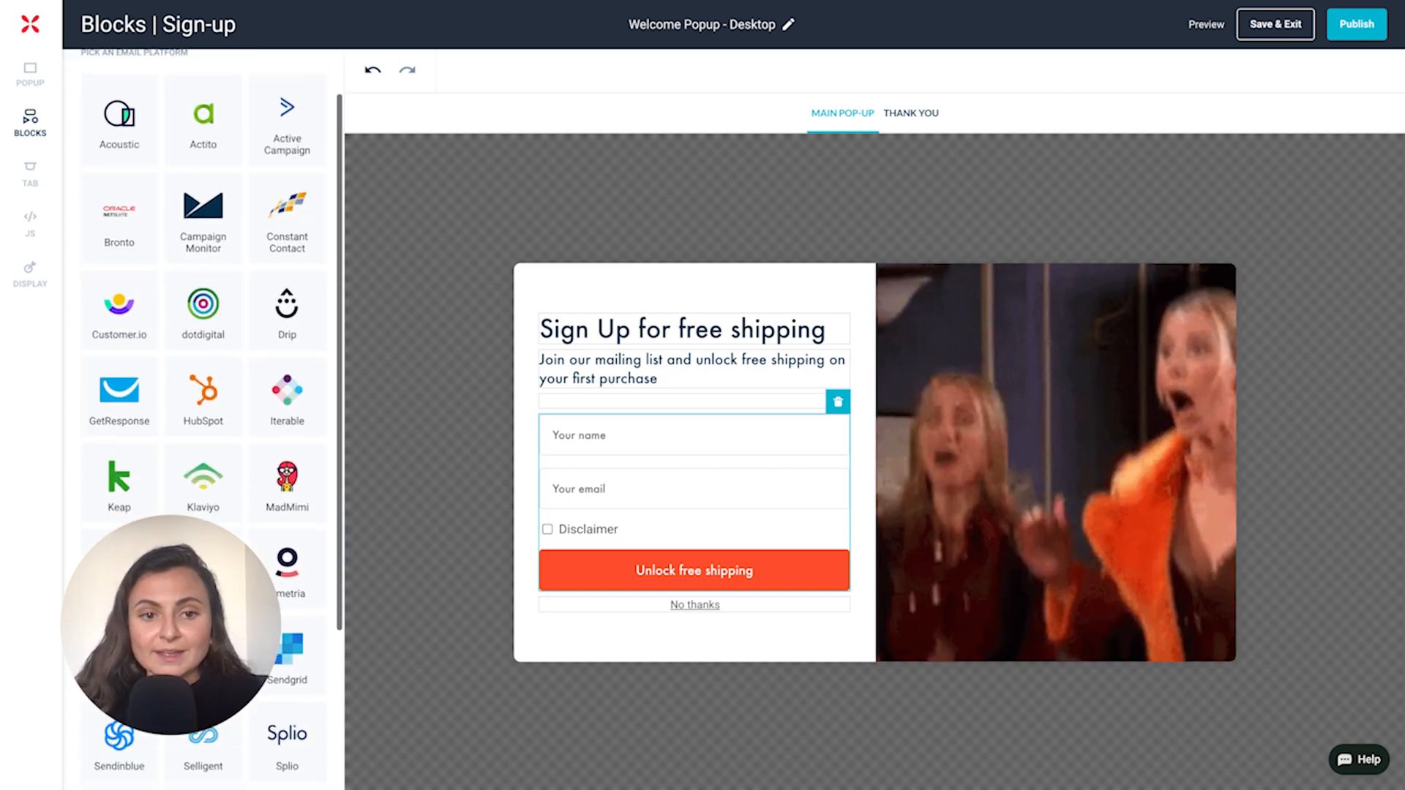
pyautogui.click(202, 482)
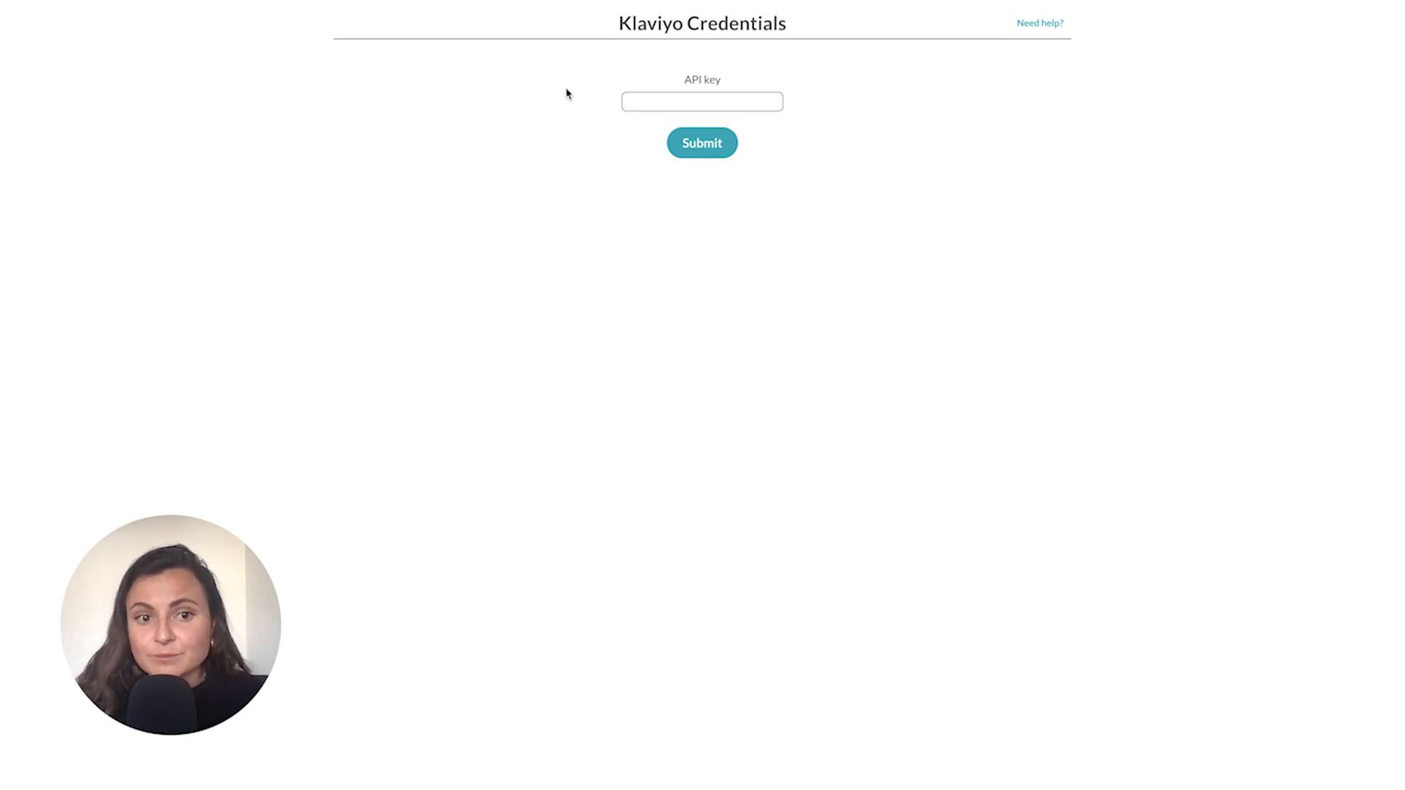
pyautogui.click(701, 142)
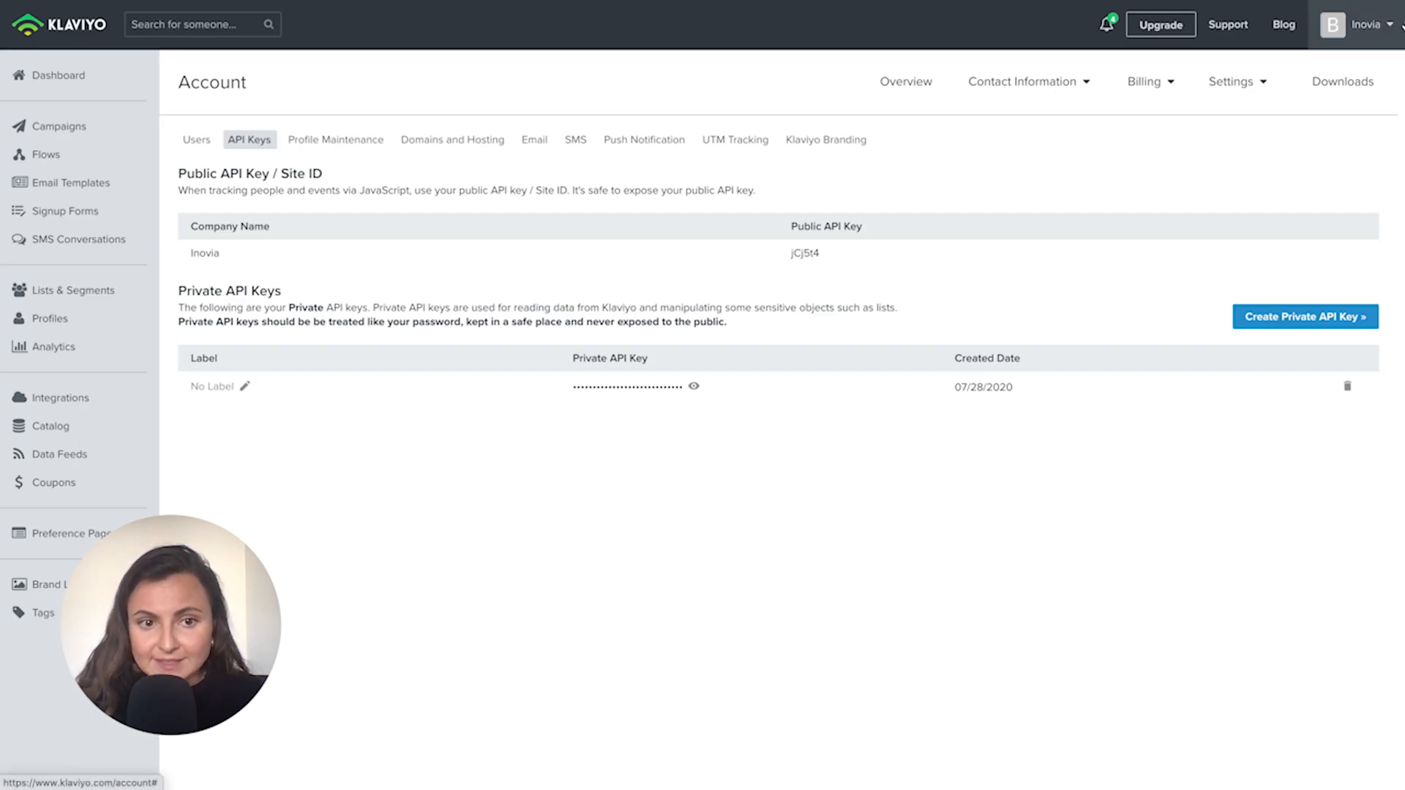
pyautogui.click(1365, 25)
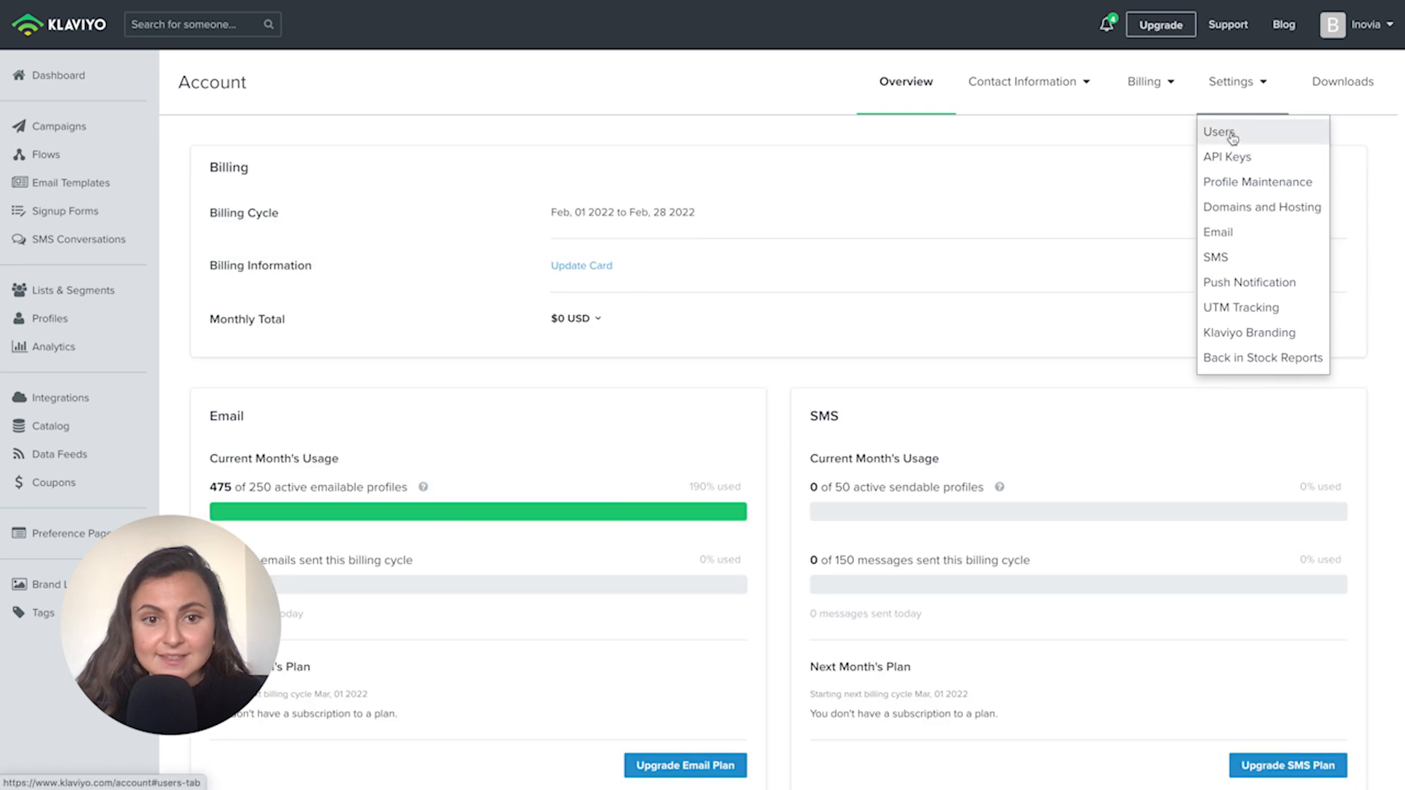
pyautogui.click(1227, 157)
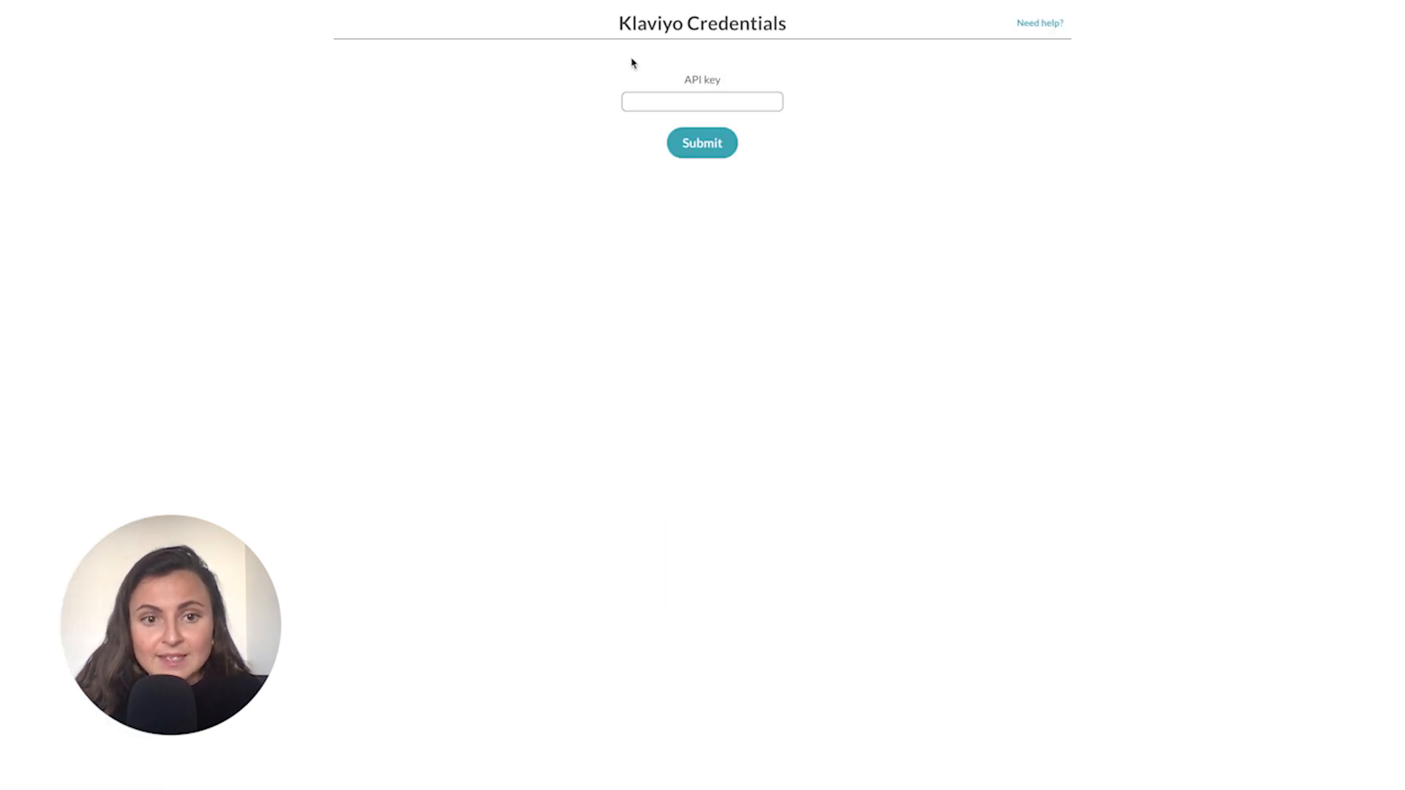
# Step: Submit the Klaviyo API key and pick the Newsletter list for syncing sign-ups
pyautogui.click(701, 143)
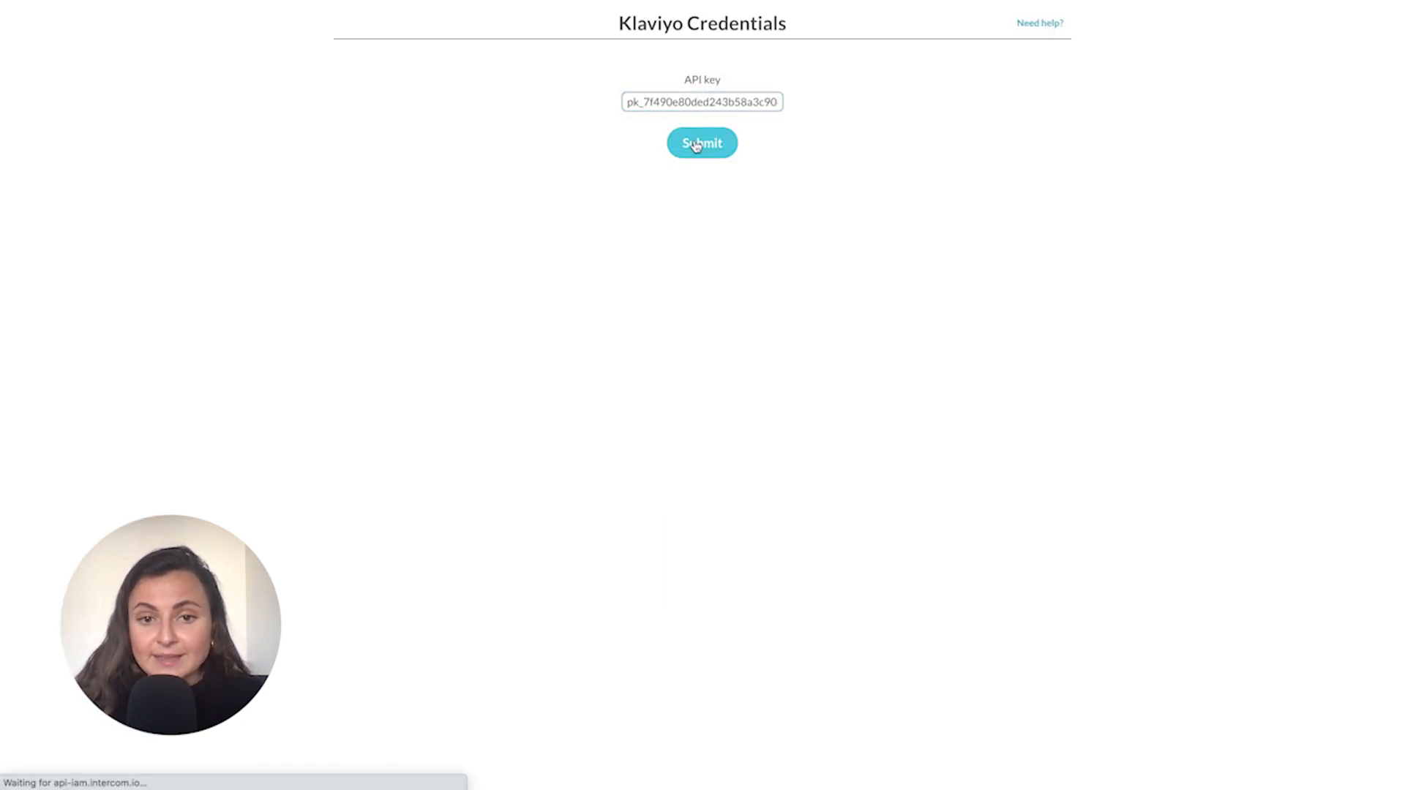
pyautogui.click(701, 142)
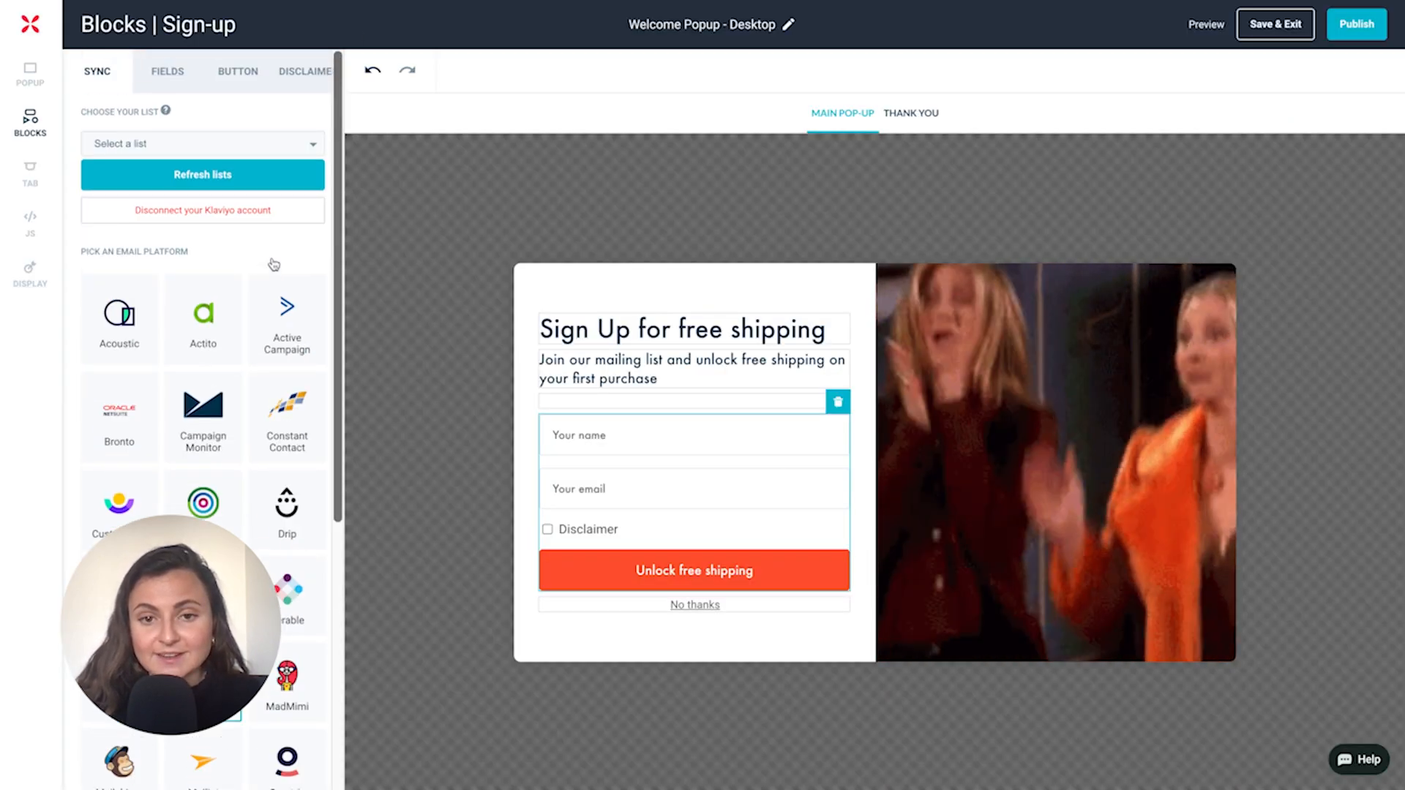
pyautogui.click(202, 143)
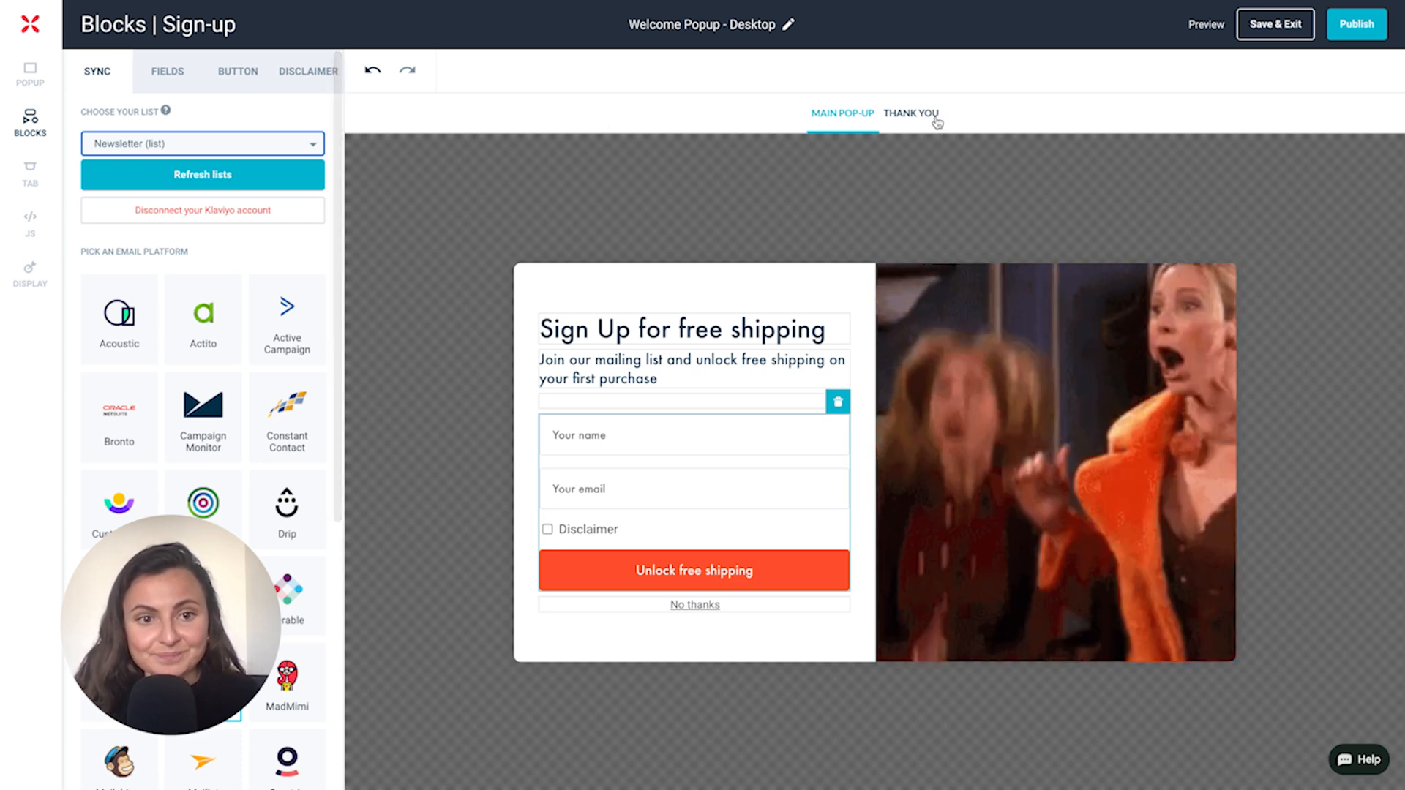
# Step: Build the thank-you screen with 'Great to have you!', coupon code WELCOME and a Close button
pyautogui.click(911, 113)
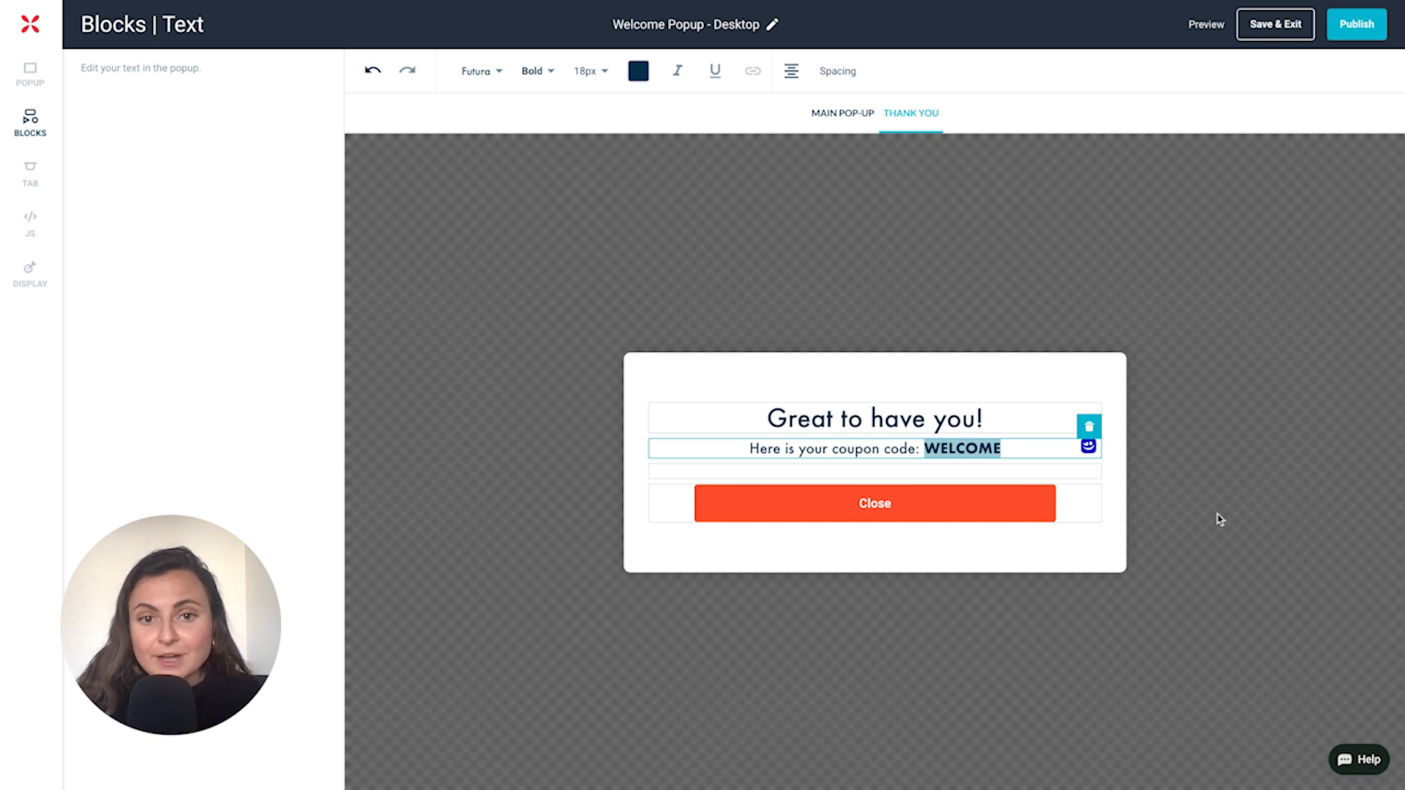
pyautogui.moveTo(792, 269)
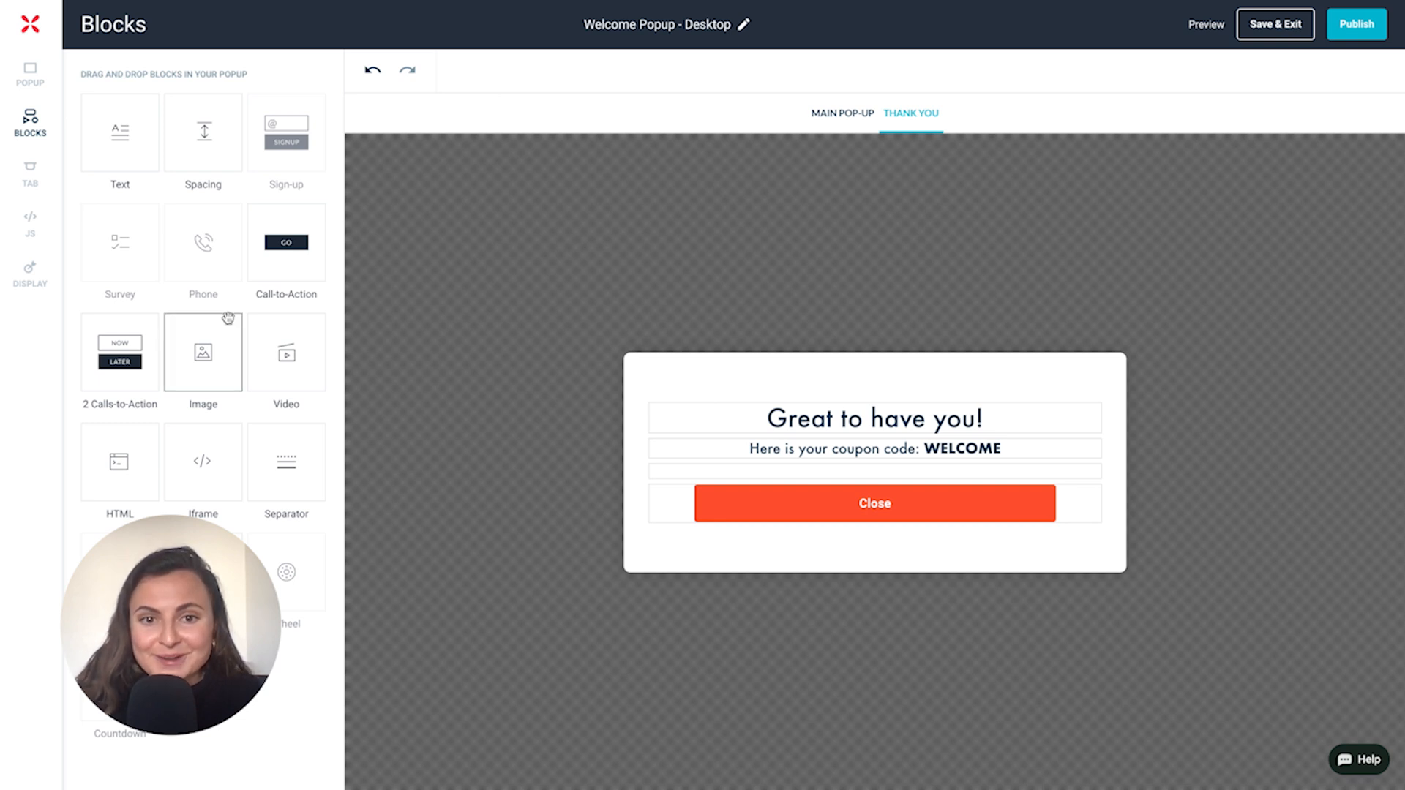
pyautogui.moveTo(552, 381)
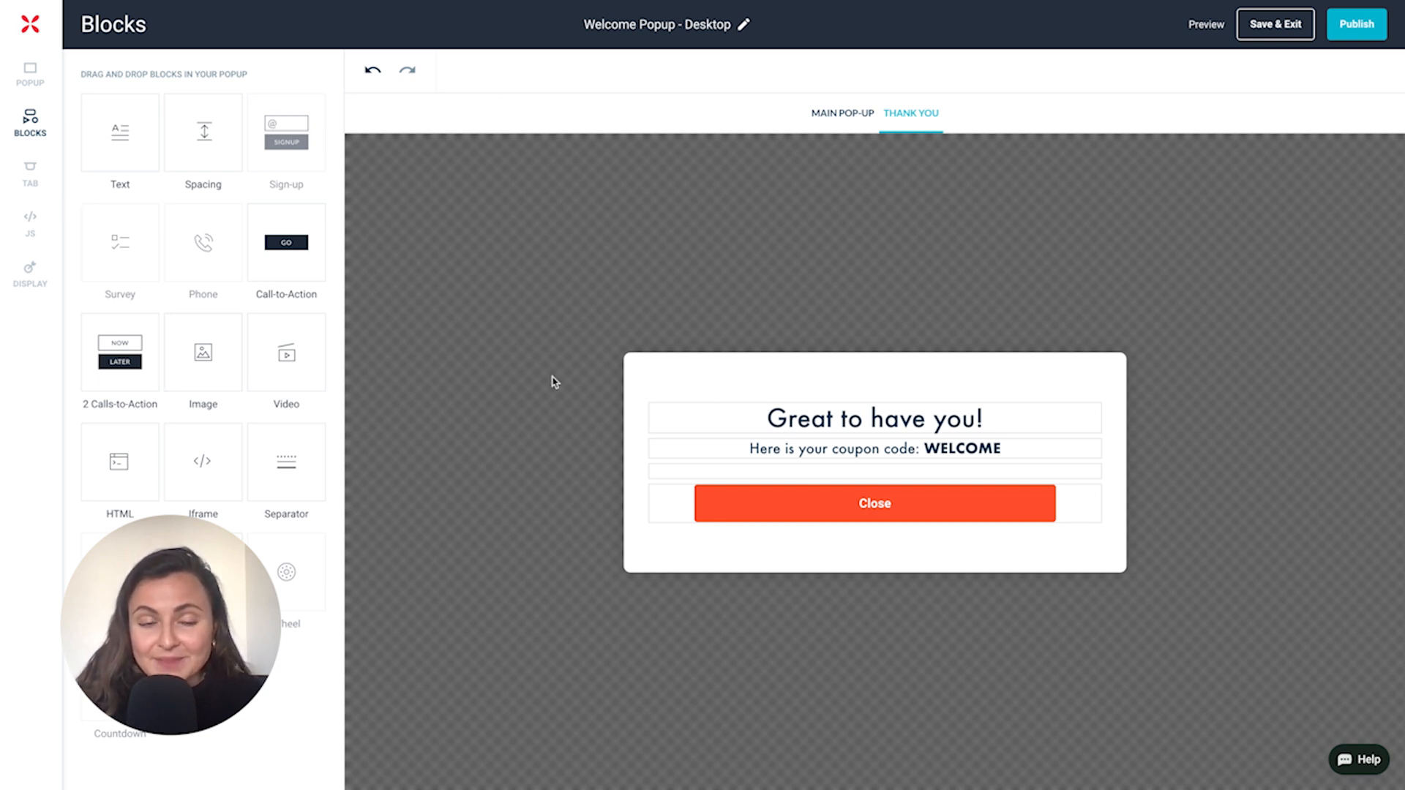
# Step: Activate a Welcome tab shown when the popup closes, preview it, and review the On Landing trigger
pyautogui.click(30, 178)
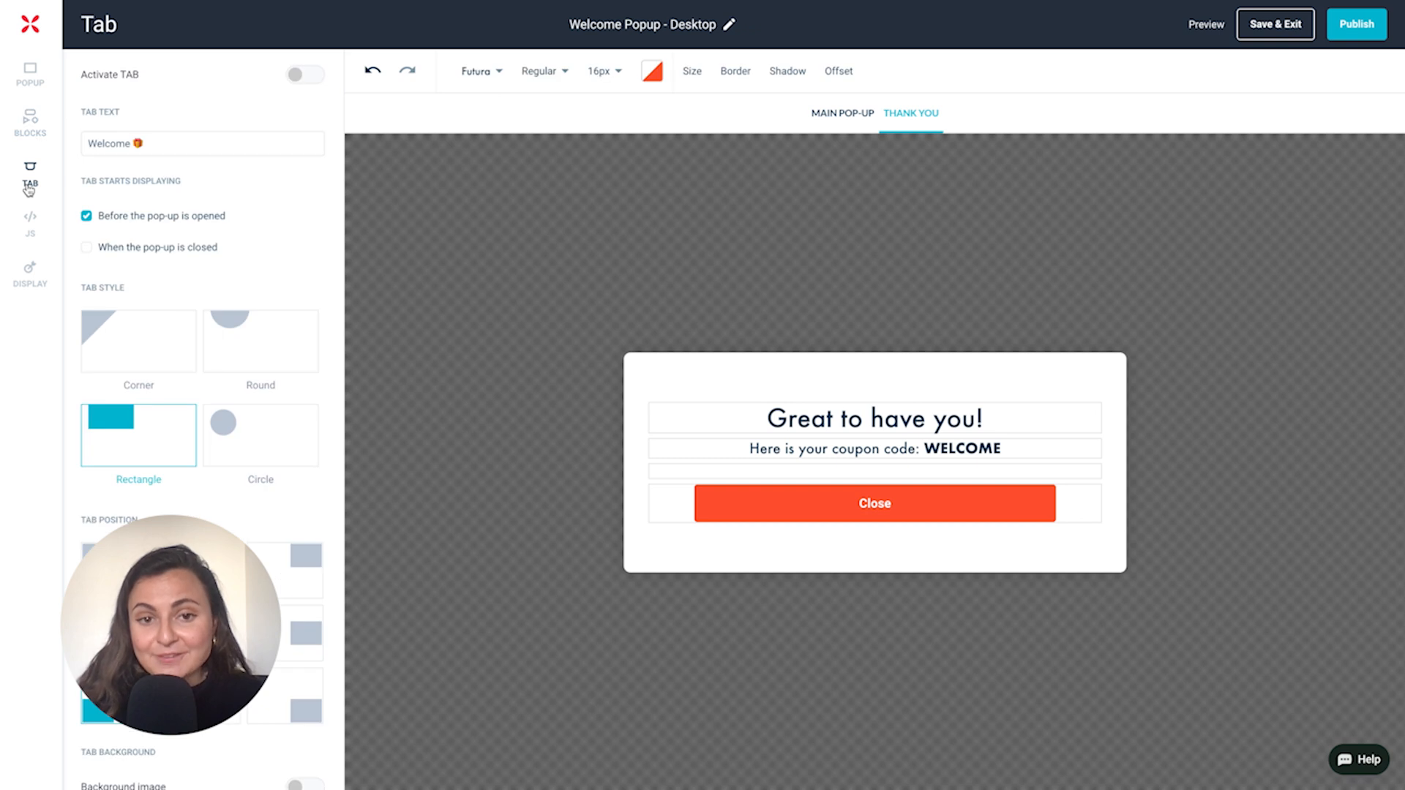
pyautogui.click(304, 74)
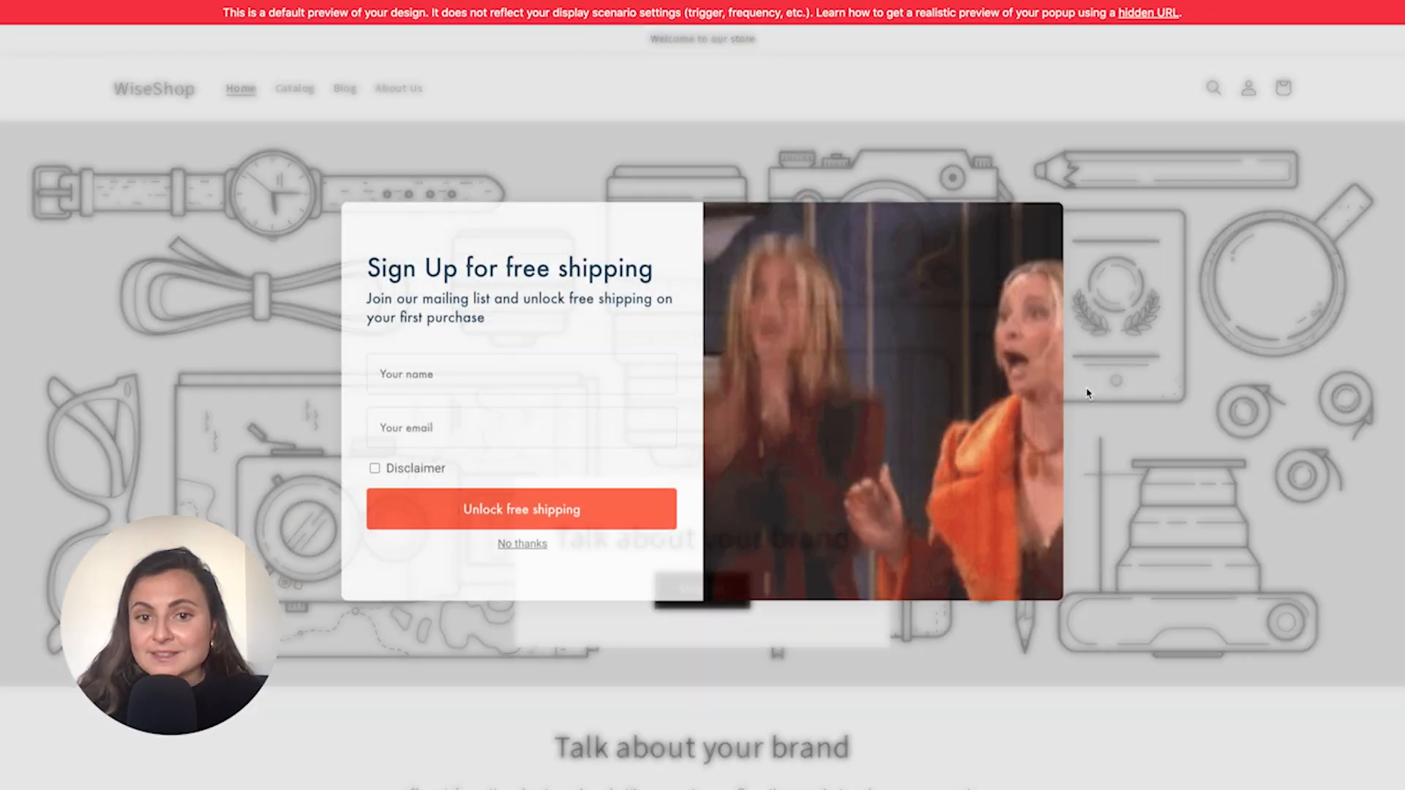
pyautogui.click(521, 544)
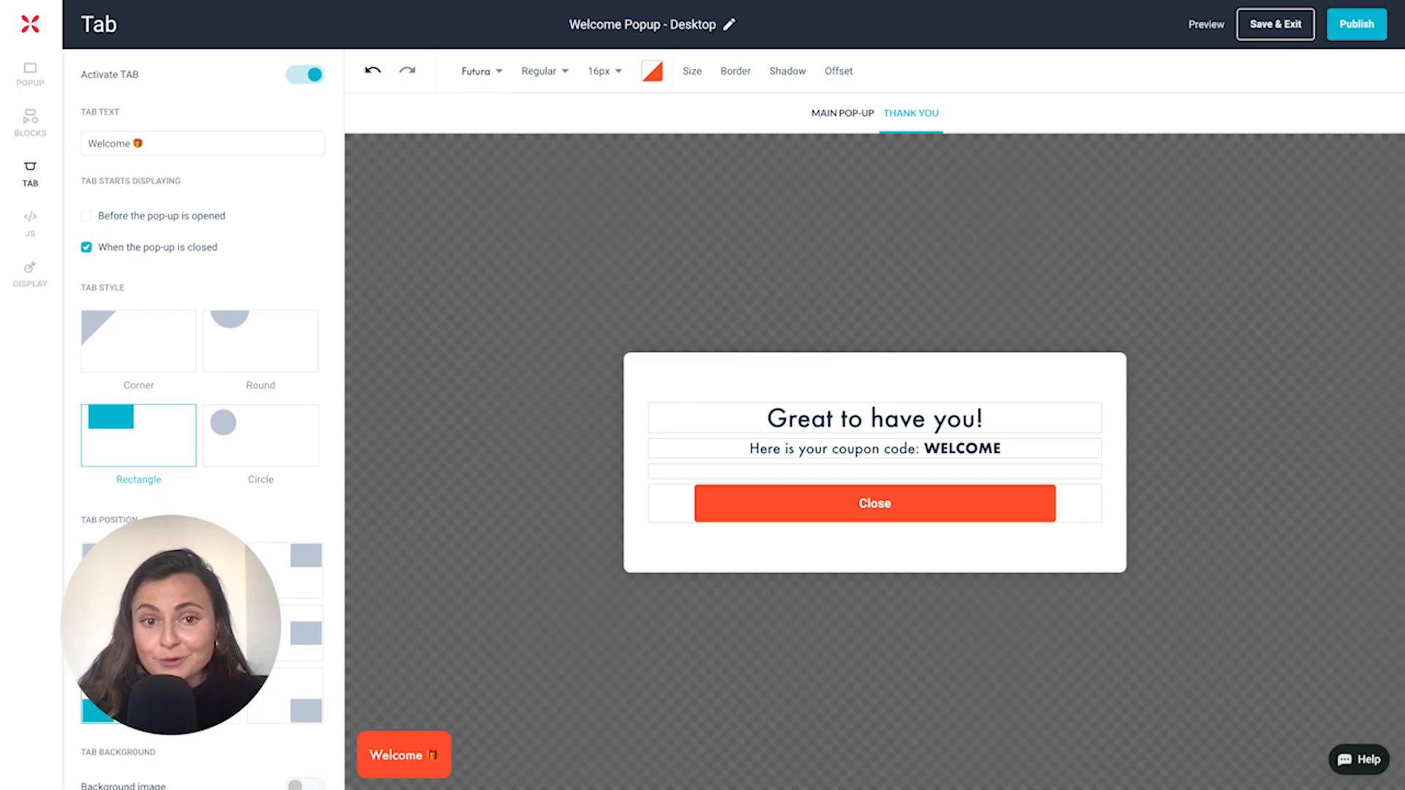
pyautogui.click(30, 275)
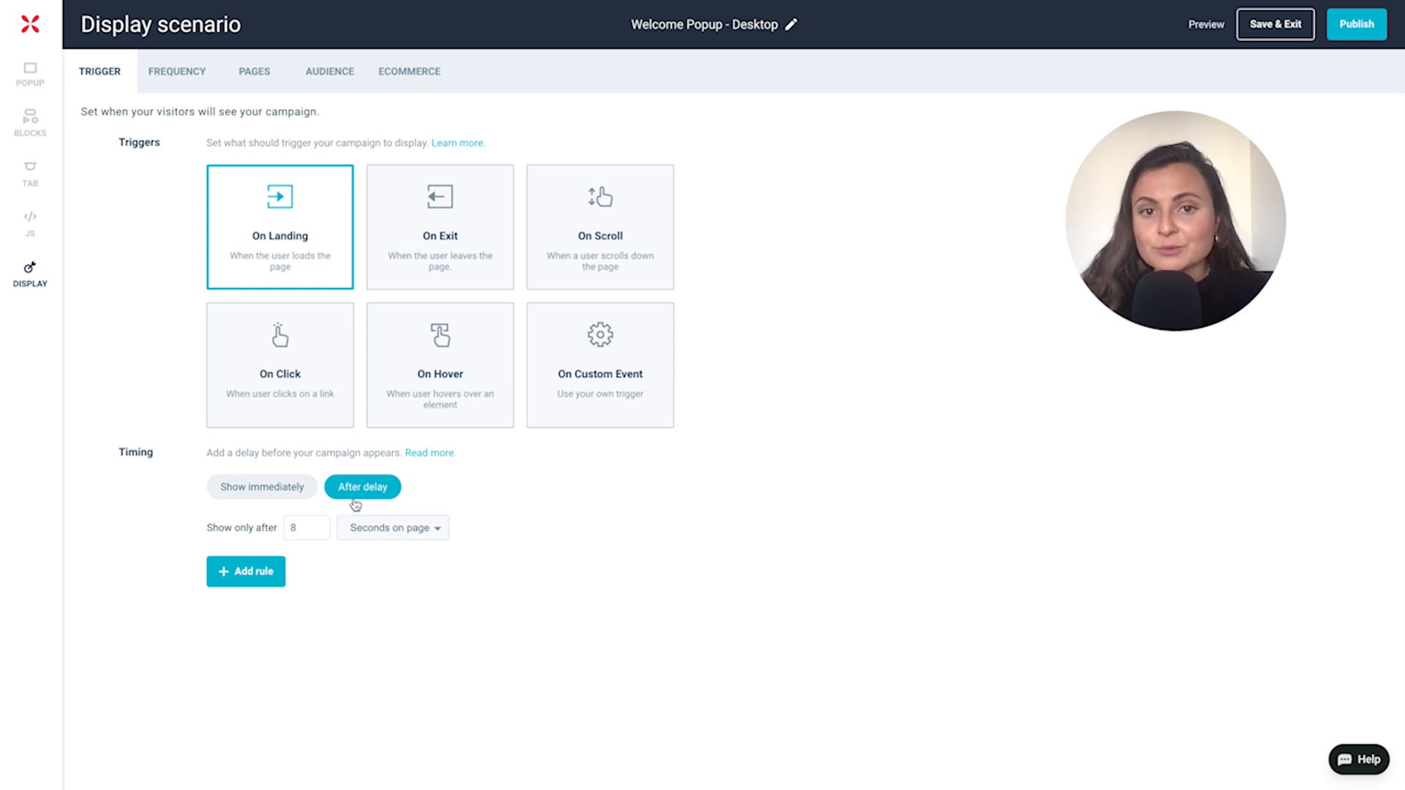
# Step: Make the trigger wait for 2 page views and review the every-2-days display frequency
pyautogui.click(306, 527)
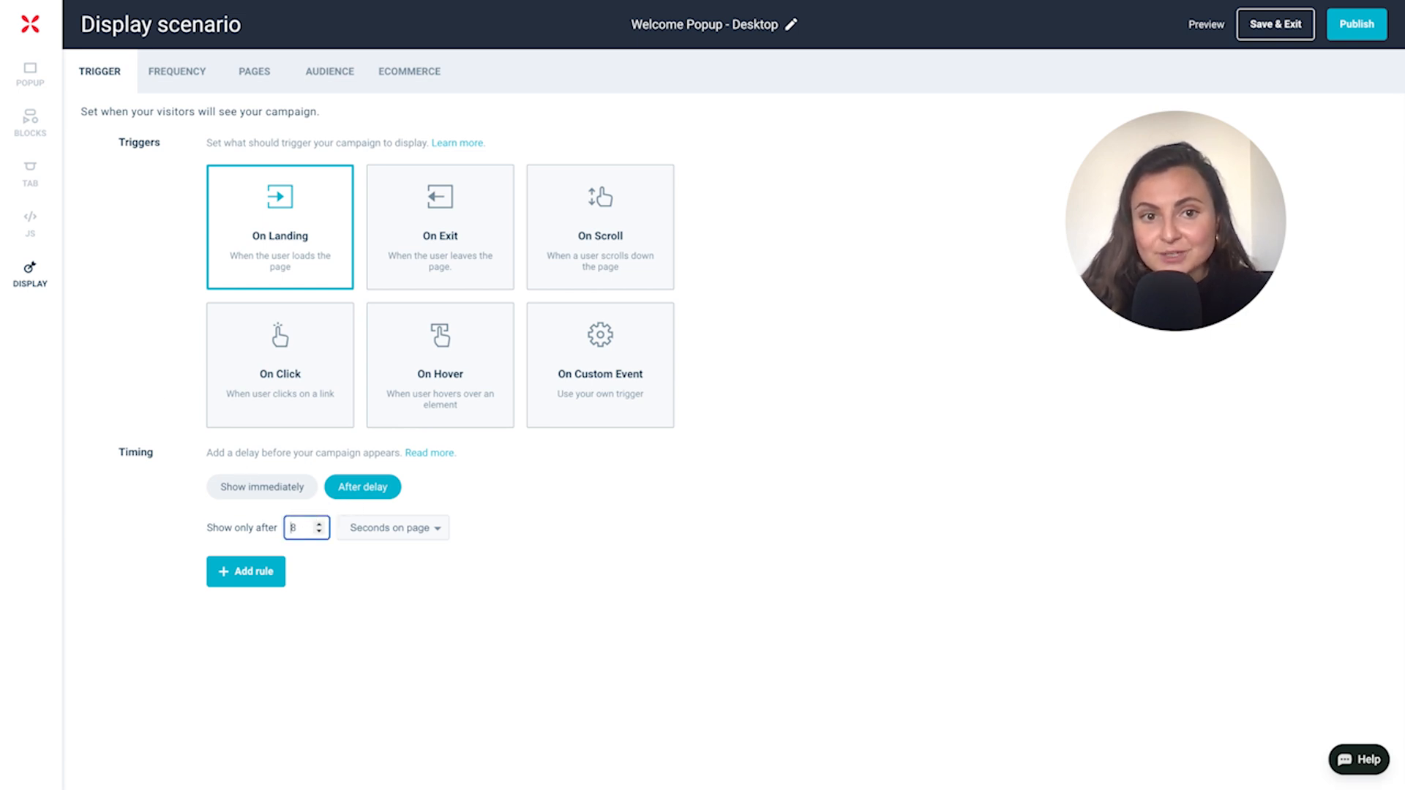
pyautogui.write('2')
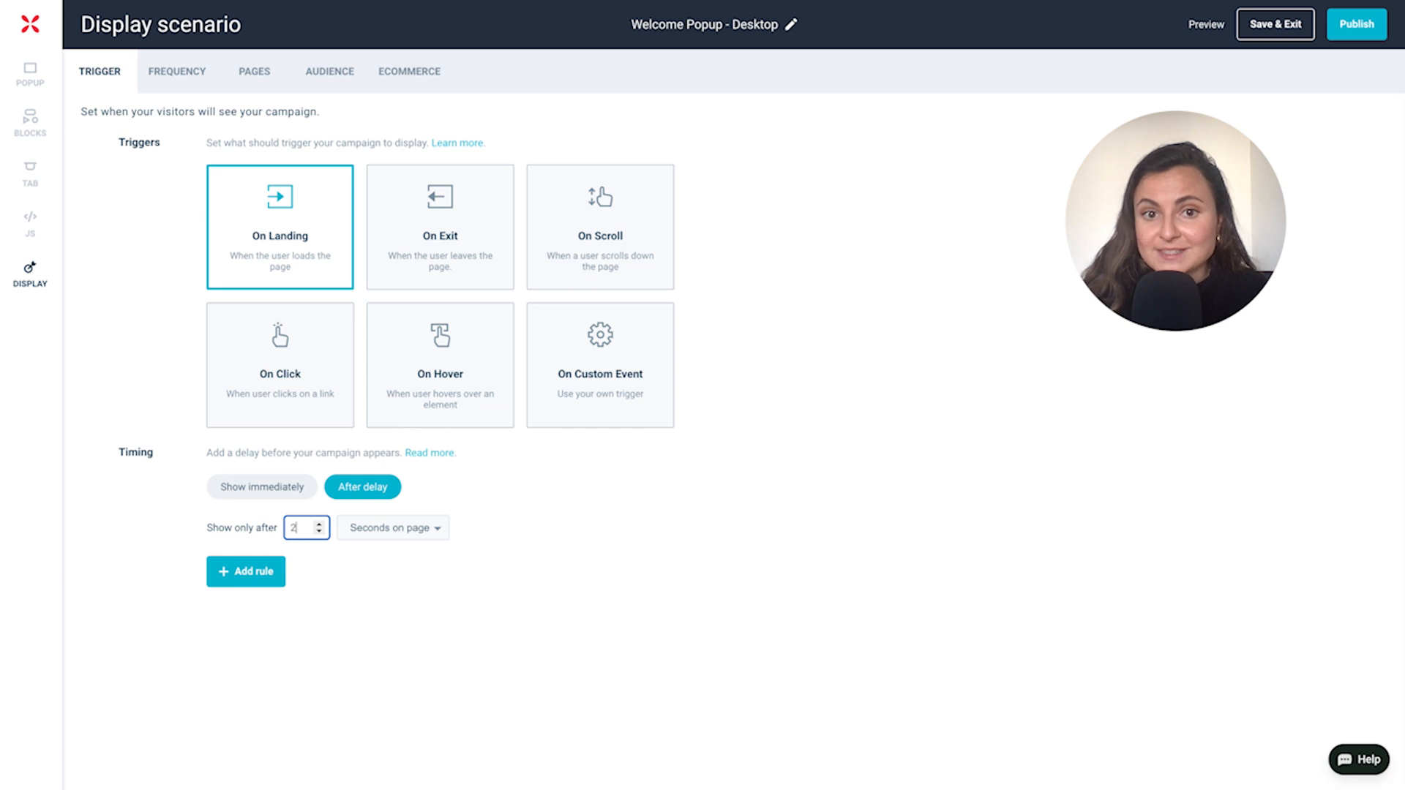
pyautogui.click(392, 529)
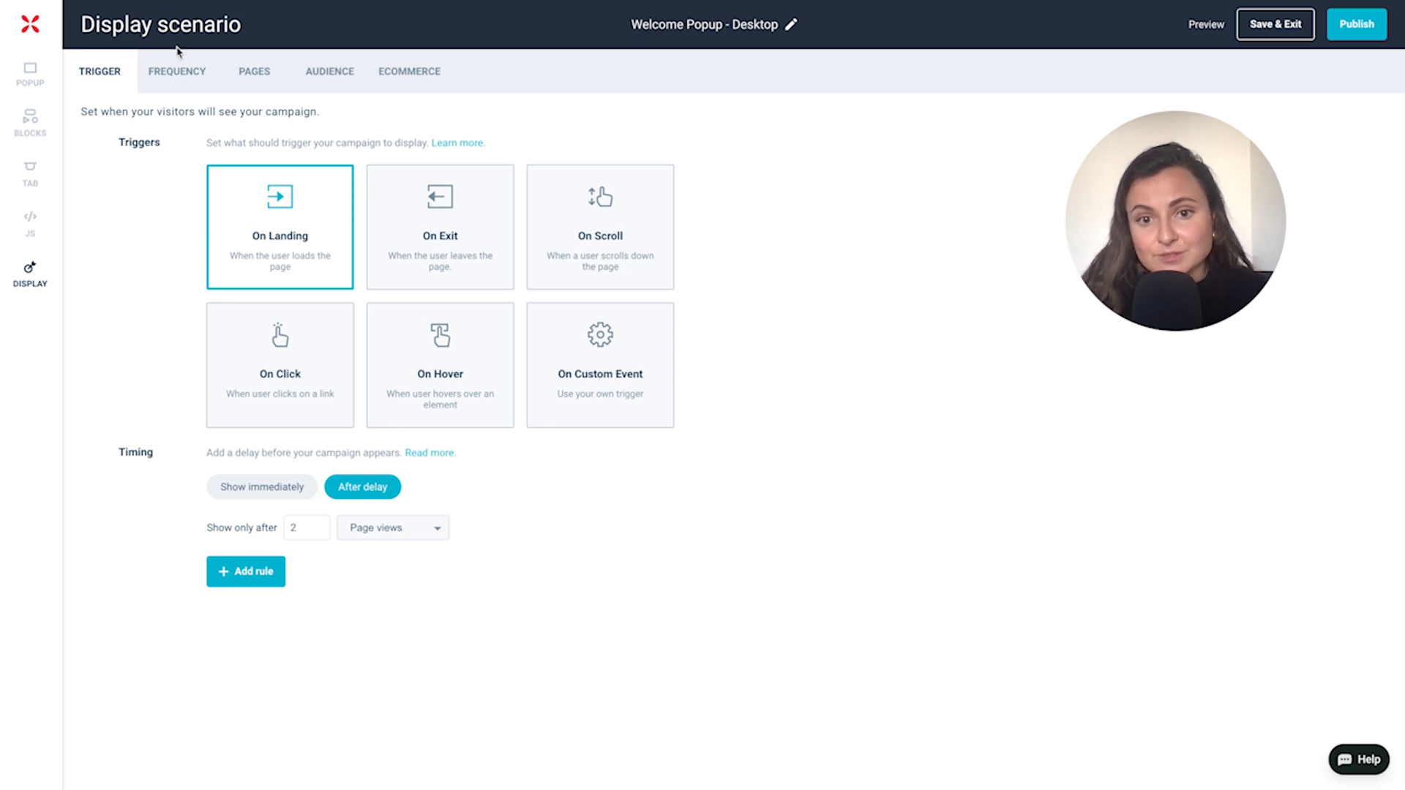
pyautogui.click(177, 72)
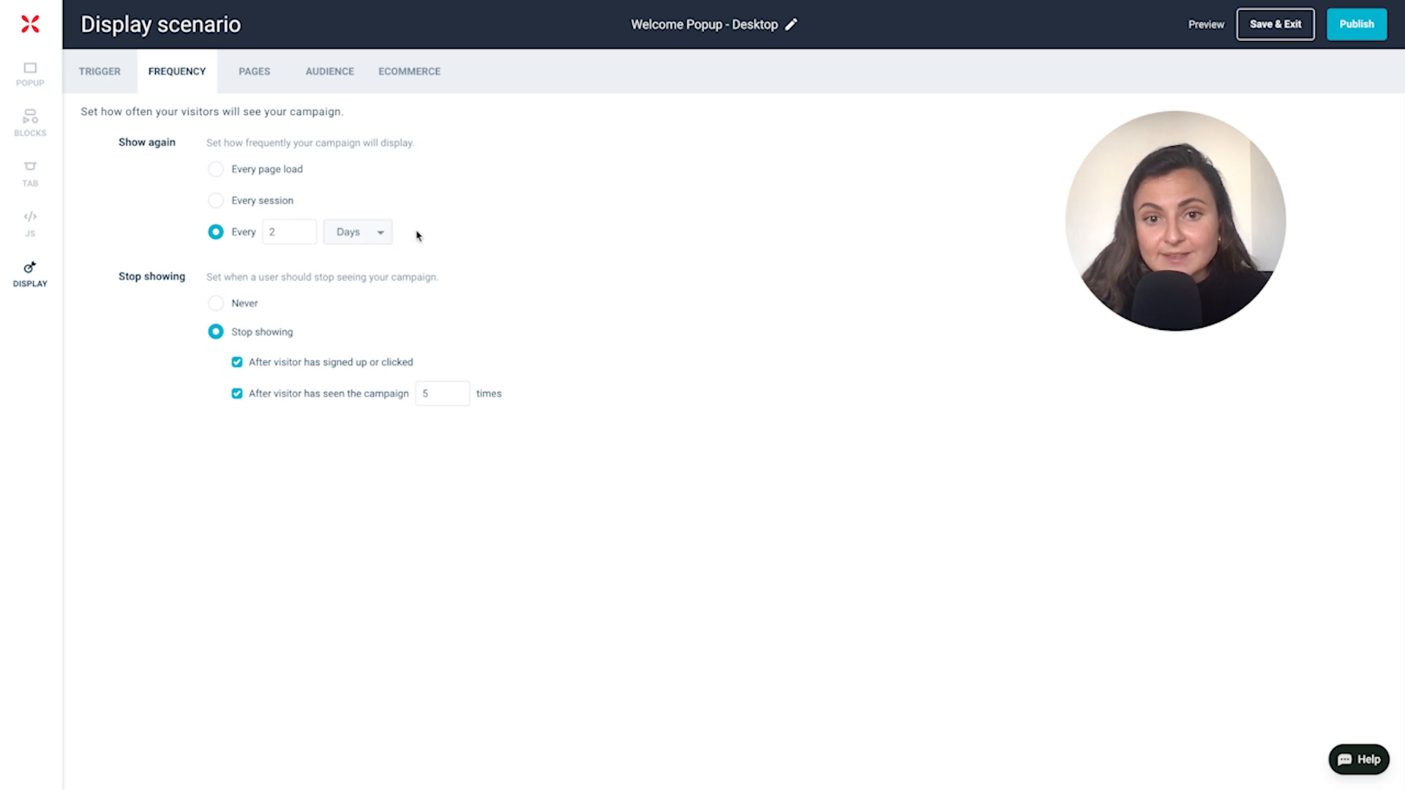
pyautogui.moveTo(146, 347)
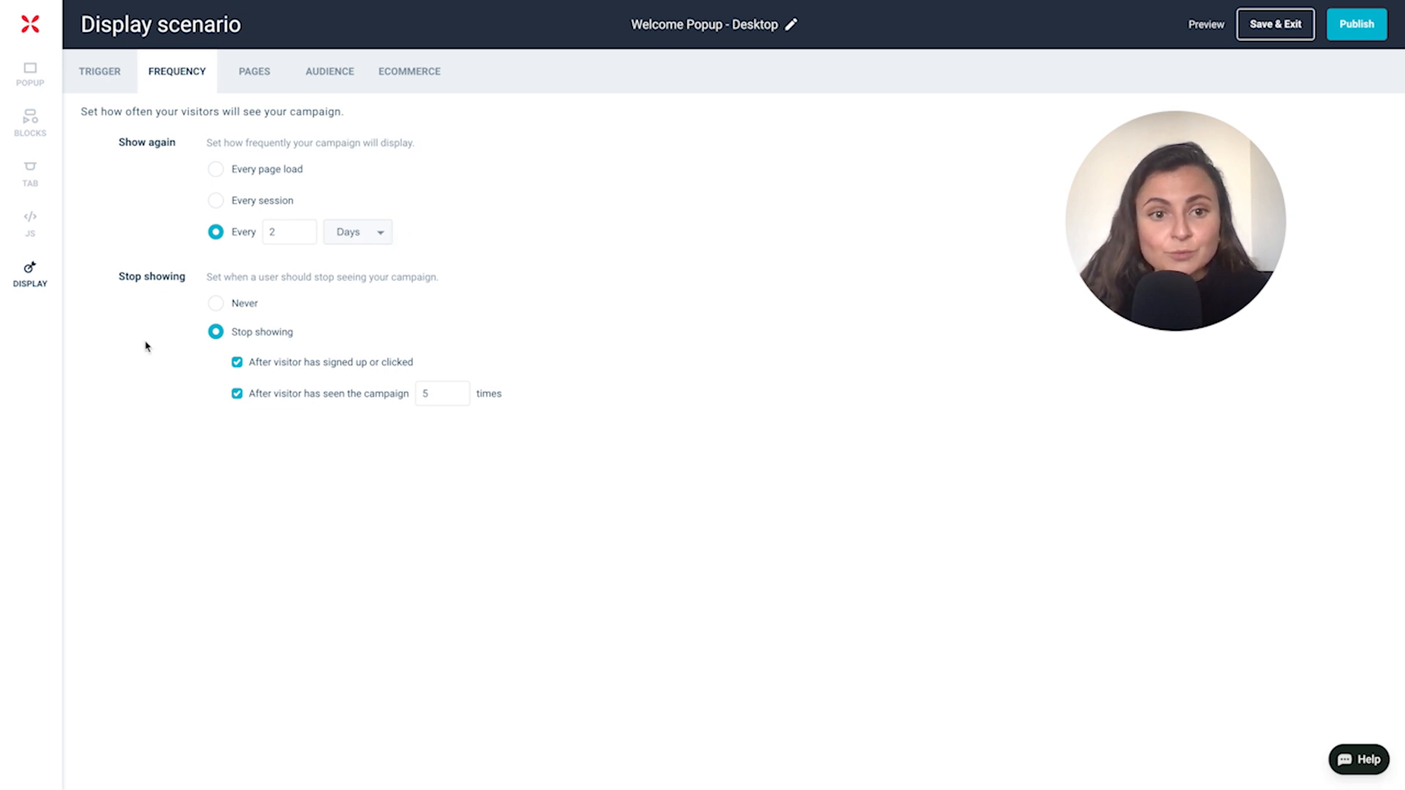
pyautogui.moveTo(139, 351)
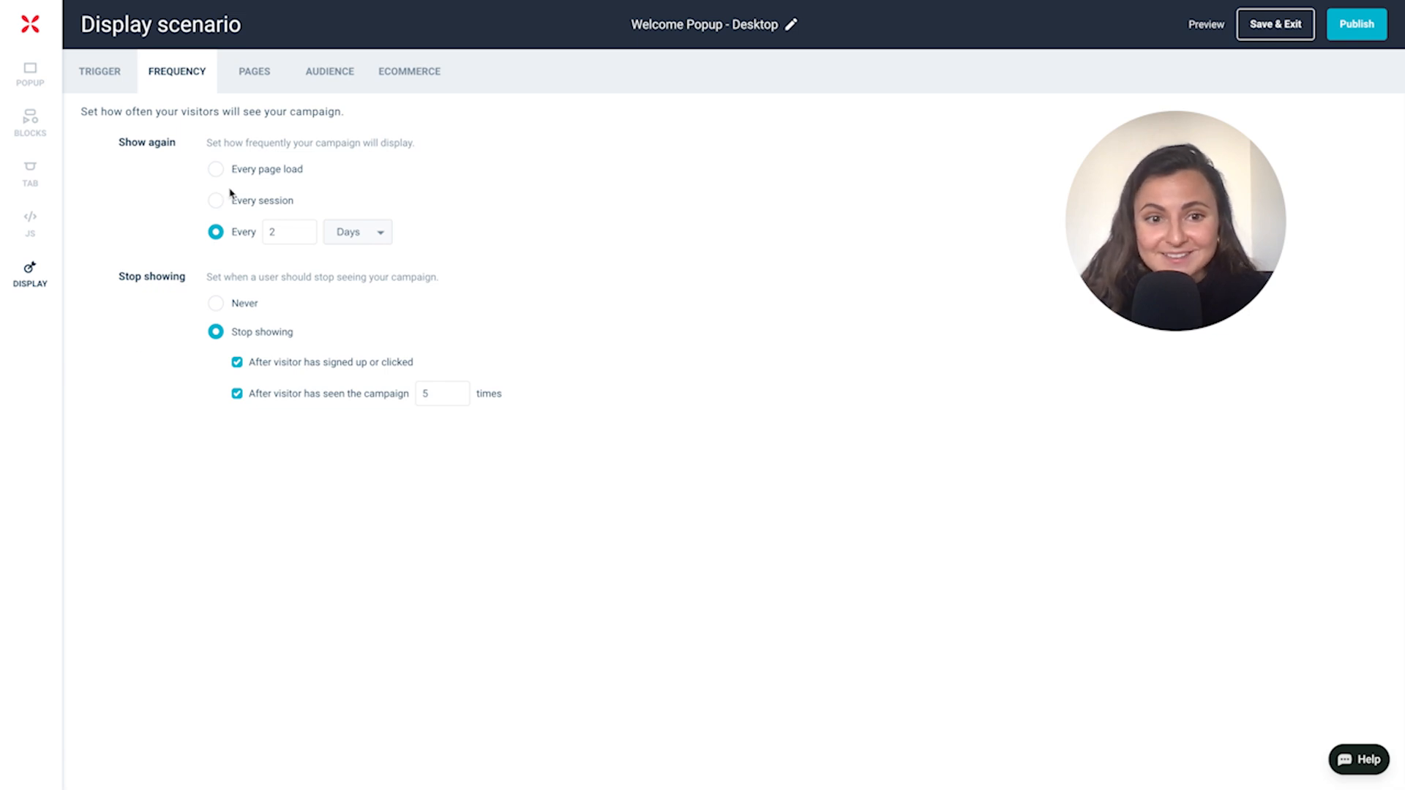
# Step: Try URL-specific page targeting, keep 'Show on all pages', and review desktop/tablet audience targeting
pyautogui.click(253, 71)
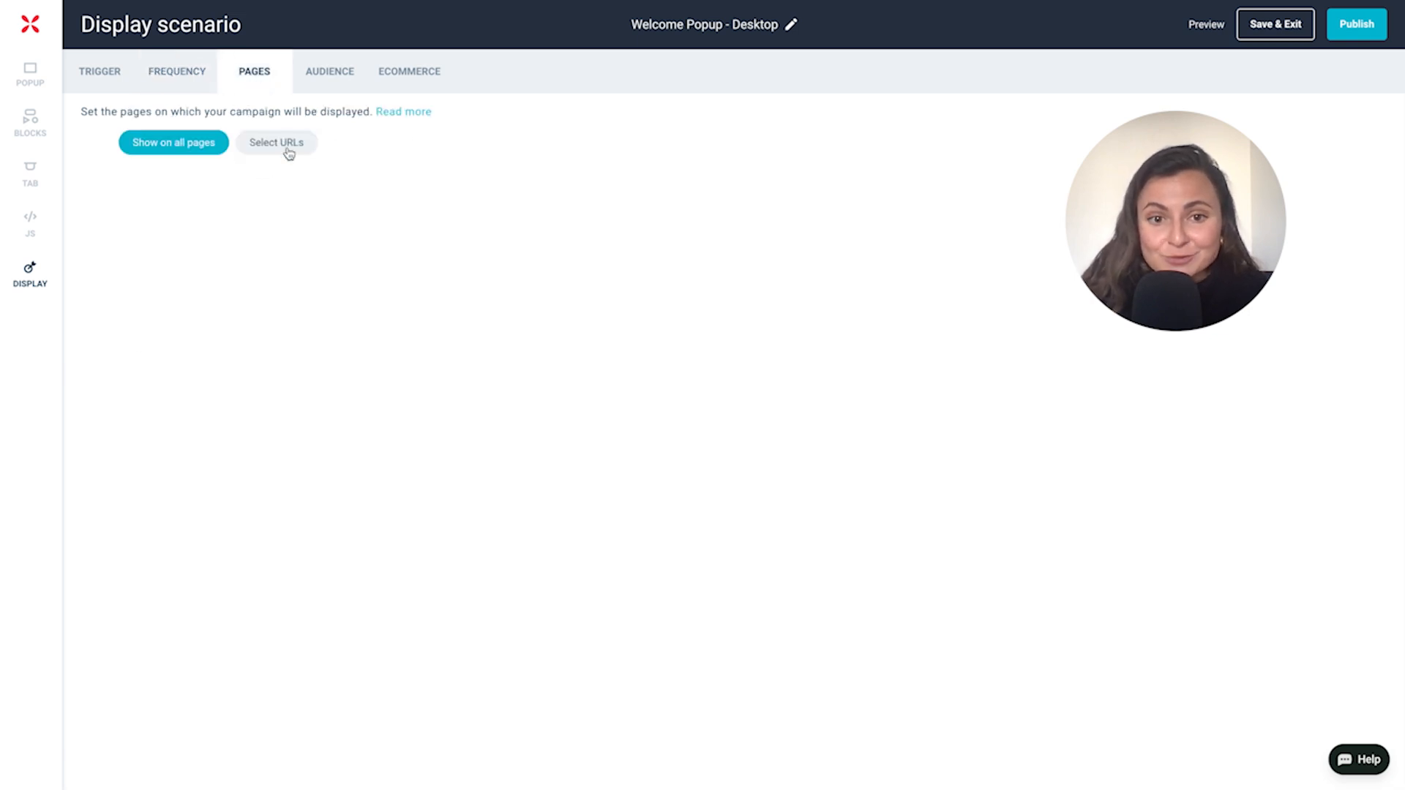
pyautogui.click(276, 142)
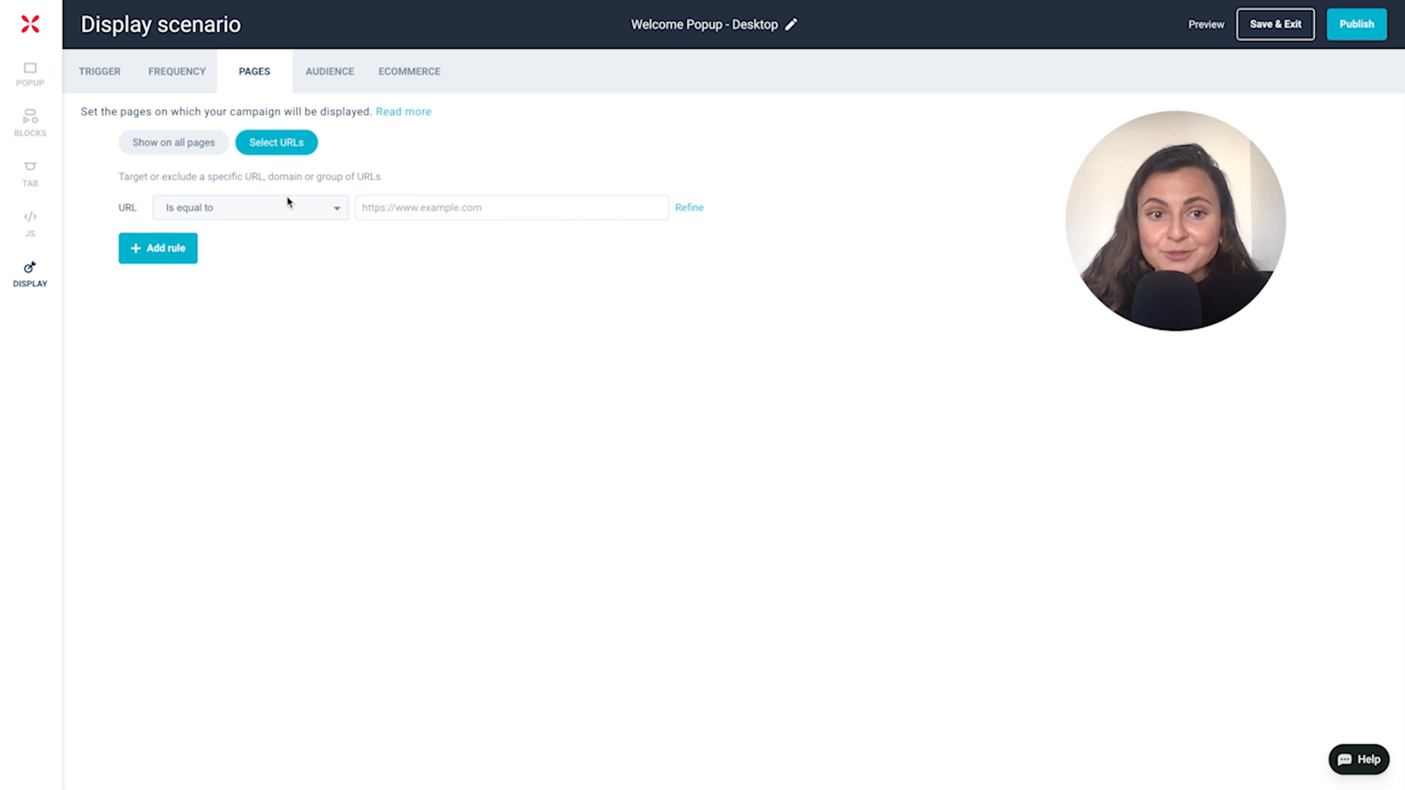
pyautogui.click(249, 206)
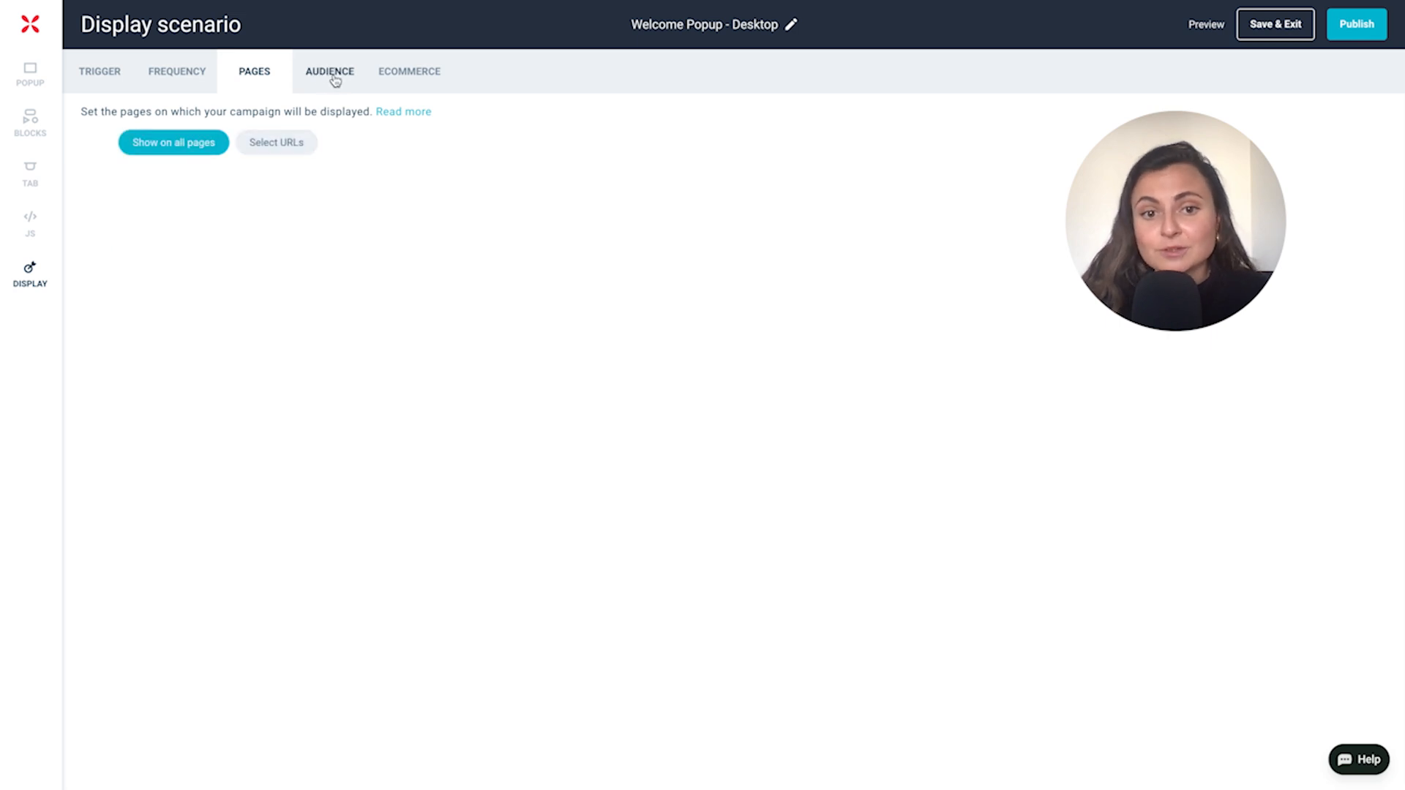
pyautogui.click(329, 70)
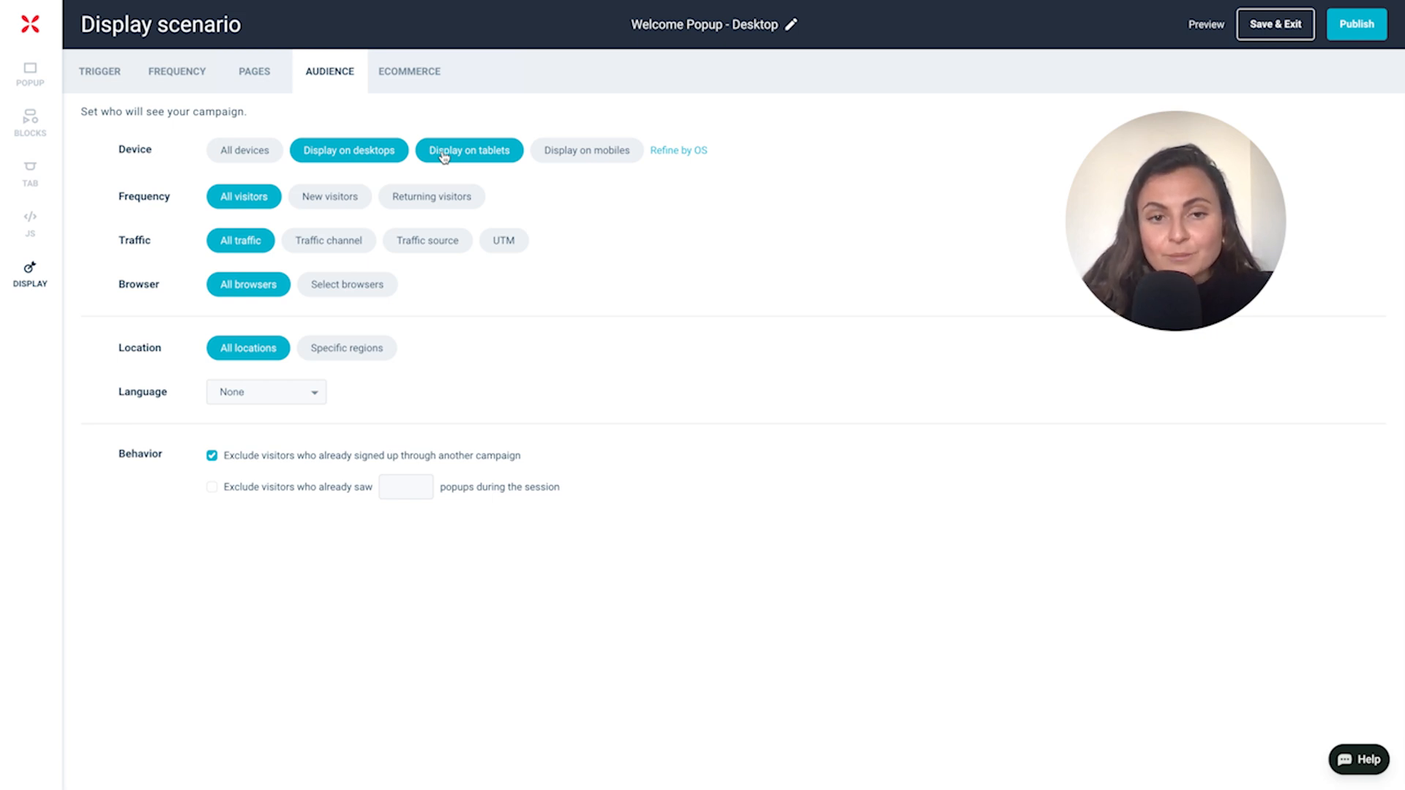
# Step: Target New visitors under Frequency, after briefly trying the Returning visitors 'less than' rule
pyautogui.click(329, 196)
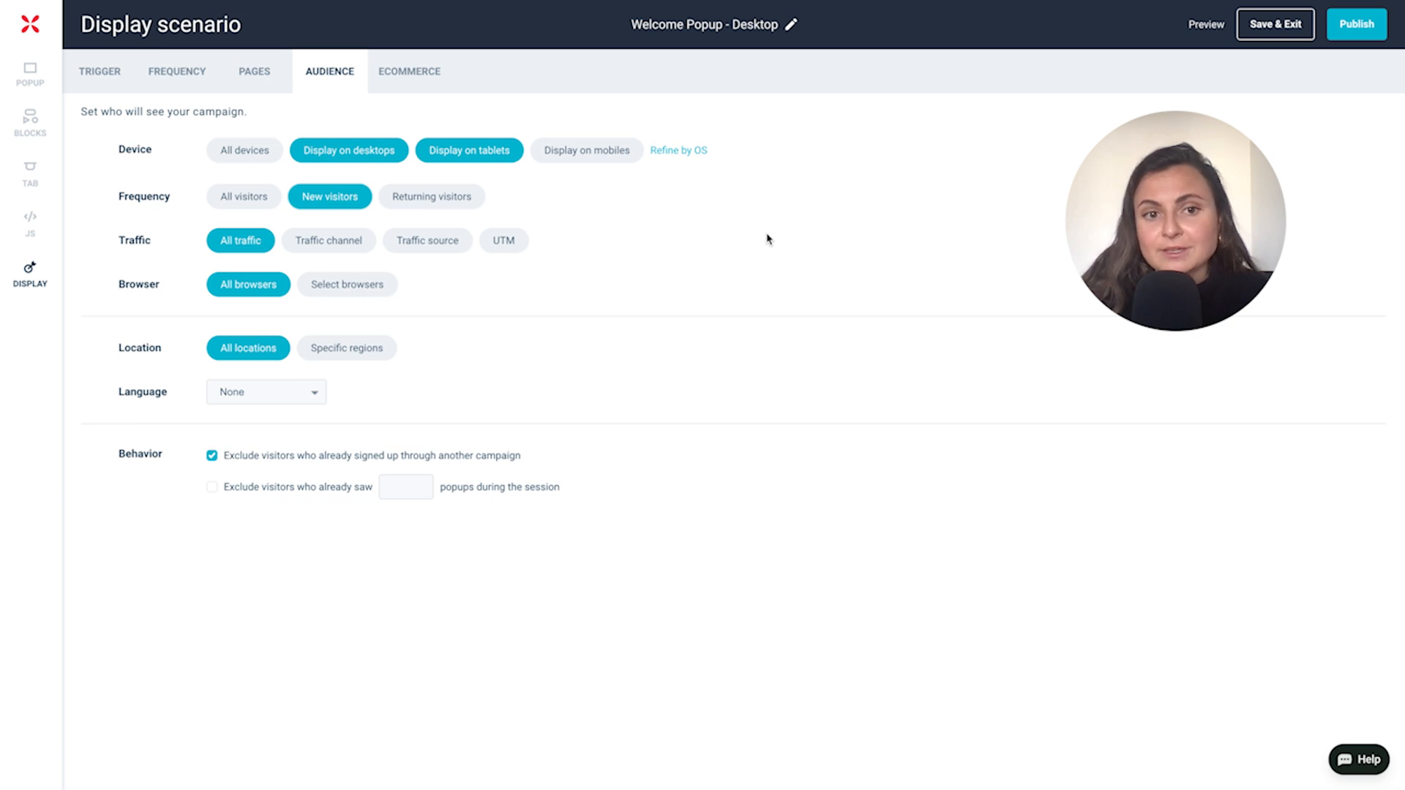
pyautogui.click(431, 196)
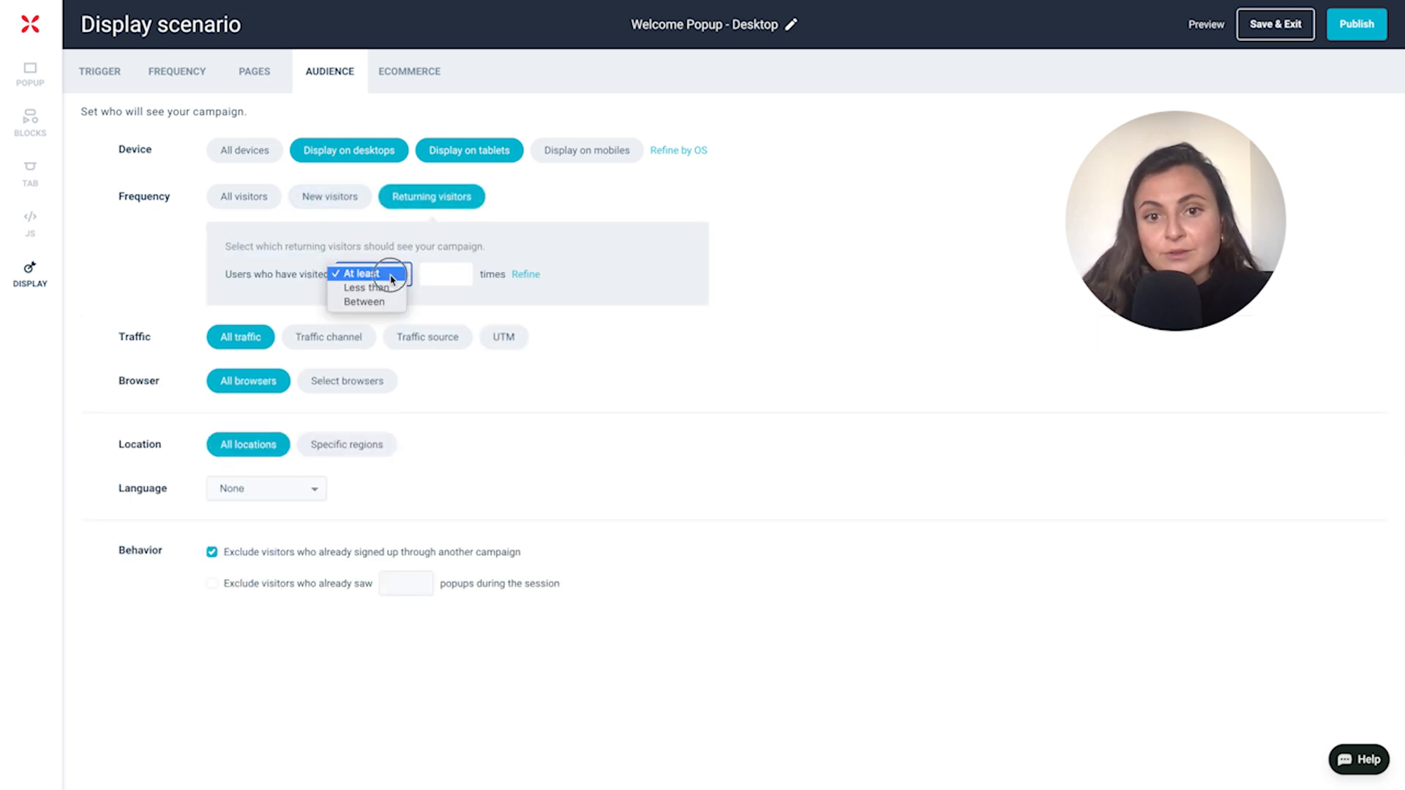
pyautogui.click(364, 288)
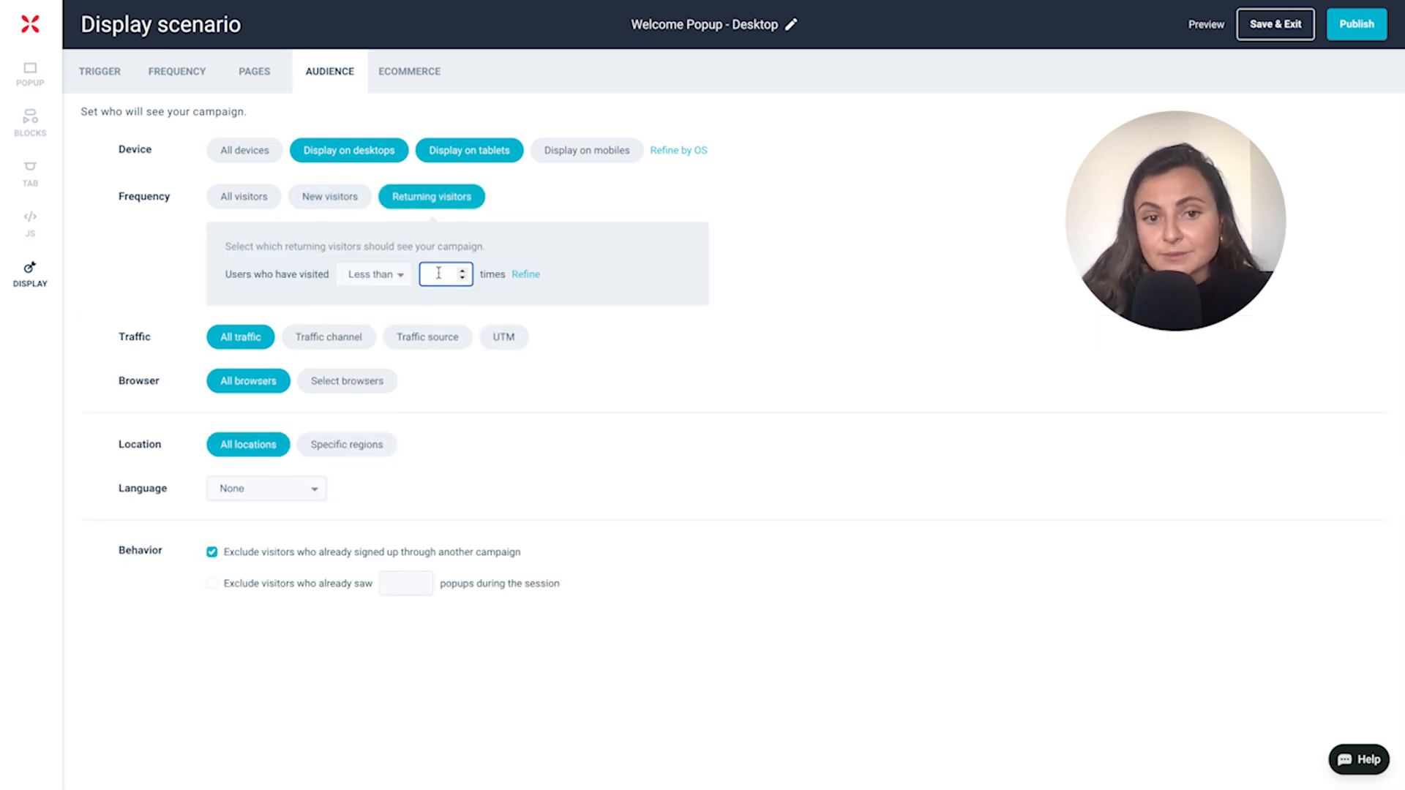
pyautogui.click(330, 196)
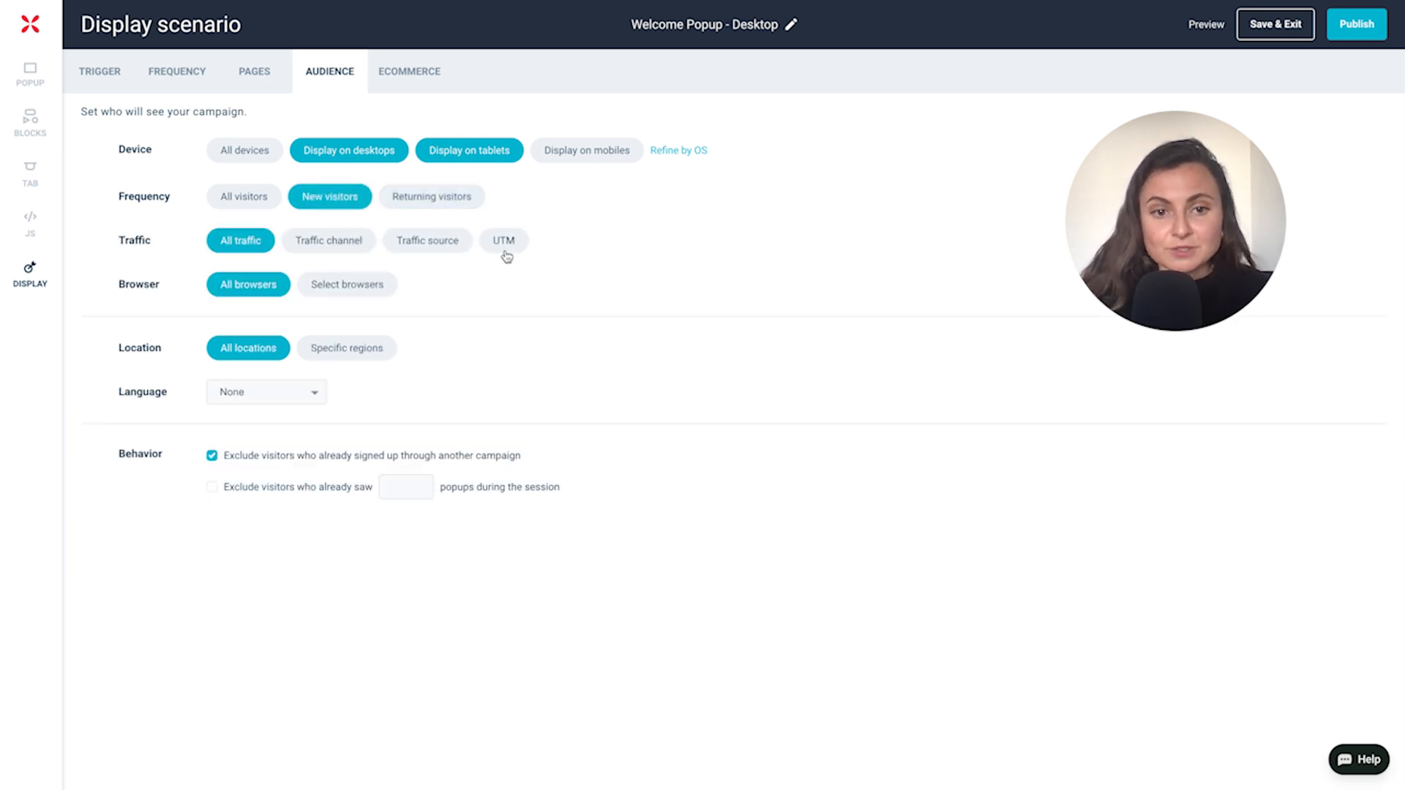
# Step: Add a UTM traffic rule: Medium is not equal to 'email'
pyautogui.click(502, 240)
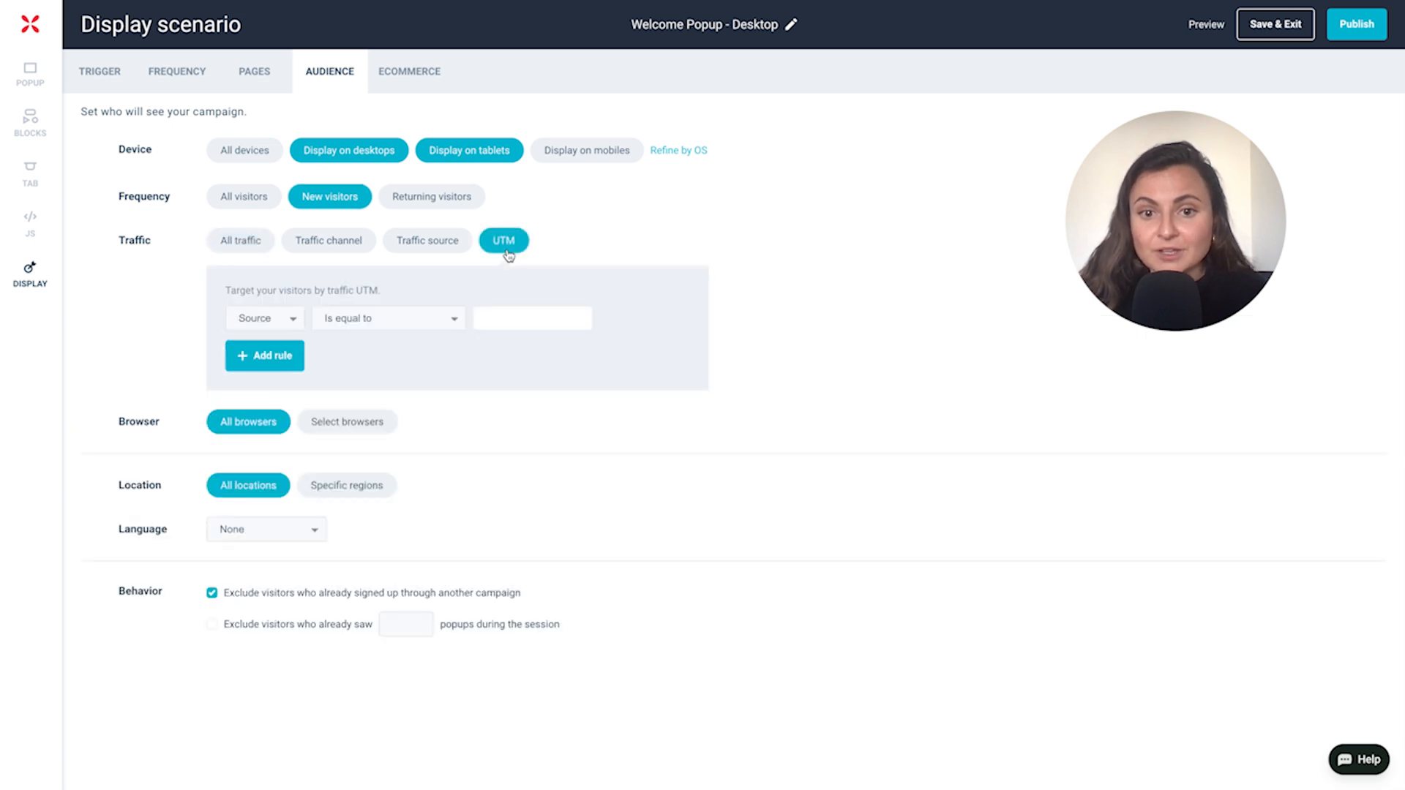
pyautogui.click(265, 318)
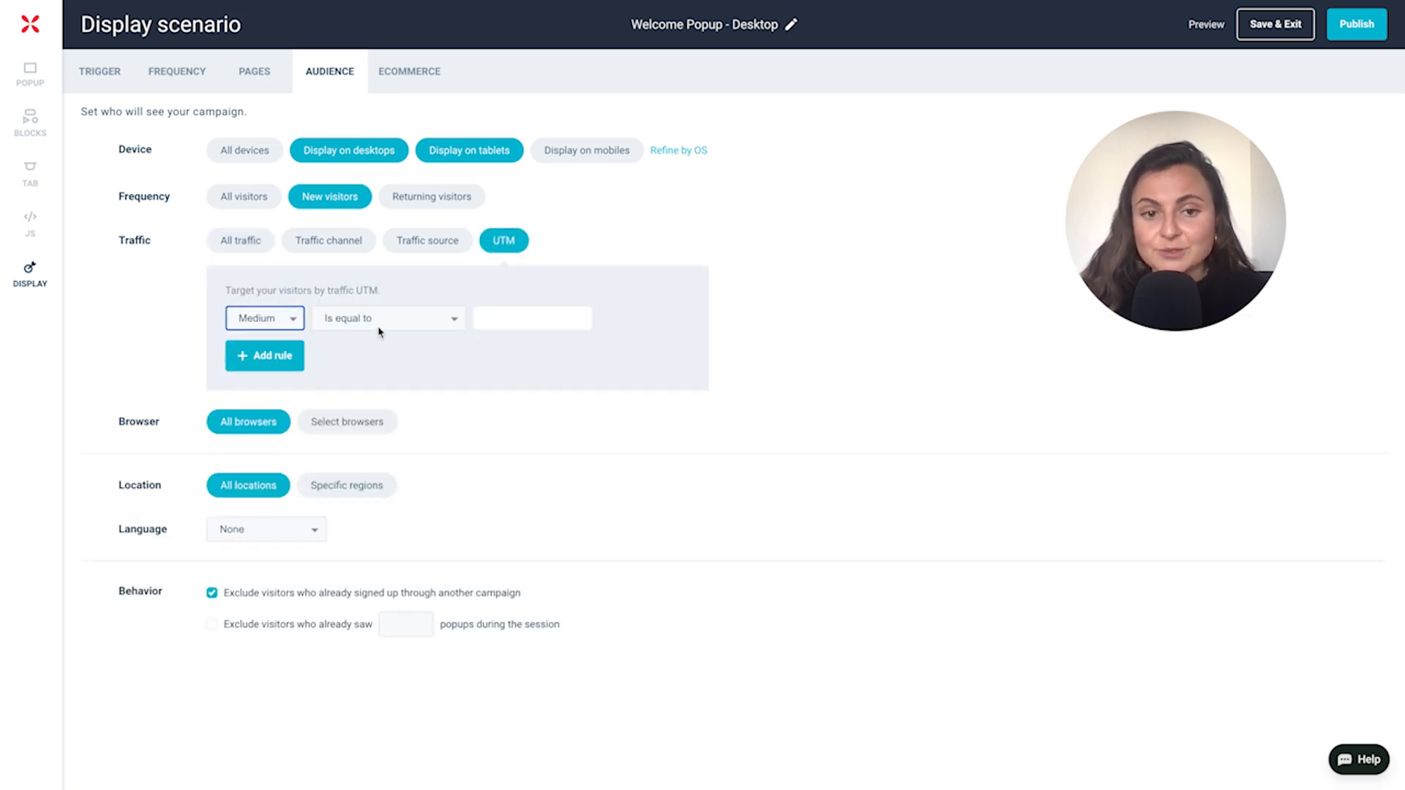
pyautogui.click(529, 318)
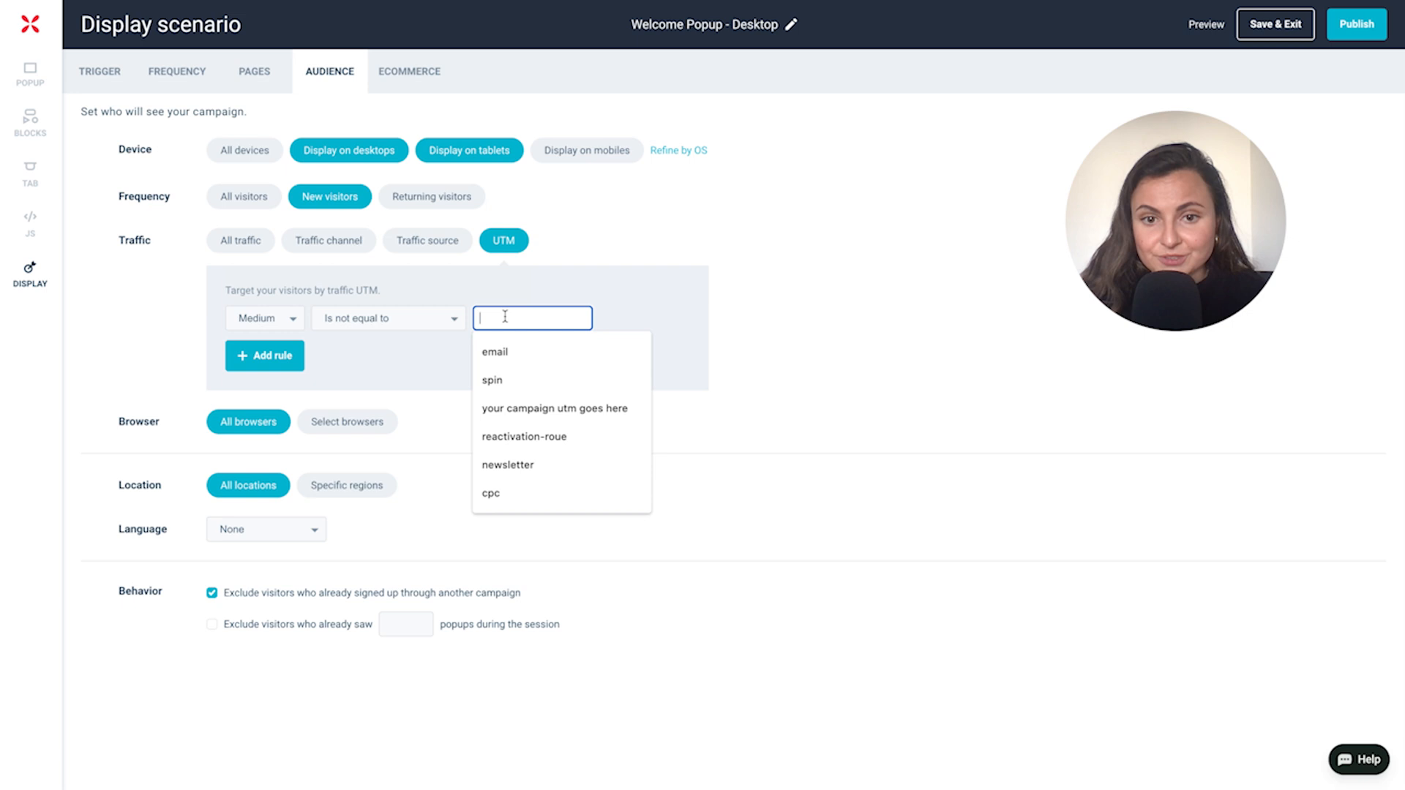
pyautogui.click(493, 351)
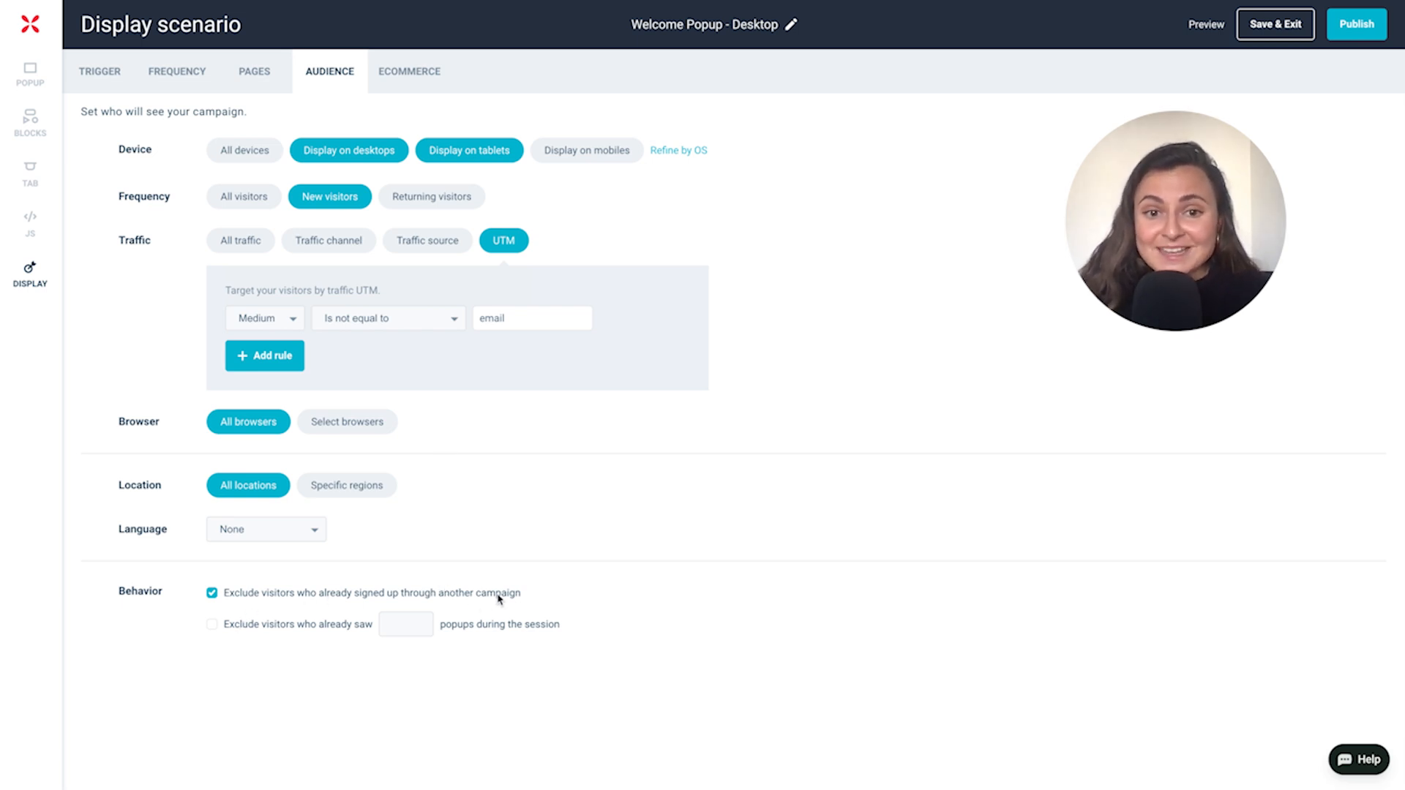
pyautogui.moveTo(522, 597)
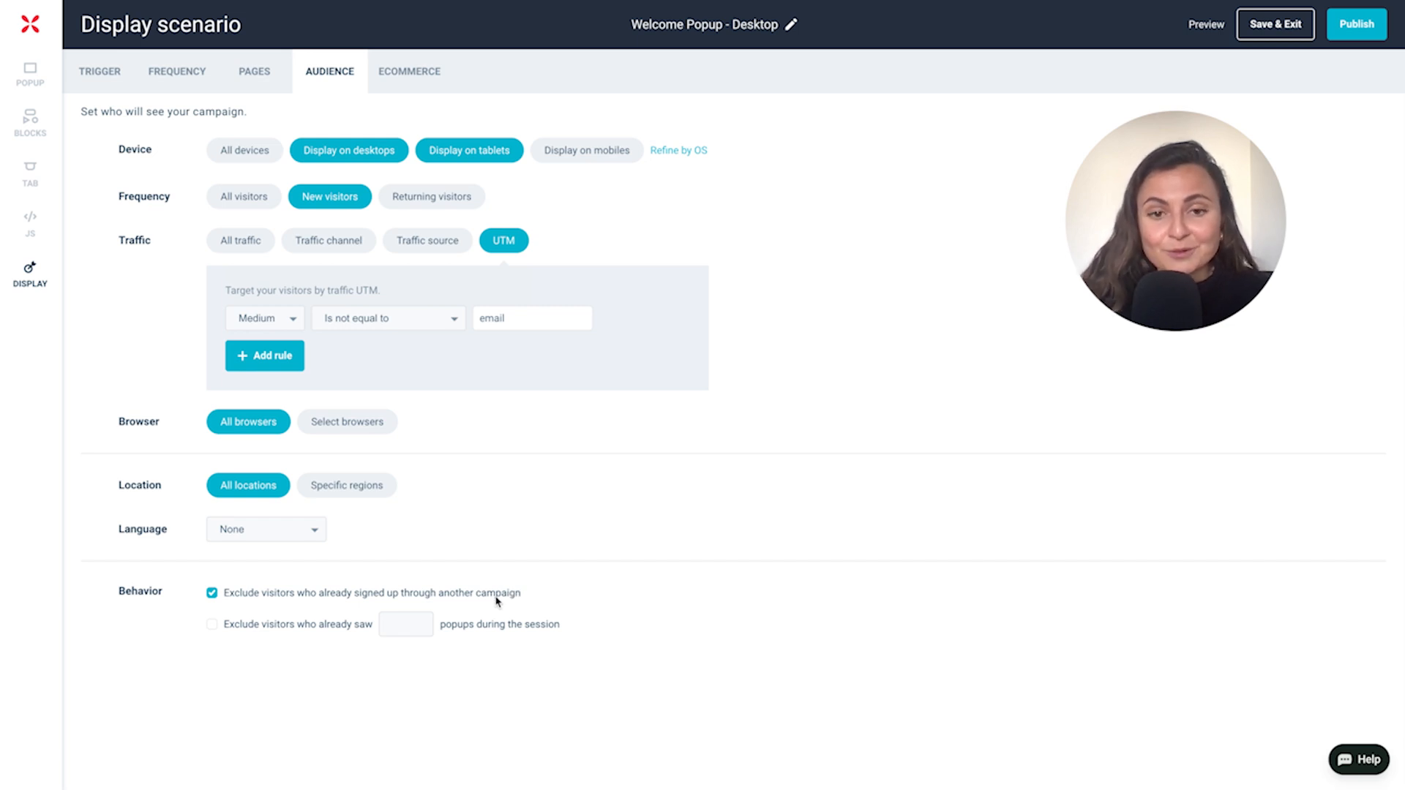
pyautogui.moveTo(275, 724)
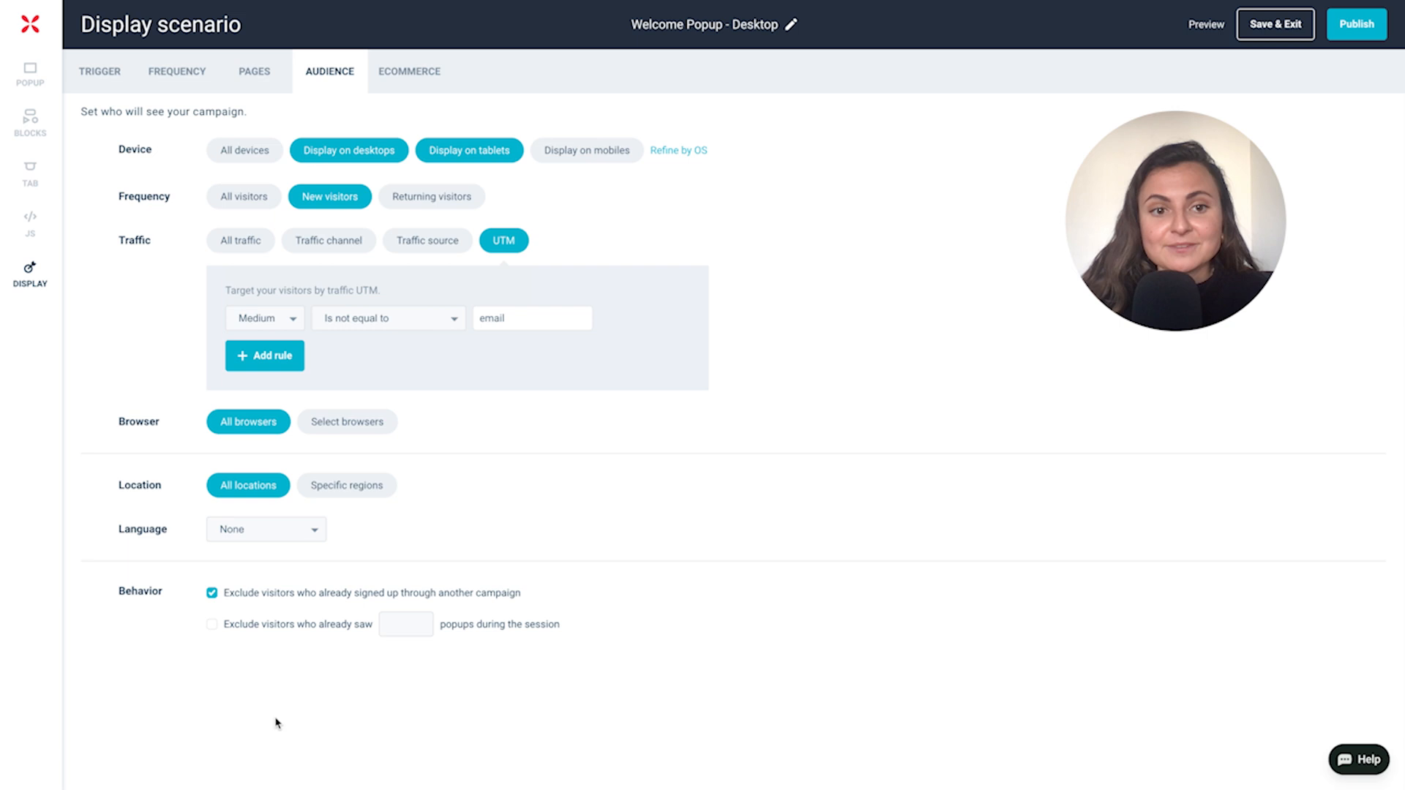
pyautogui.moveTo(216, 656)
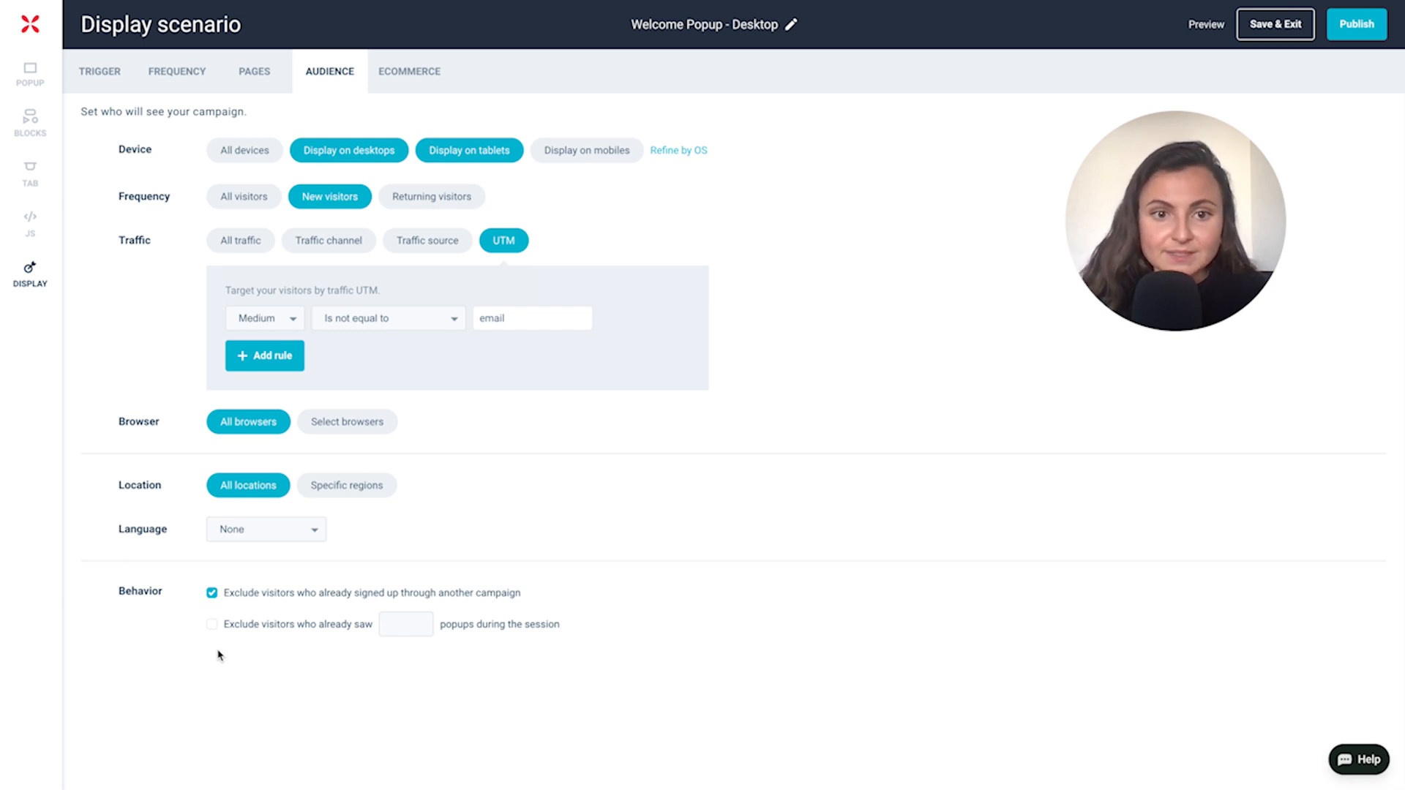
# Step: Exclude visitors who already saw 1 popup during the session
pyautogui.click(211, 625)
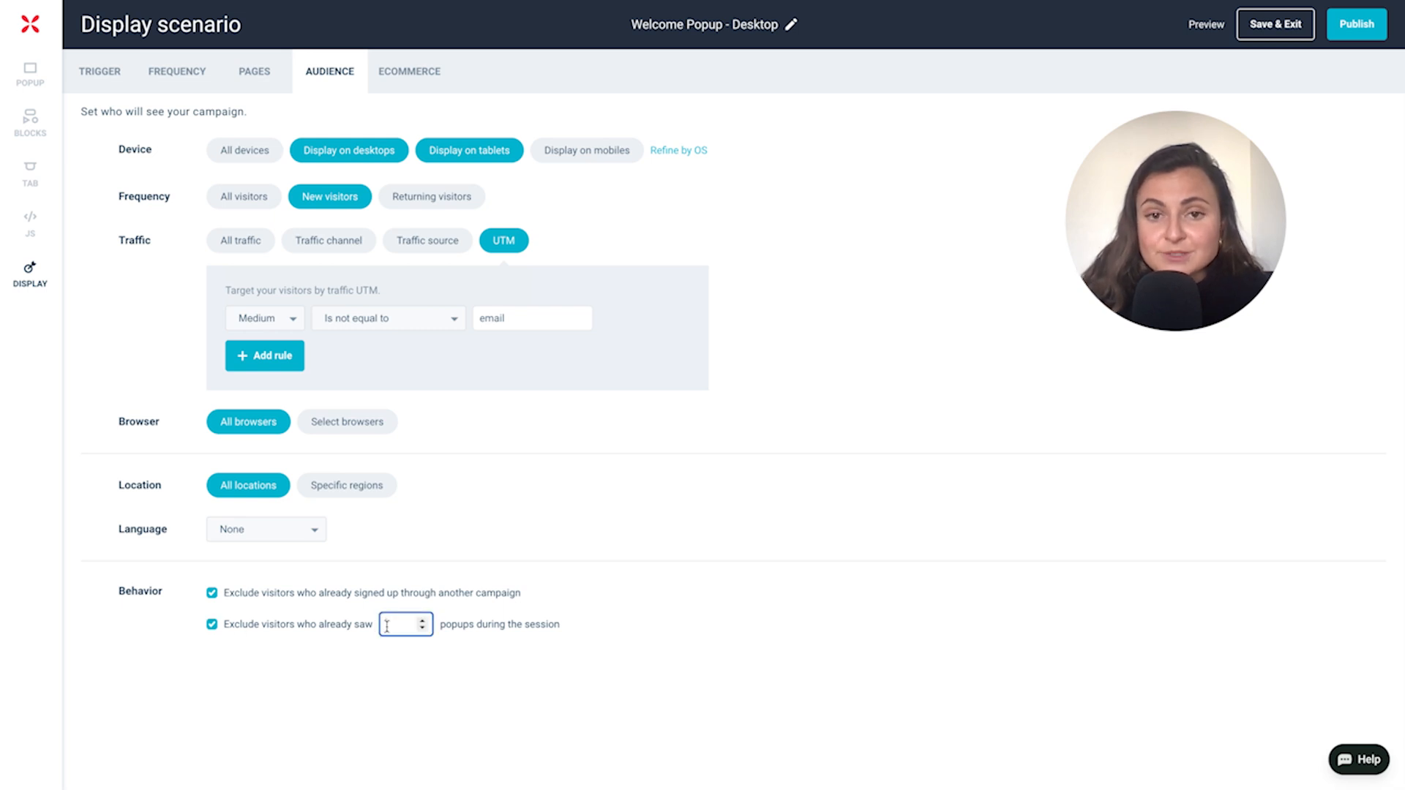
pyautogui.write('1')
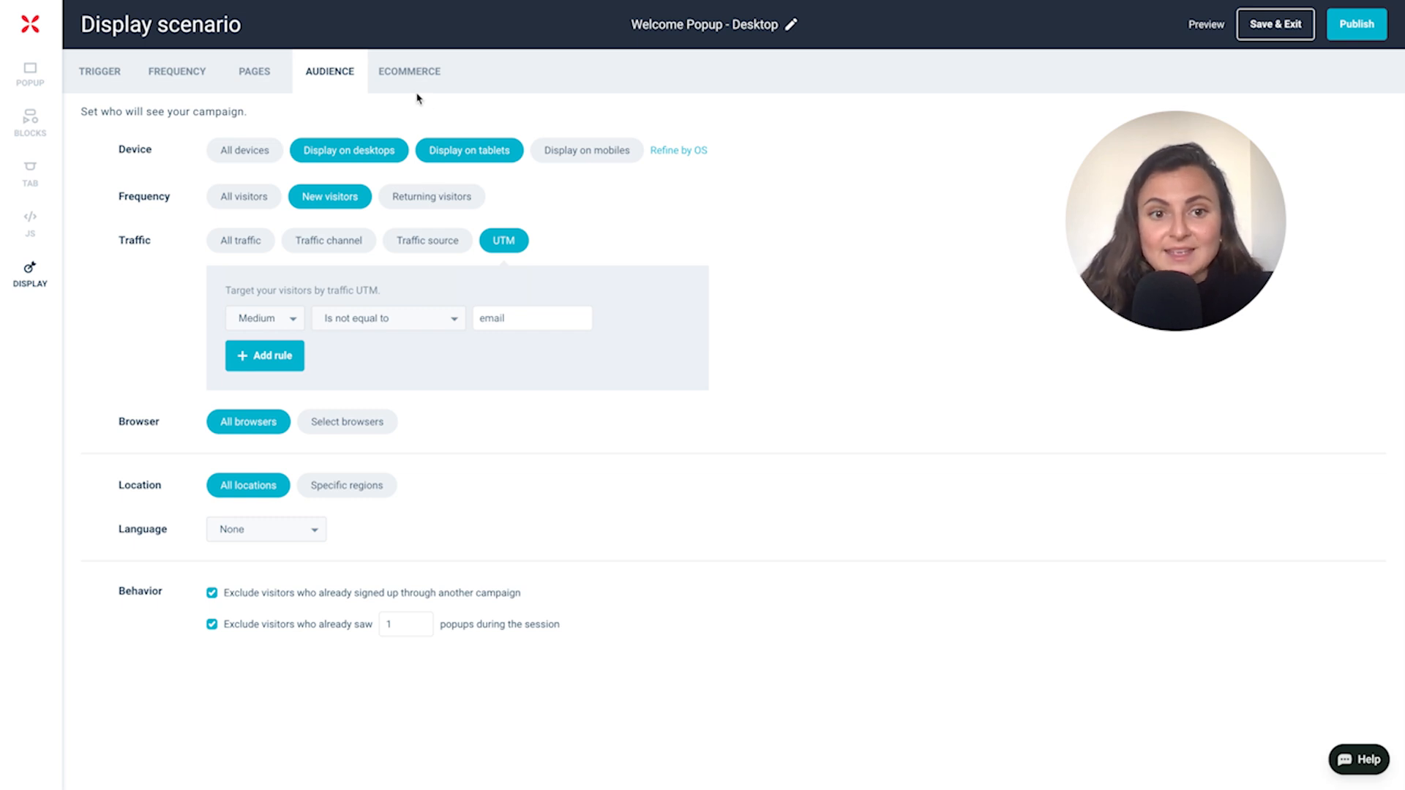
# Step: Add the ecommerce rule customer.is_logged_in Is false and start the popup preview
pyautogui.click(408, 70)
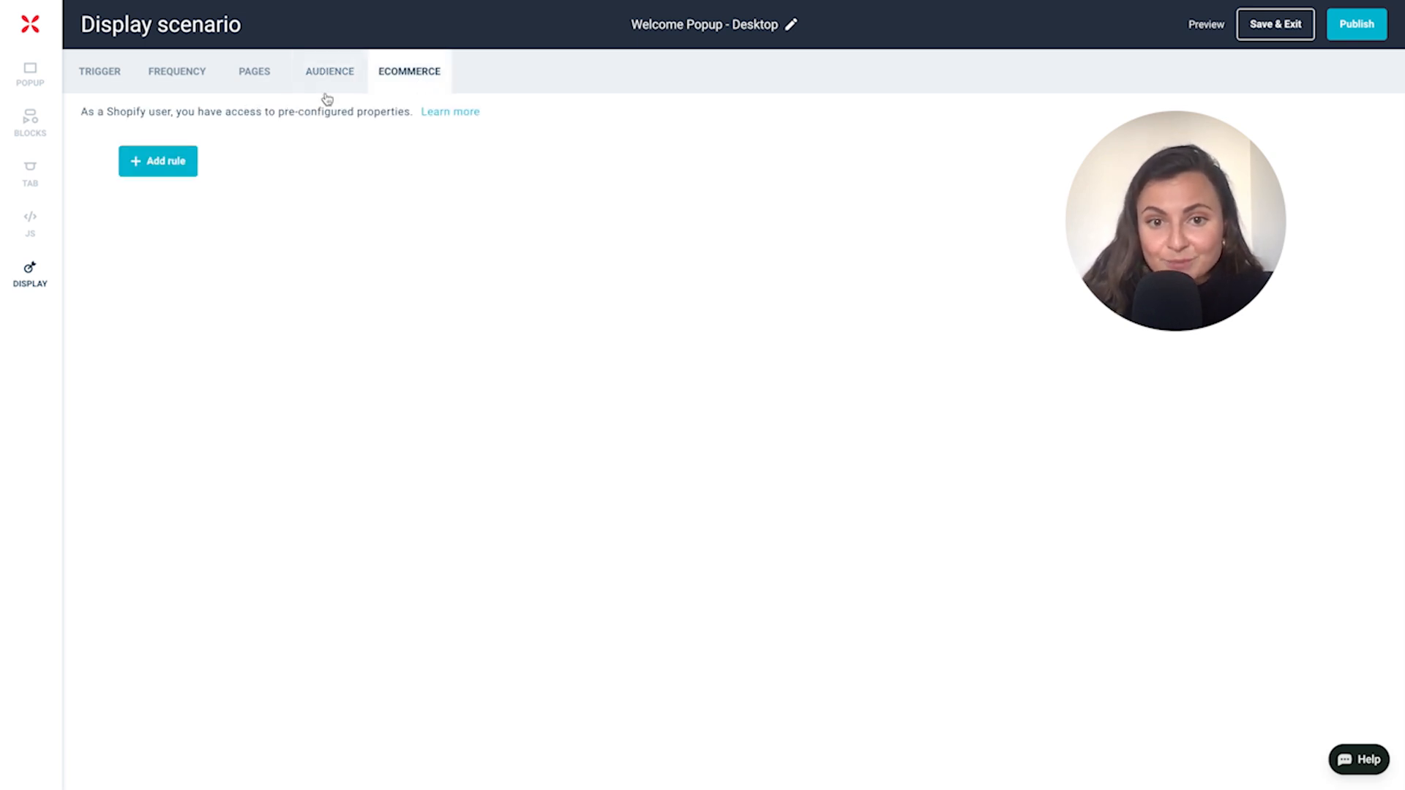
pyautogui.click(159, 161)
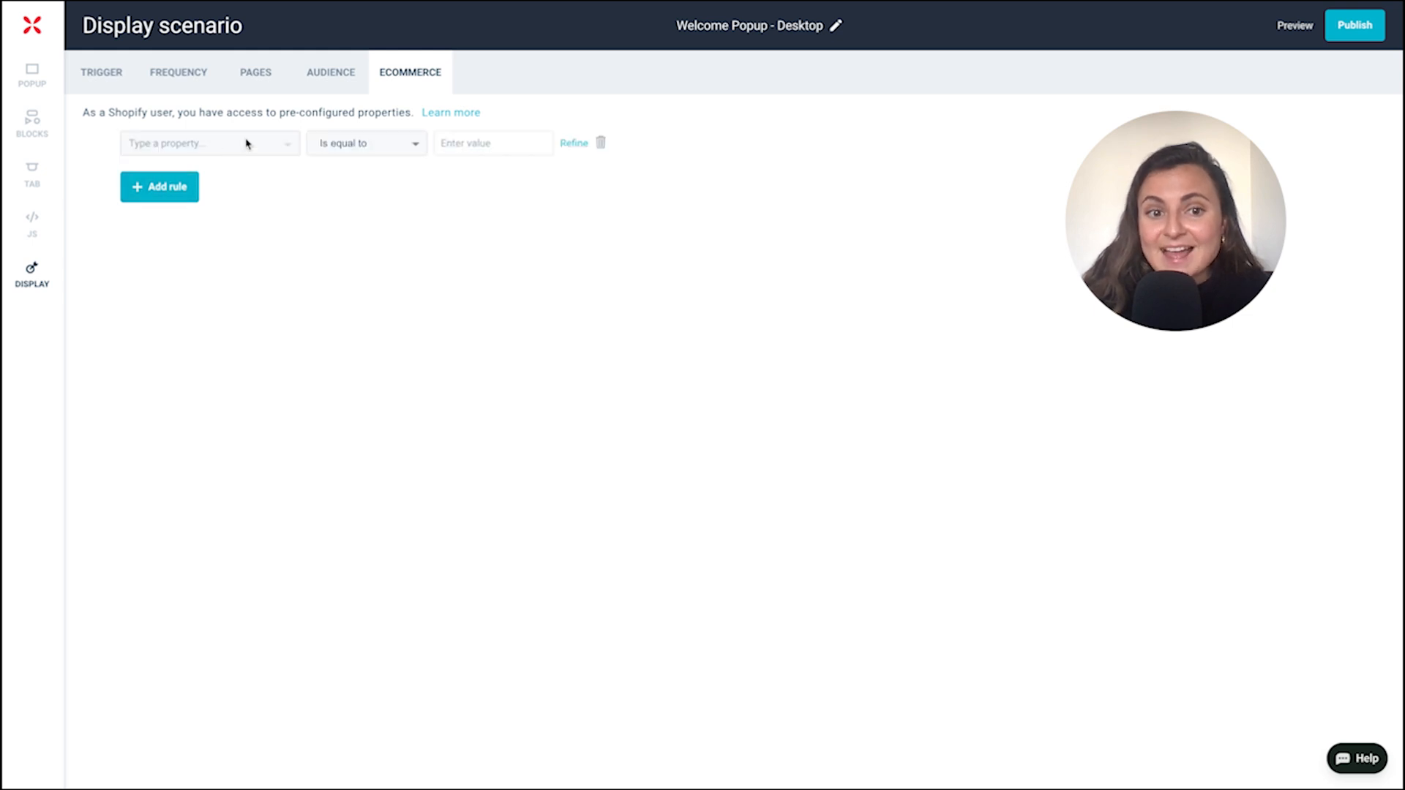
pyautogui.click(210, 142)
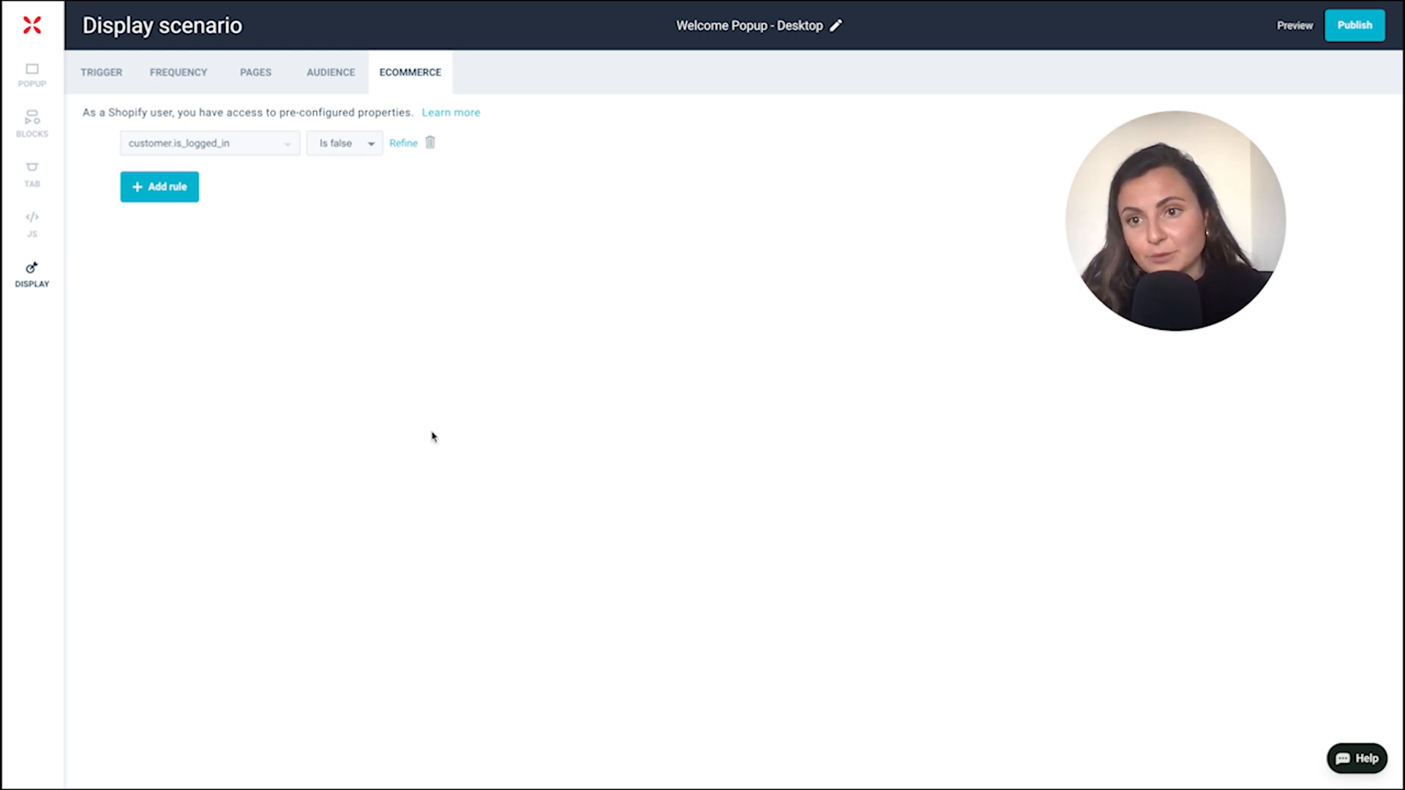
pyautogui.moveTo(1265, 79)
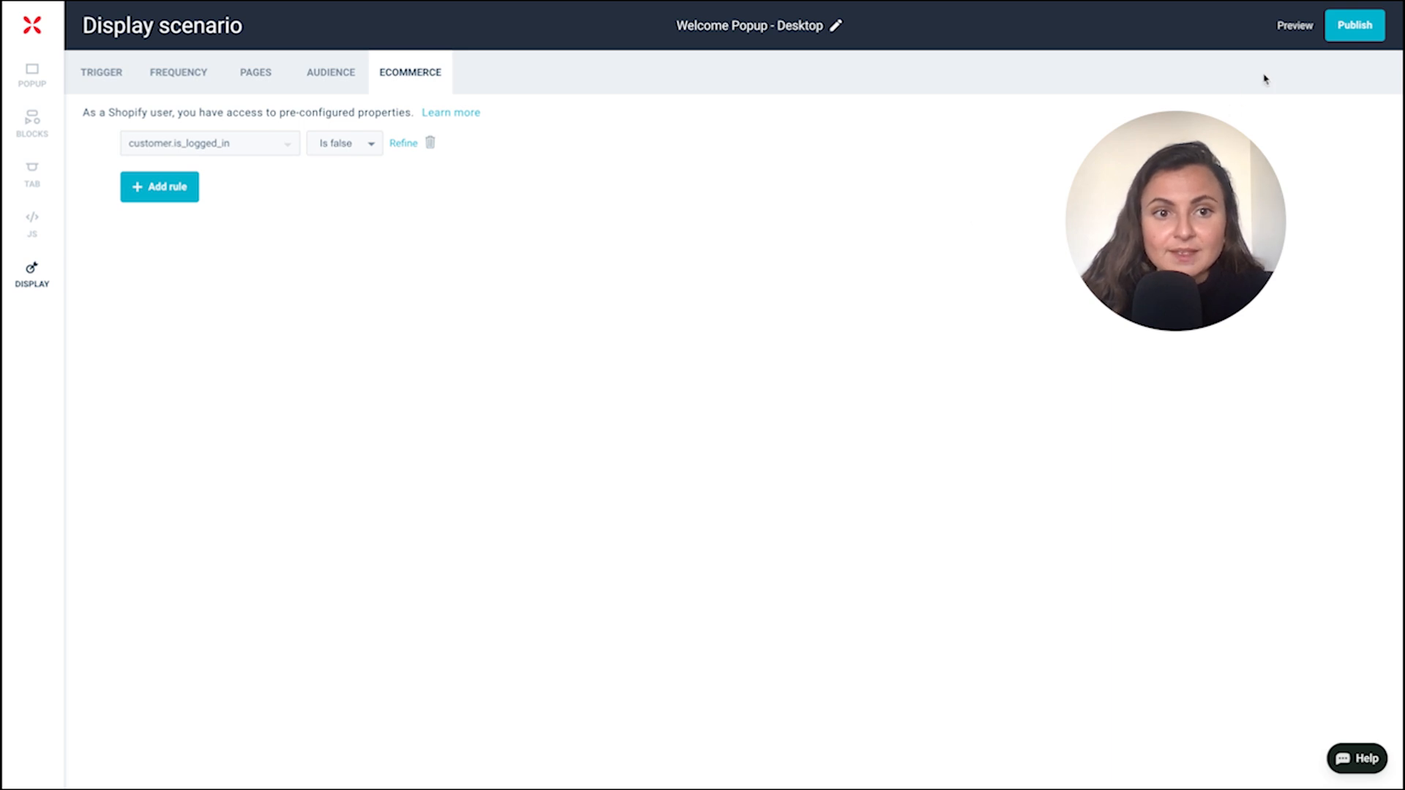
pyautogui.click(1293, 25)
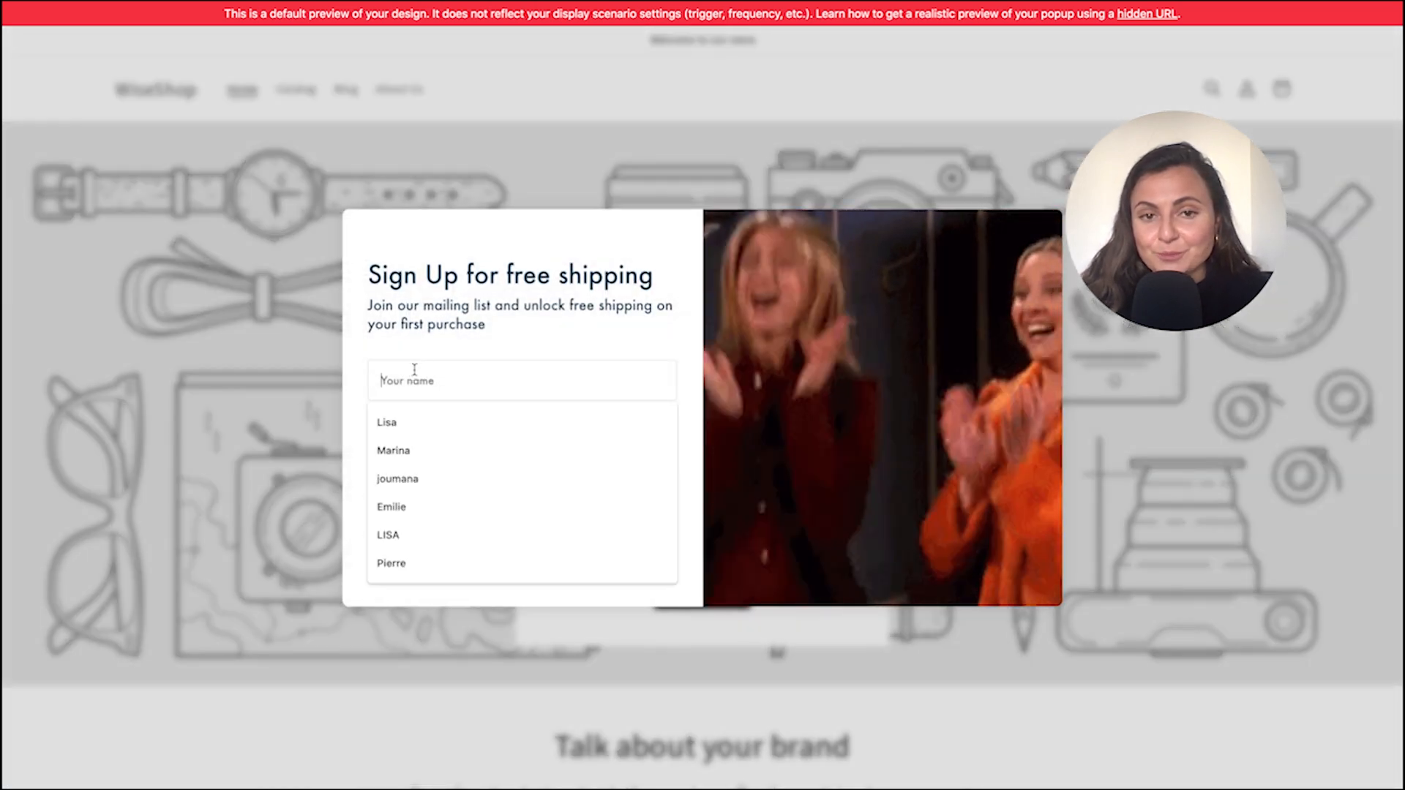
# Step: Fill the preview form with a saved name and disclaimer consent, then publish the campaign
pyautogui.click(387, 422)
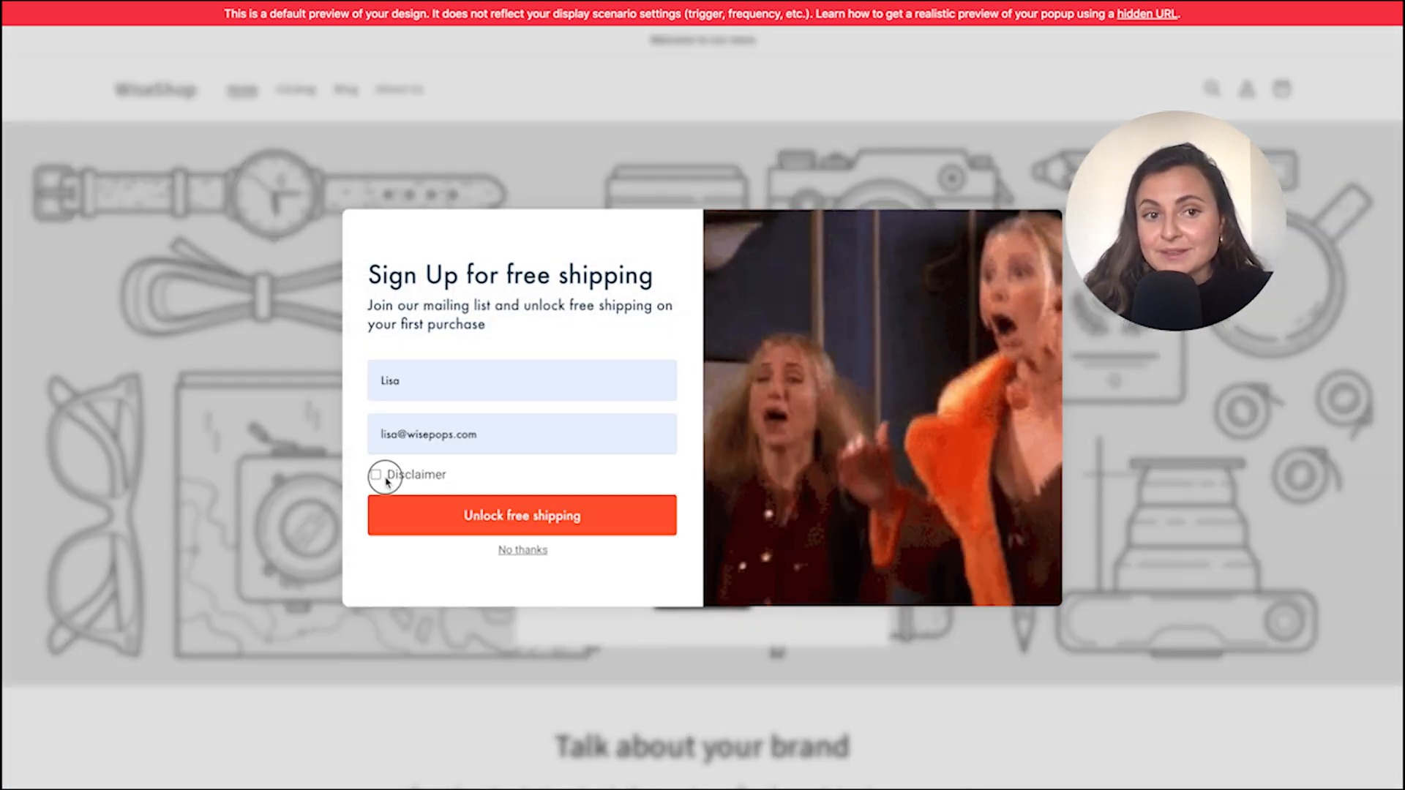
pyautogui.click(521, 515)
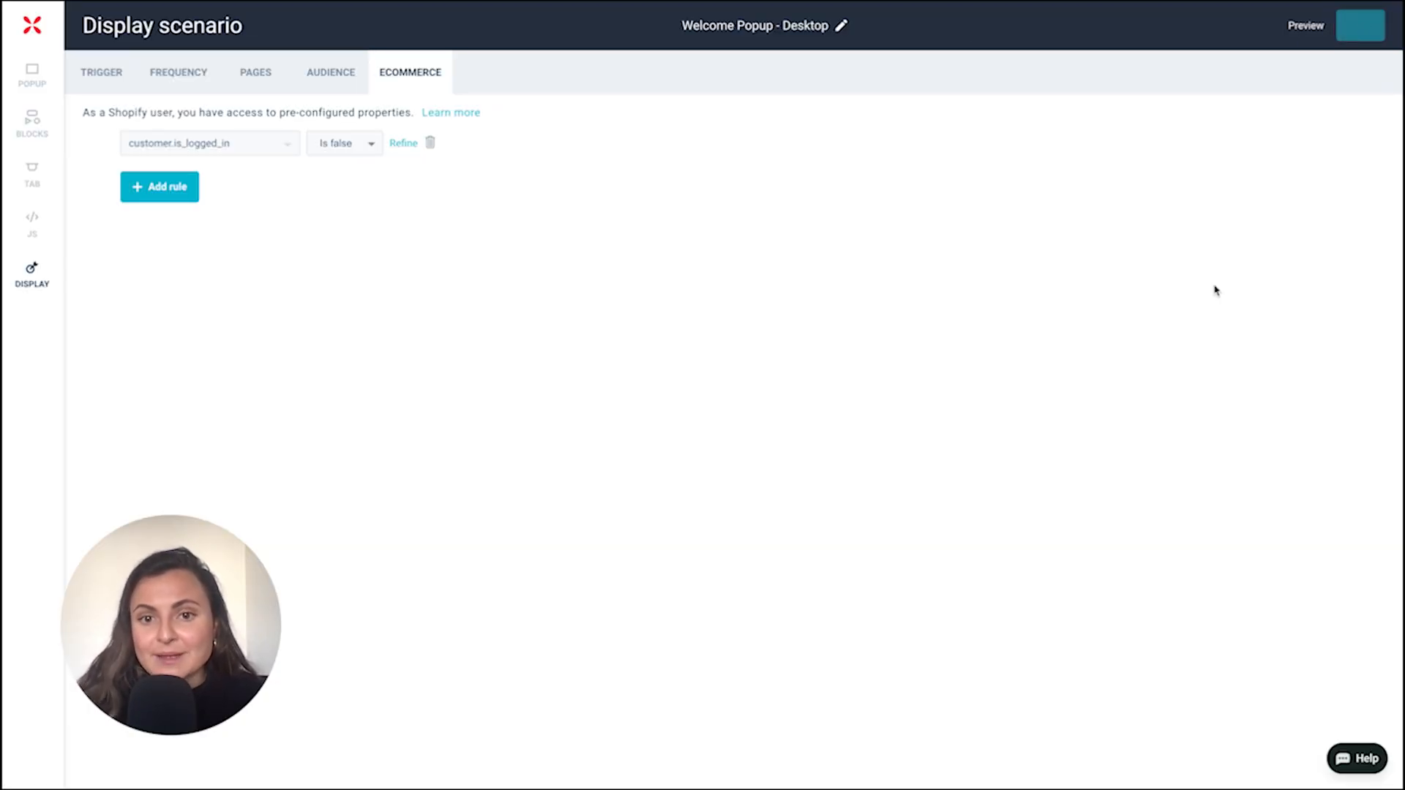
pyautogui.click(1361, 24)
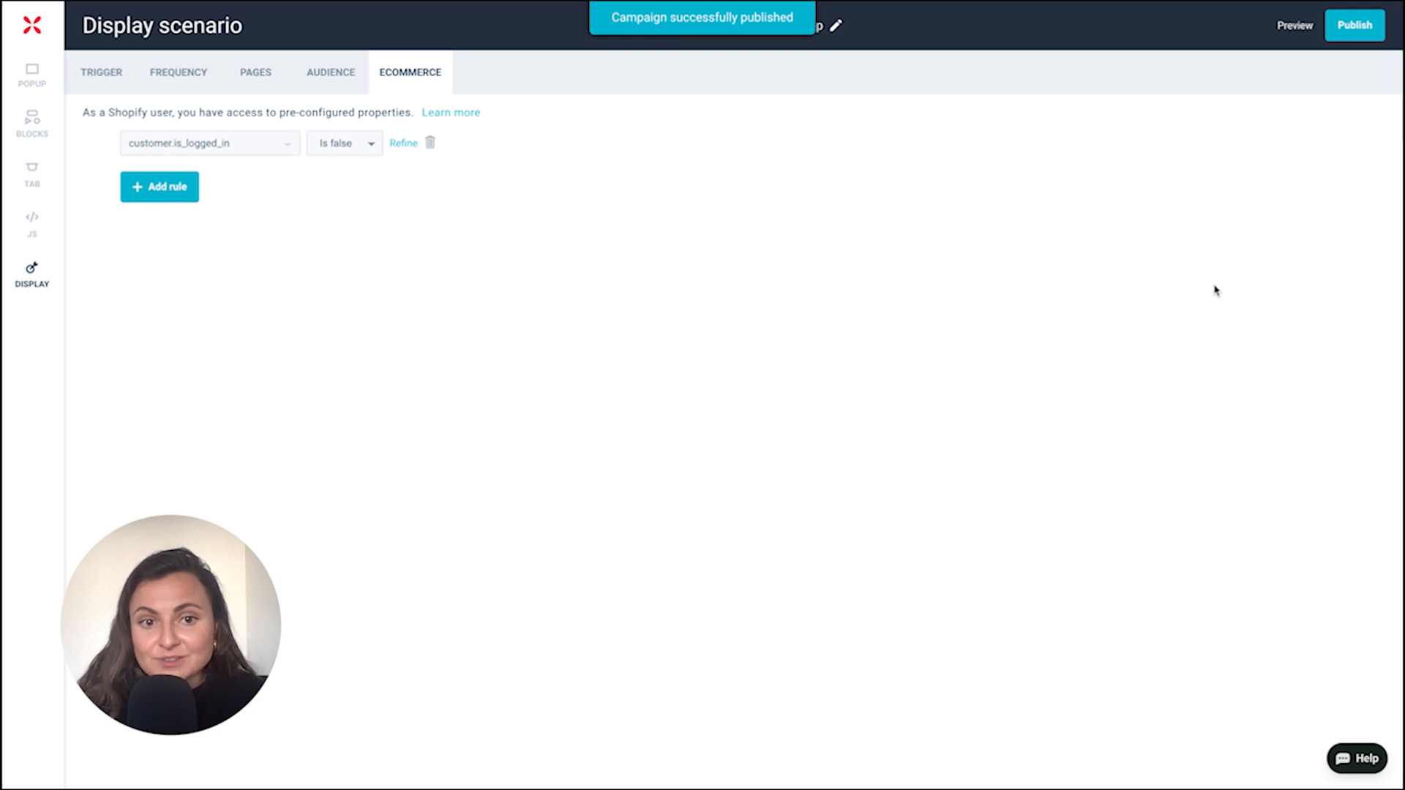
pyautogui.moveTo(993, 384)
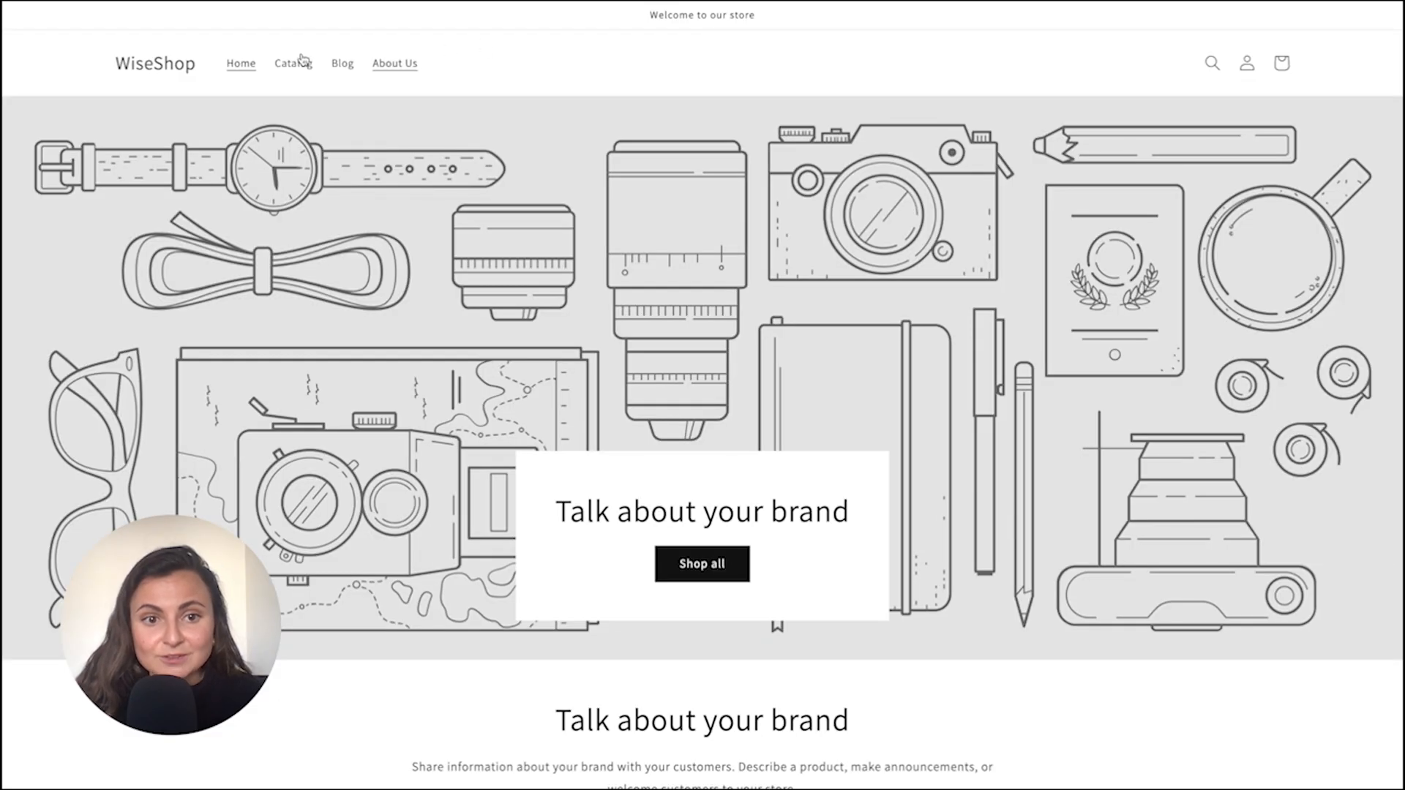
# Step: Browse Catalog then Blog on the live store and fill the popup with Lisa, an email and the disclaimer
pyautogui.click(292, 62)
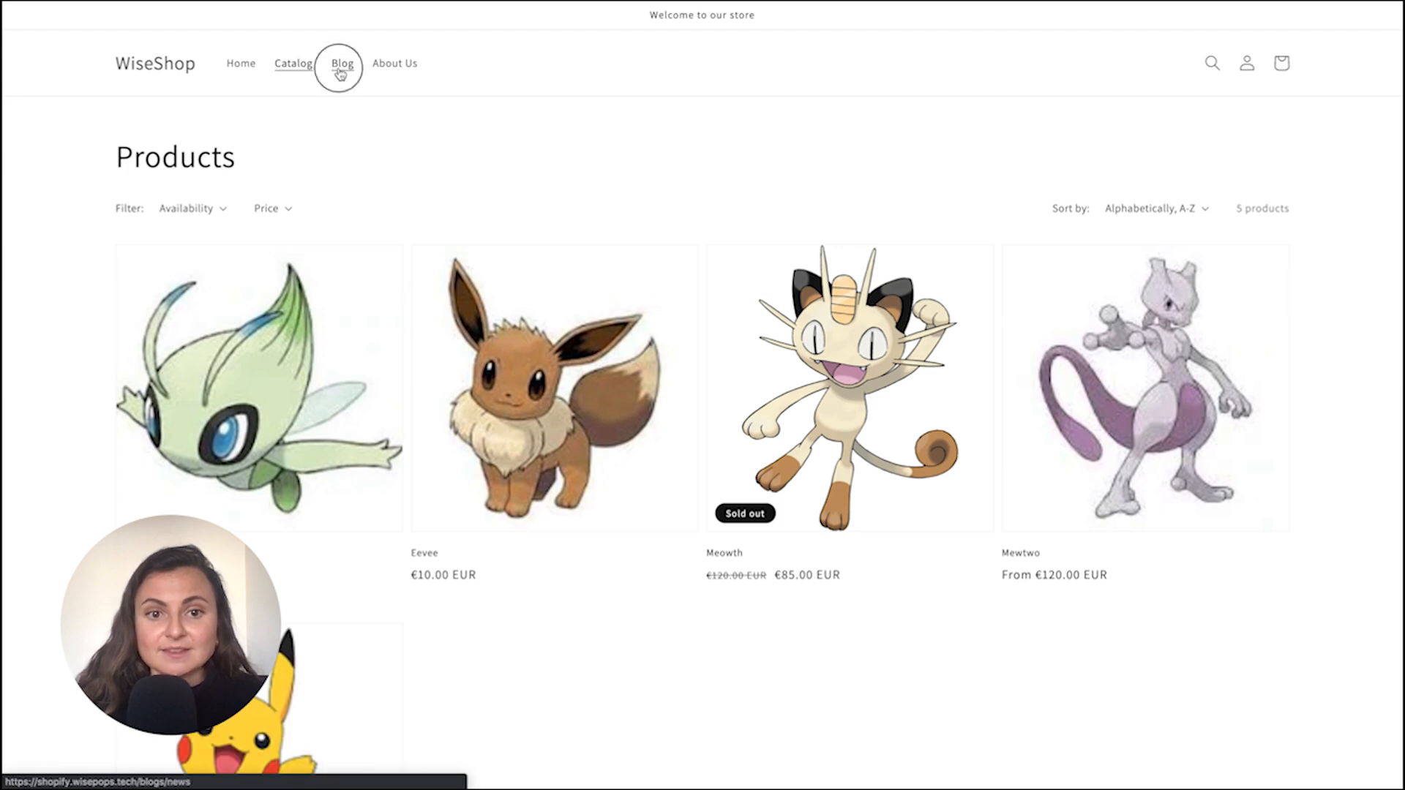
pyautogui.click(341, 63)
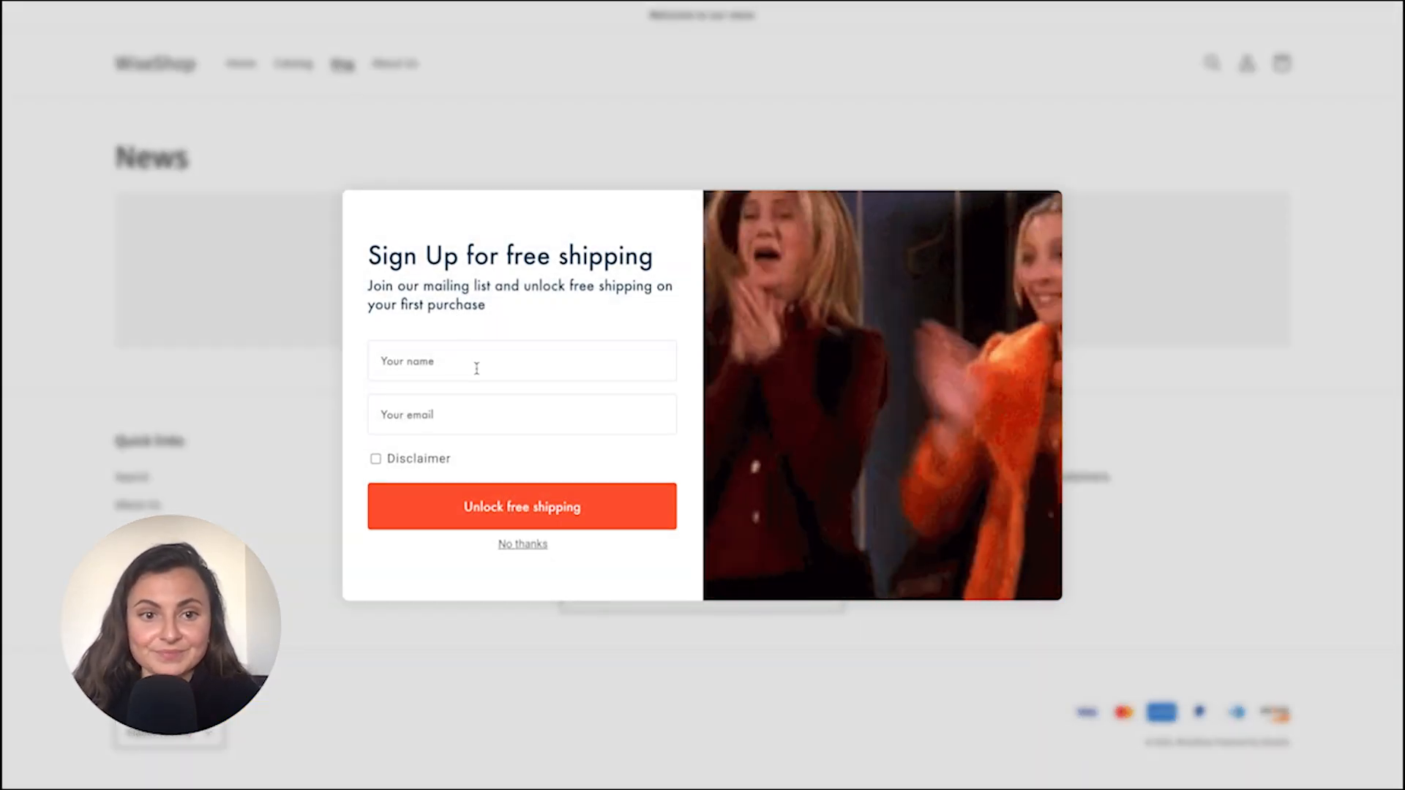
pyautogui.write('Lisa')
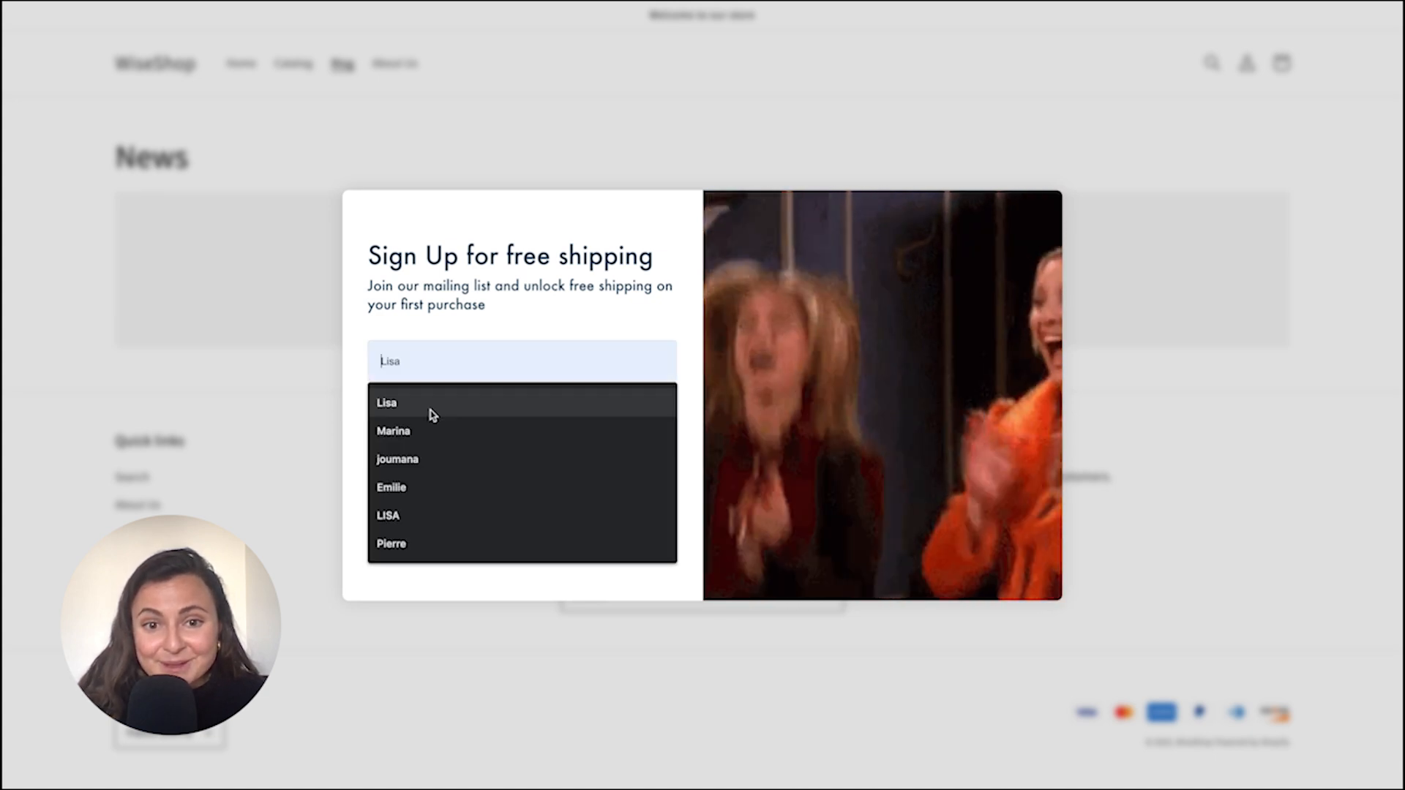
pyautogui.click(387, 401)
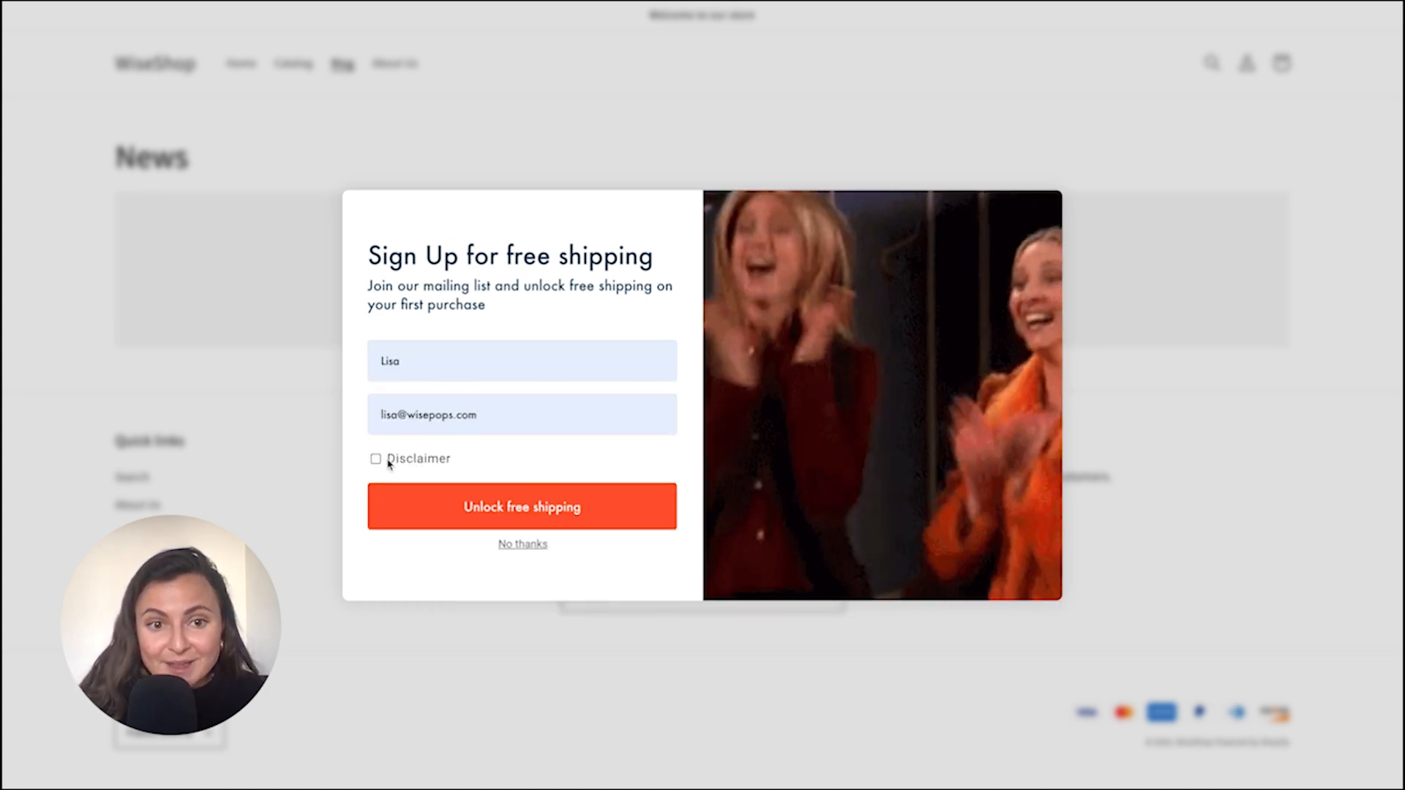
pyautogui.click(522, 506)
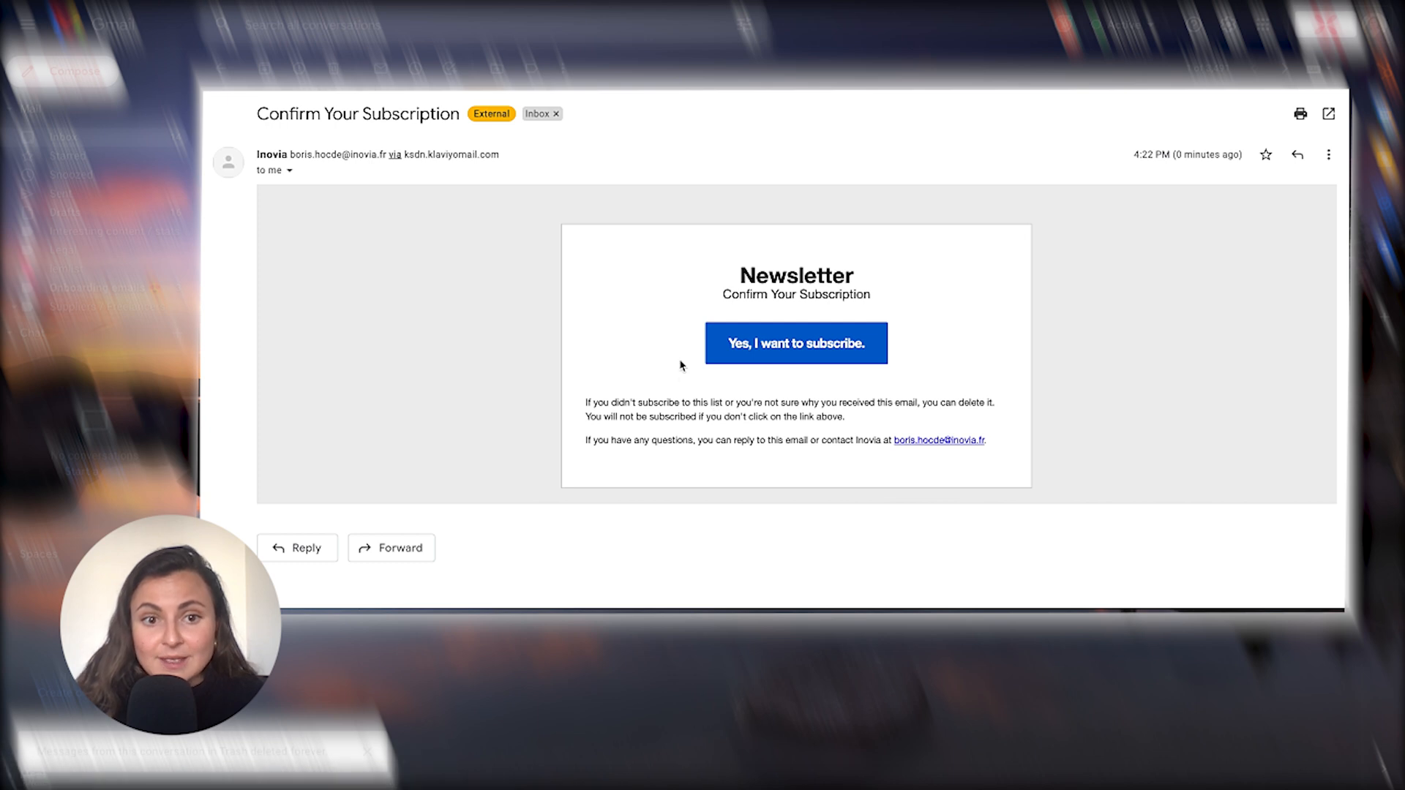
pyautogui.moveTo(755, 295)
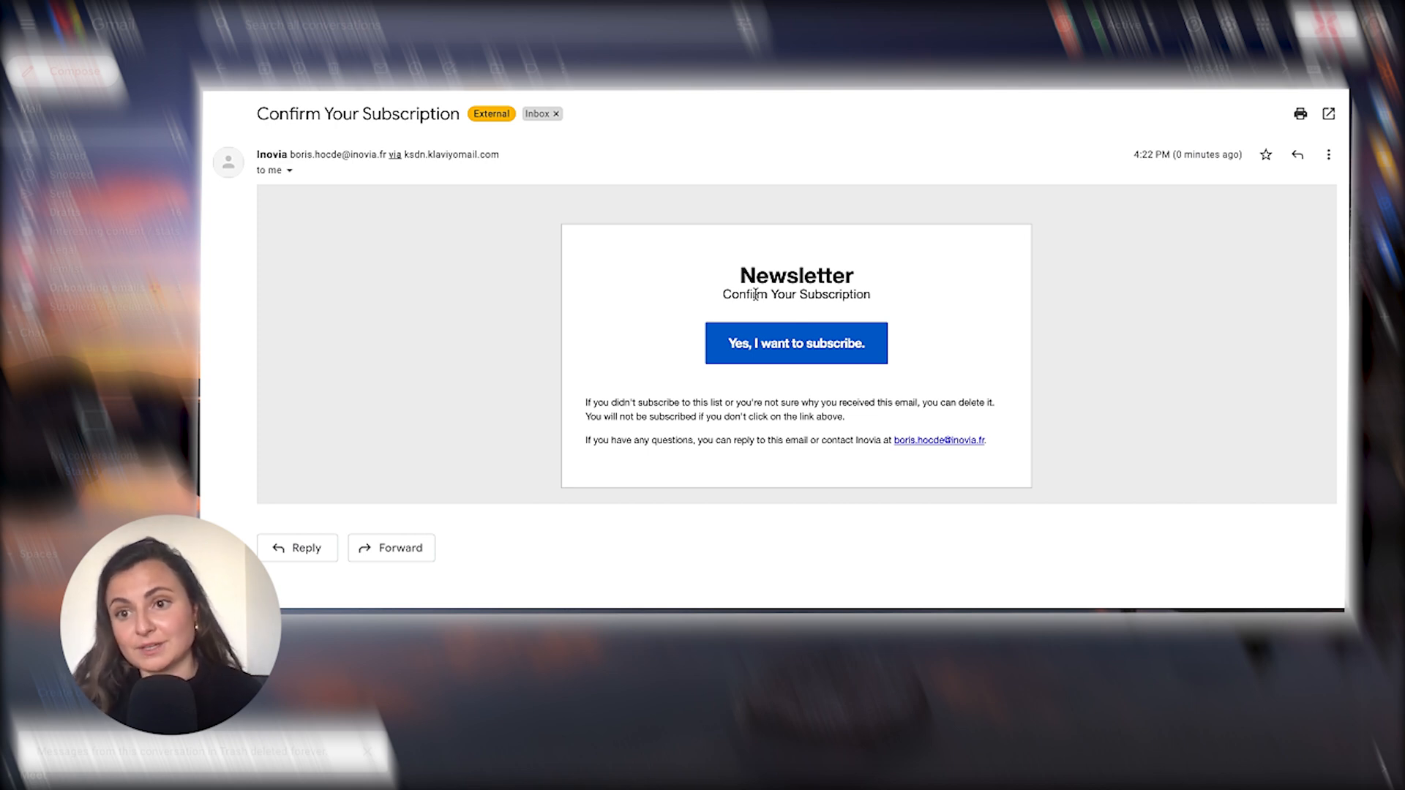
pyautogui.moveTo(755, 316)
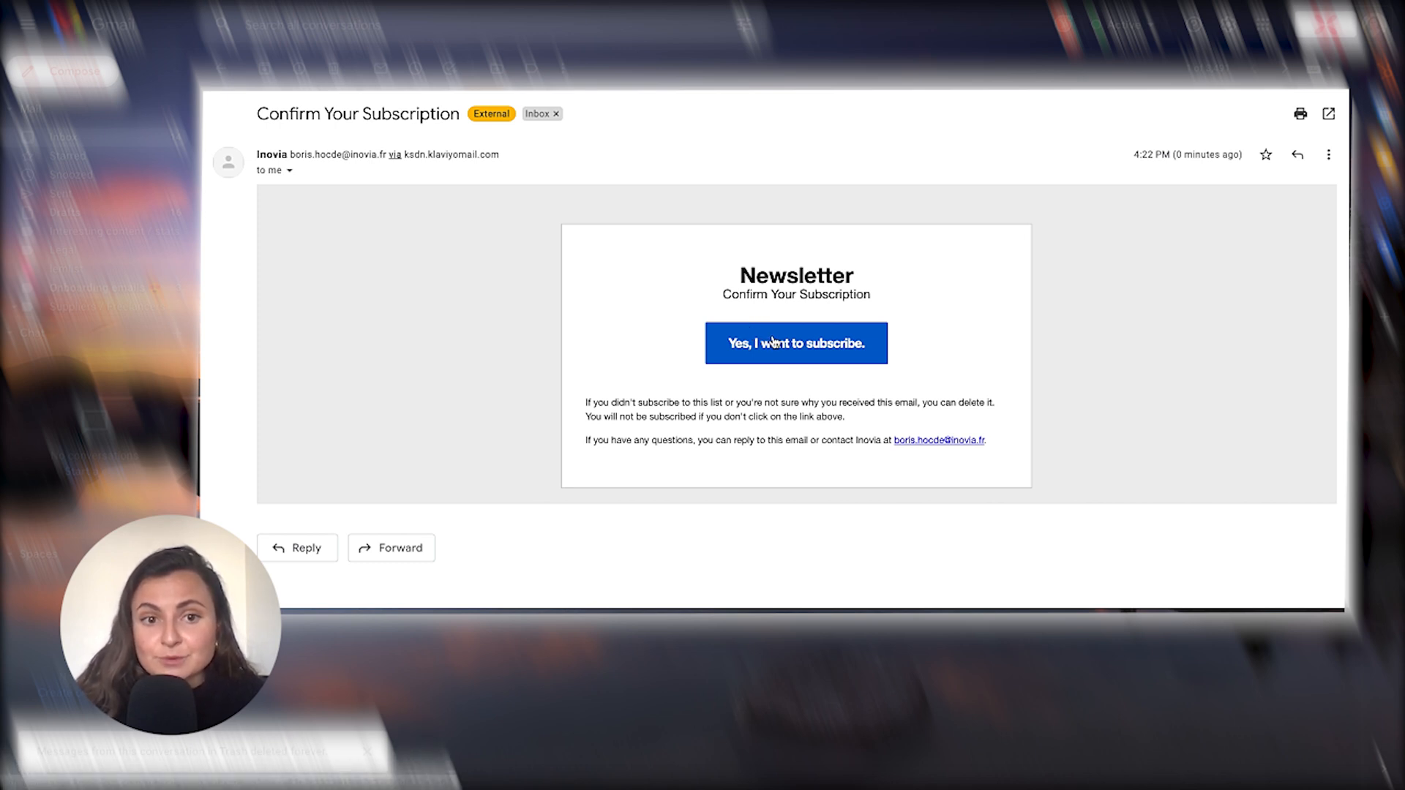
# Step: Confirm the Newsletter subscription via 'Yes, I want to subscribe.' in the Gmail email
pyautogui.click(796, 342)
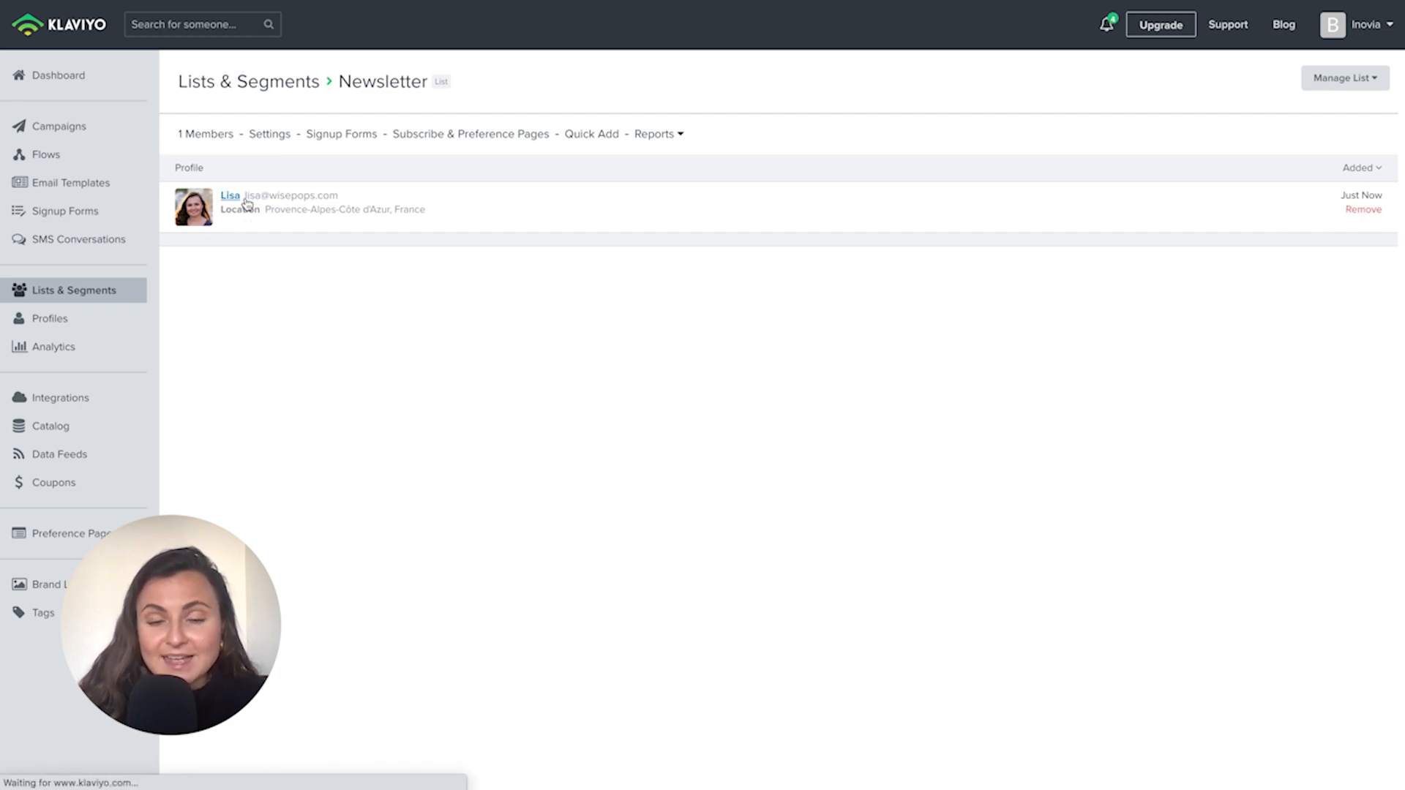
pyautogui.click(230, 194)
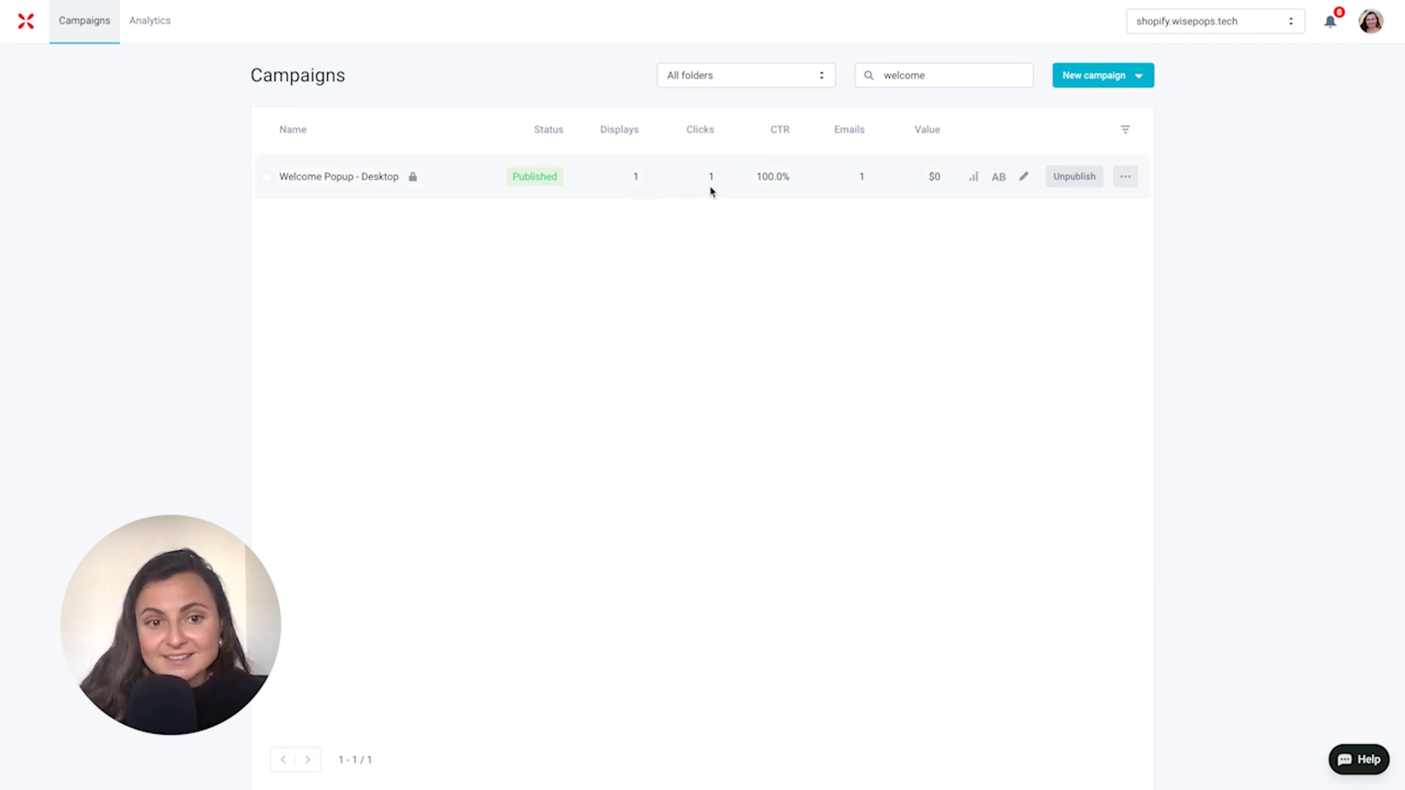
pyautogui.moveTo(867, 193)
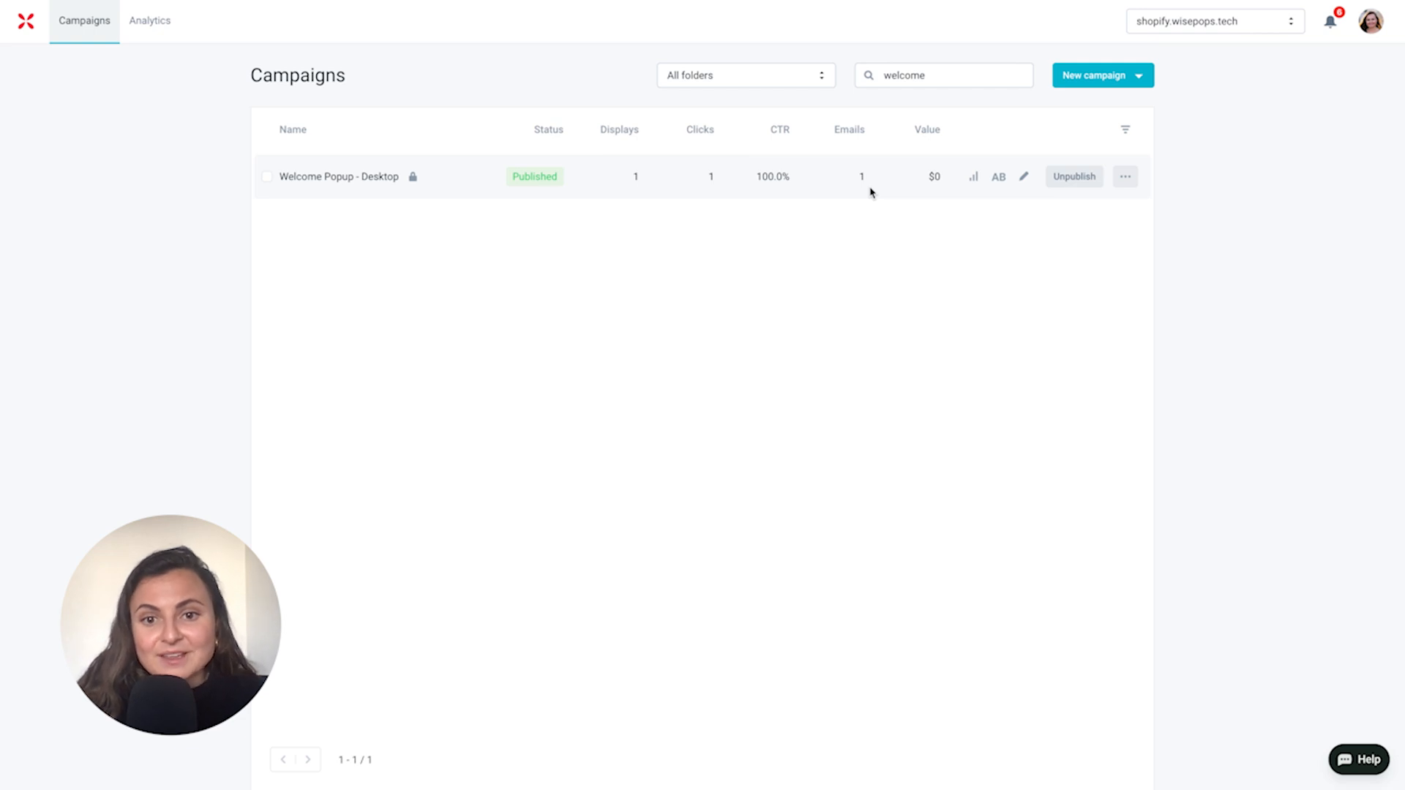
pyautogui.moveTo(852, 198)
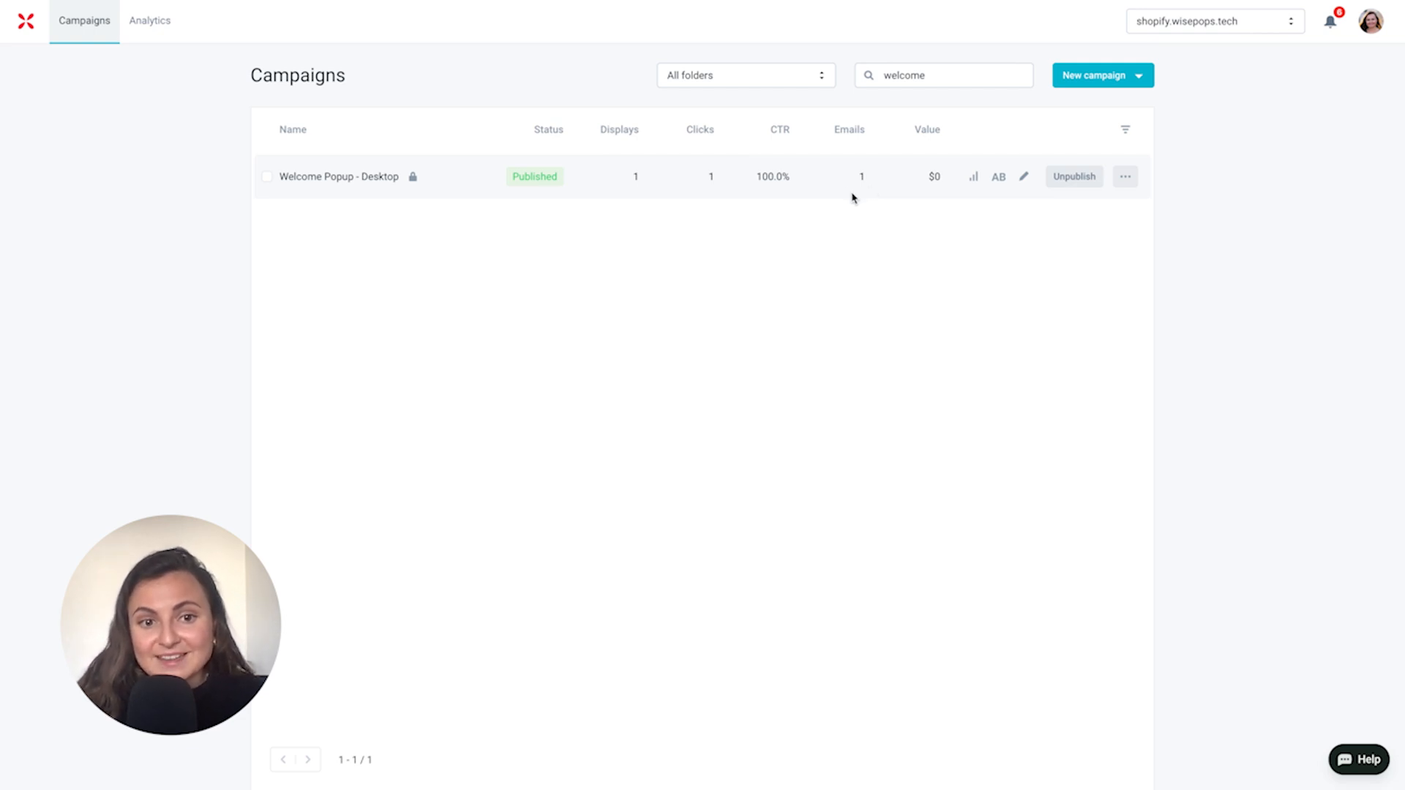
pyautogui.moveTo(776, 196)
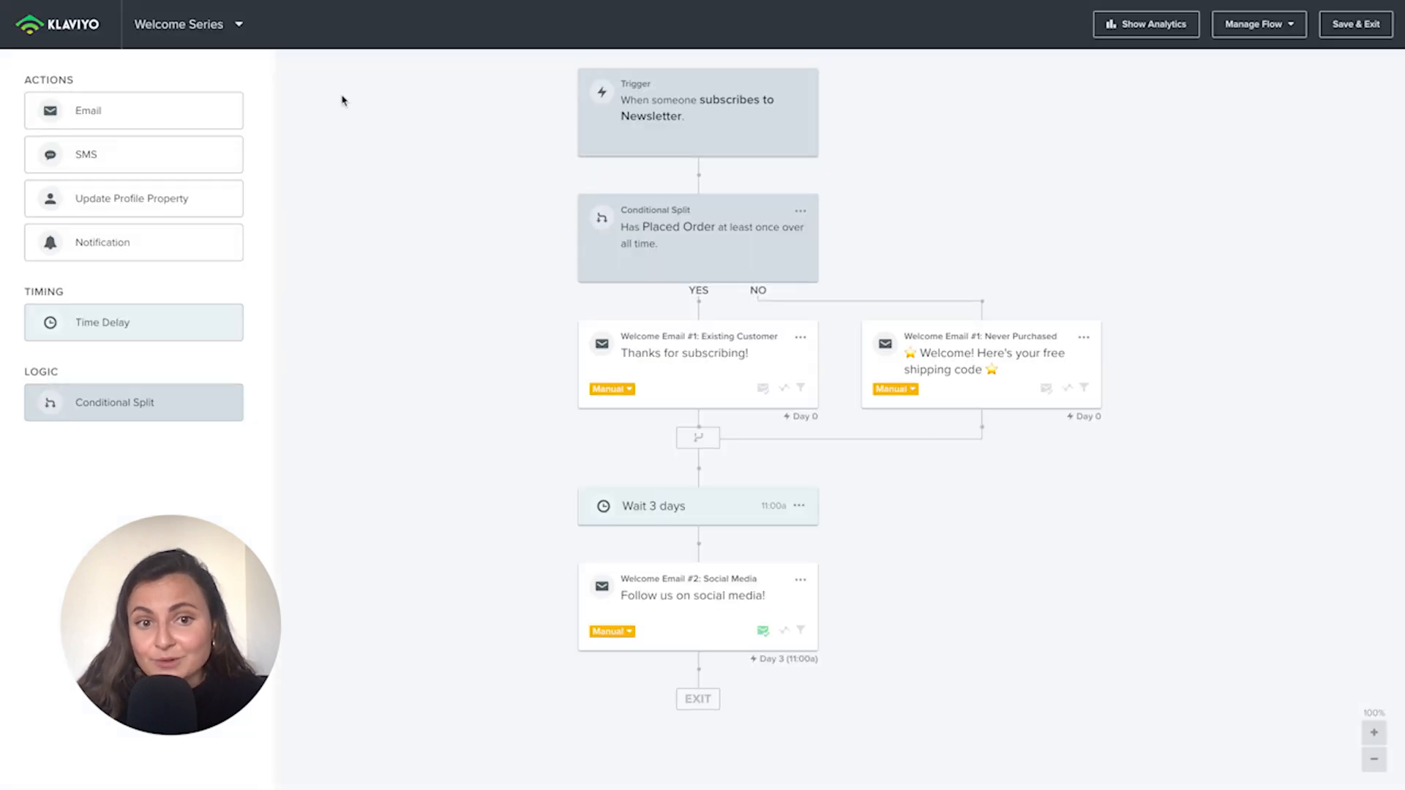
pyautogui.moveTo(465, 218)
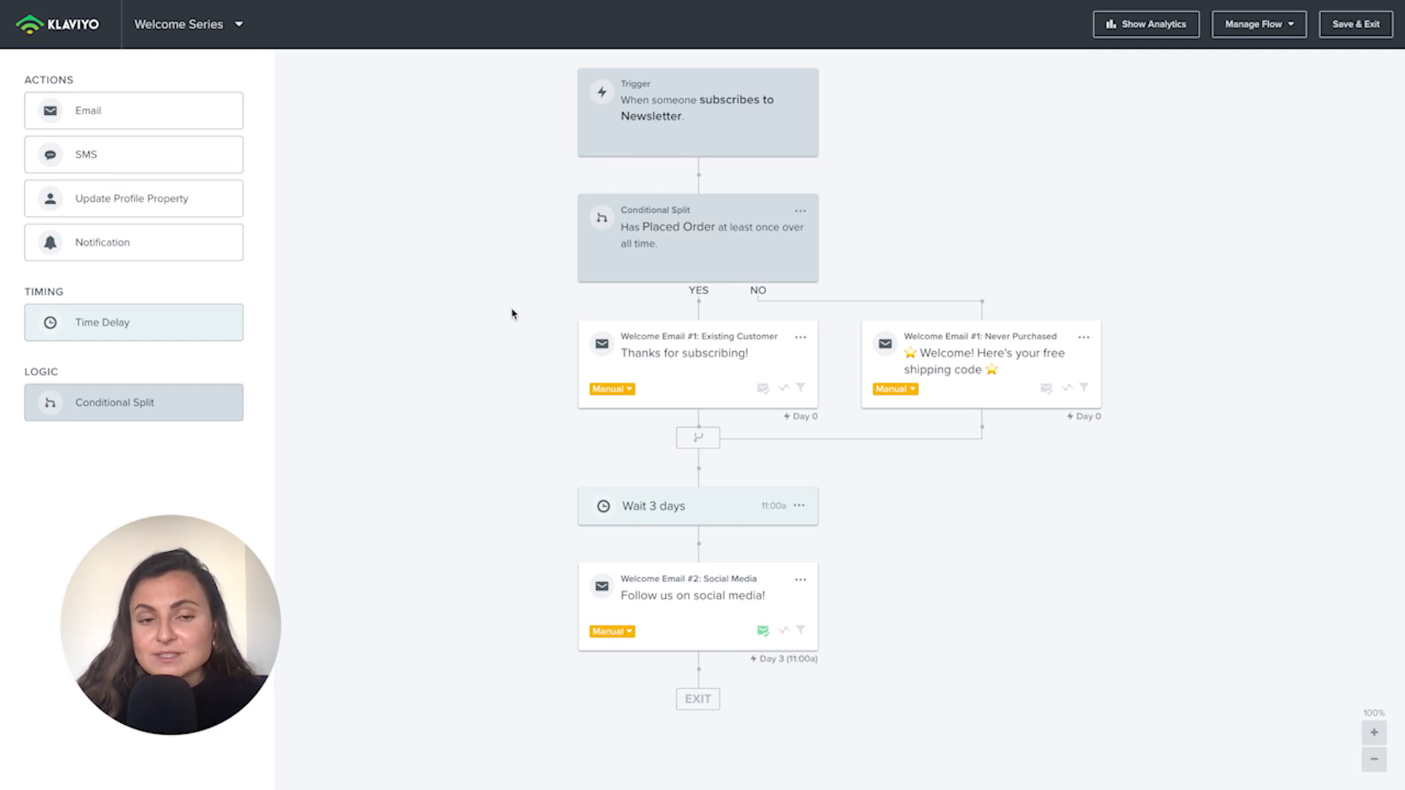
pyautogui.moveTo(523, 410)
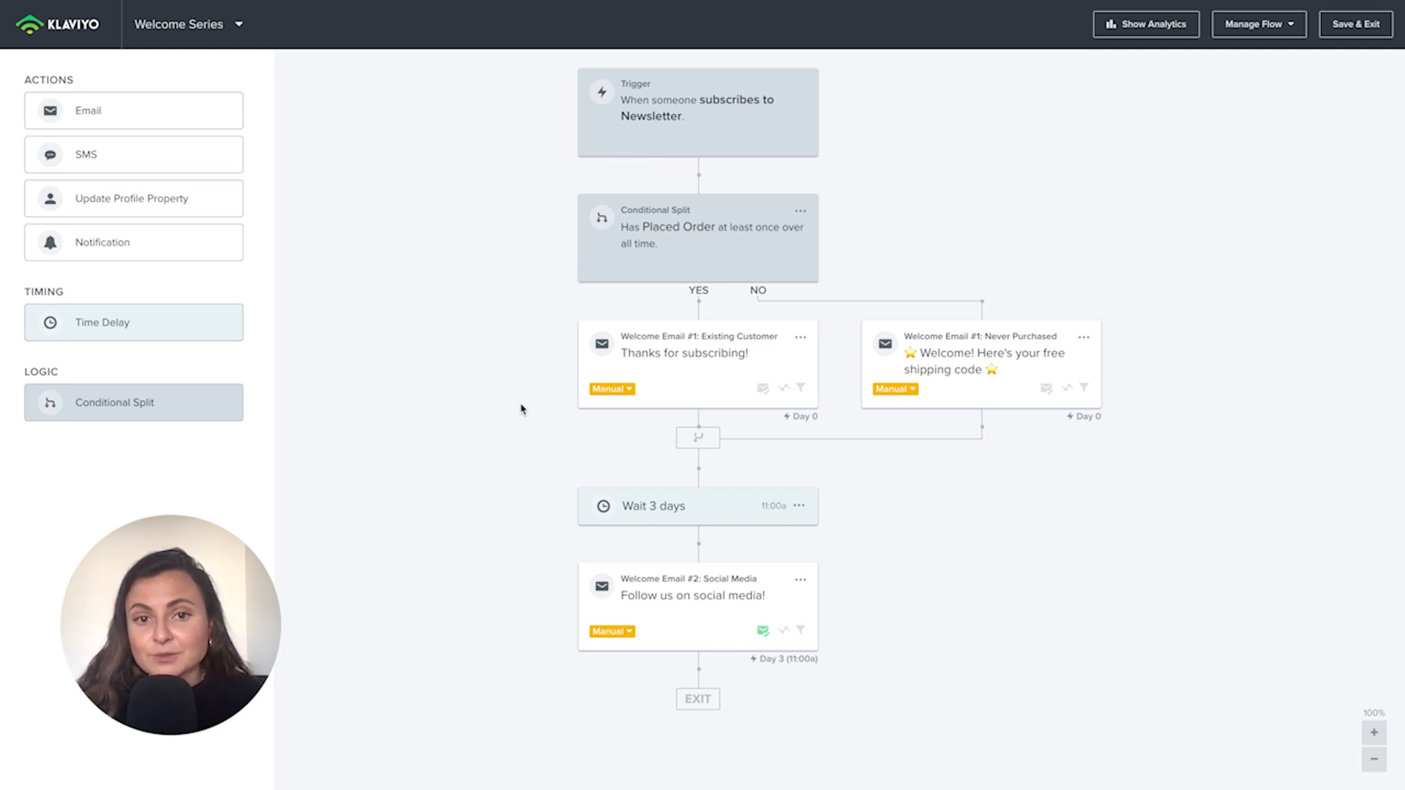
pyautogui.moveTo(957, 466)
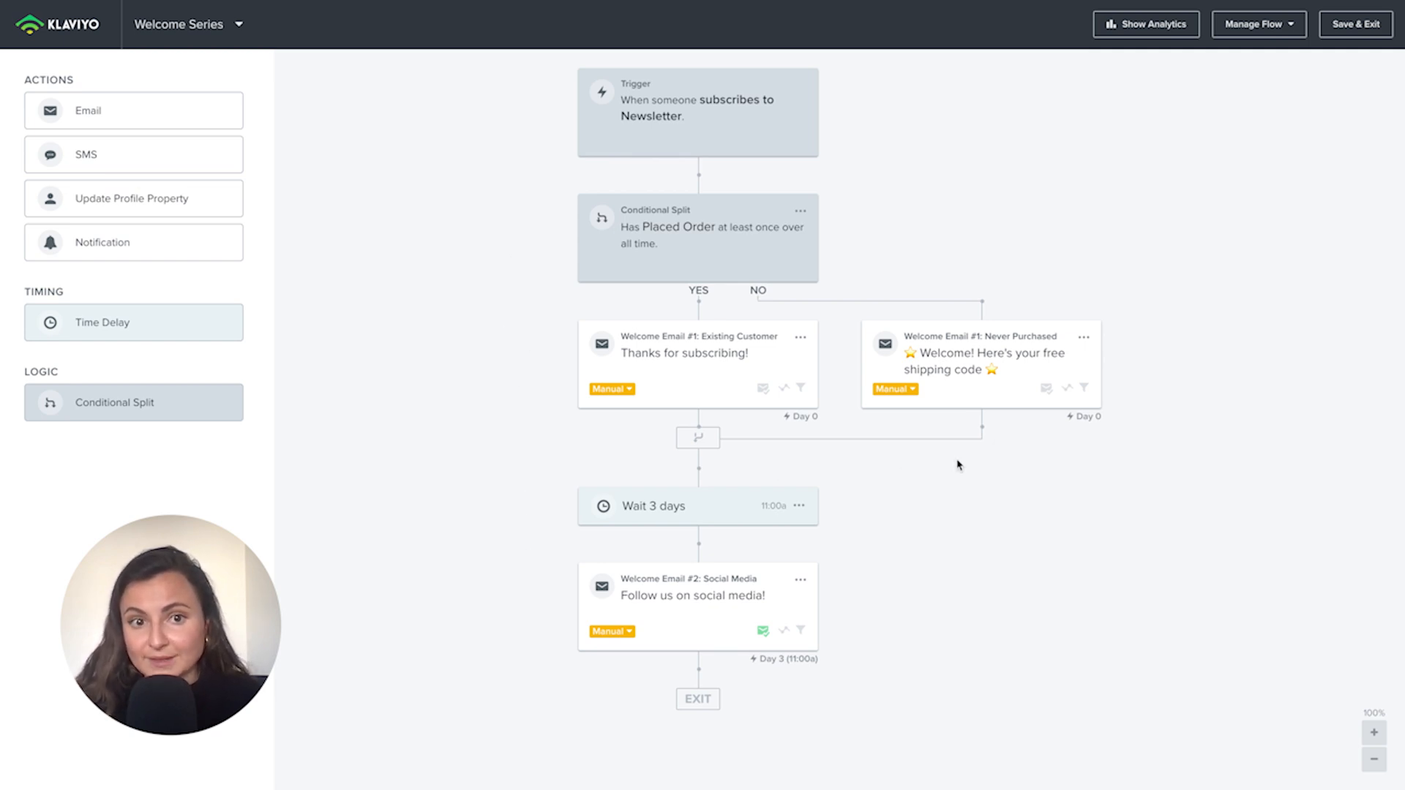
pyautogui.moveTo(1034, 457)
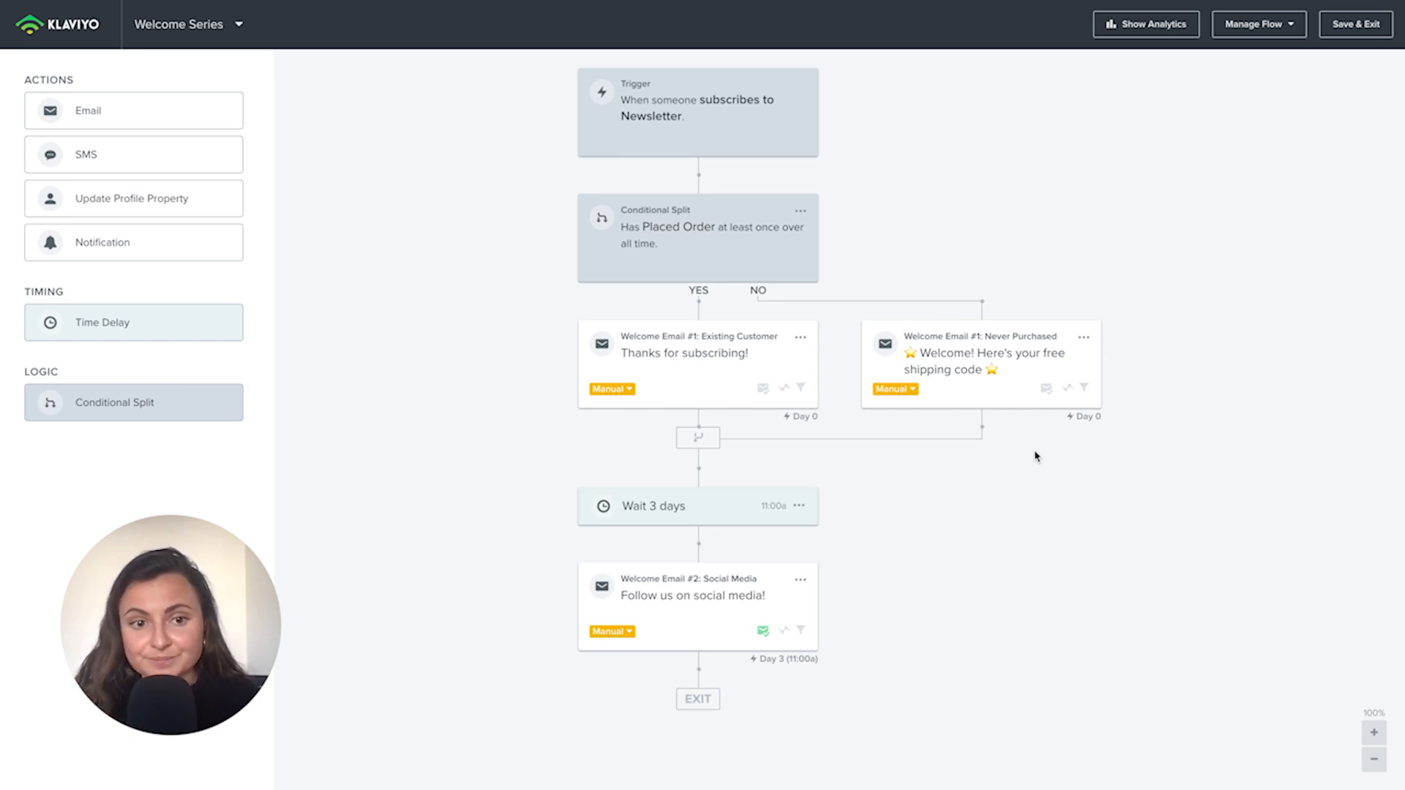
# Step: Show the details of the 'Welcome Email #1: Never Purchased' node in the Welcome Series flow
pyautogui.click(980, 361)
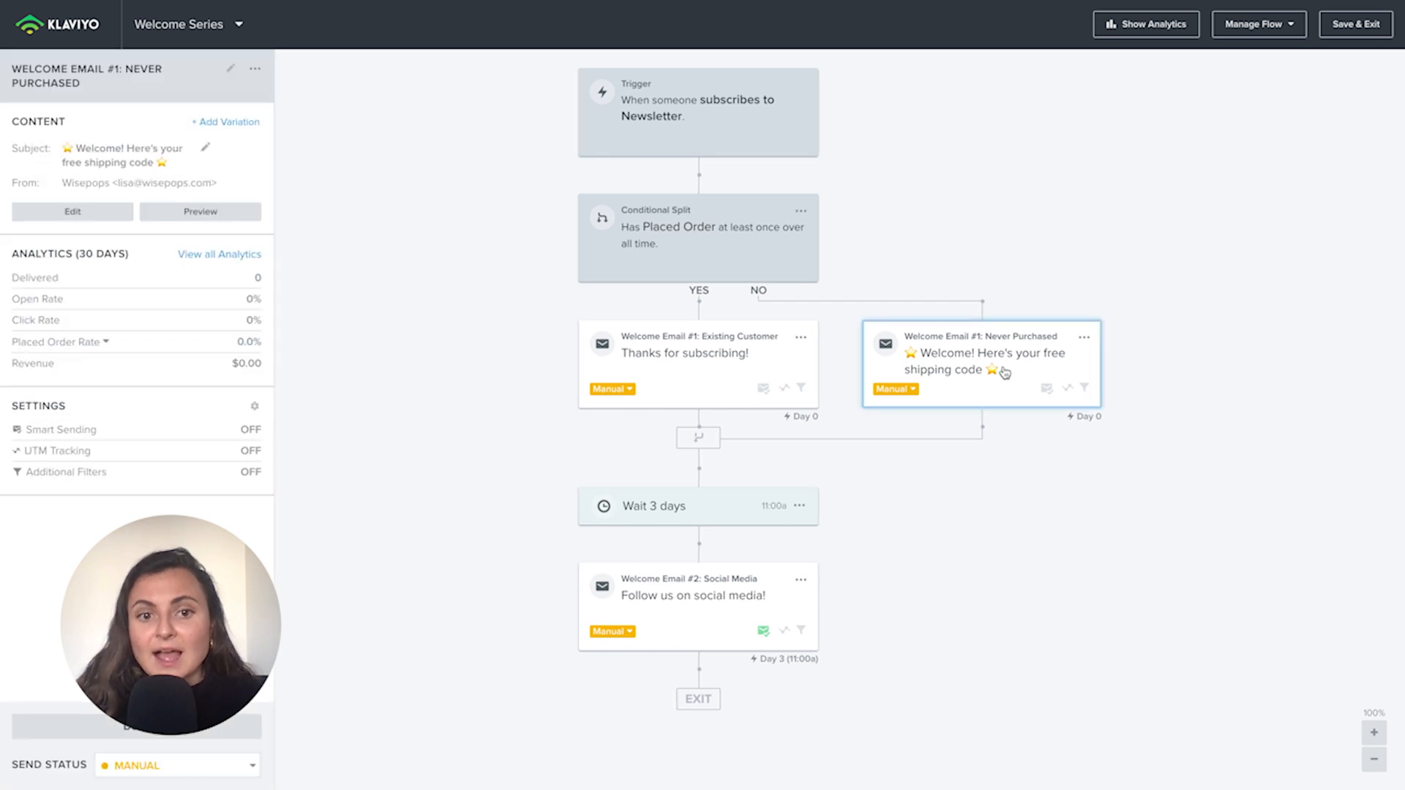
pyautogui.moveTo(200, 211)
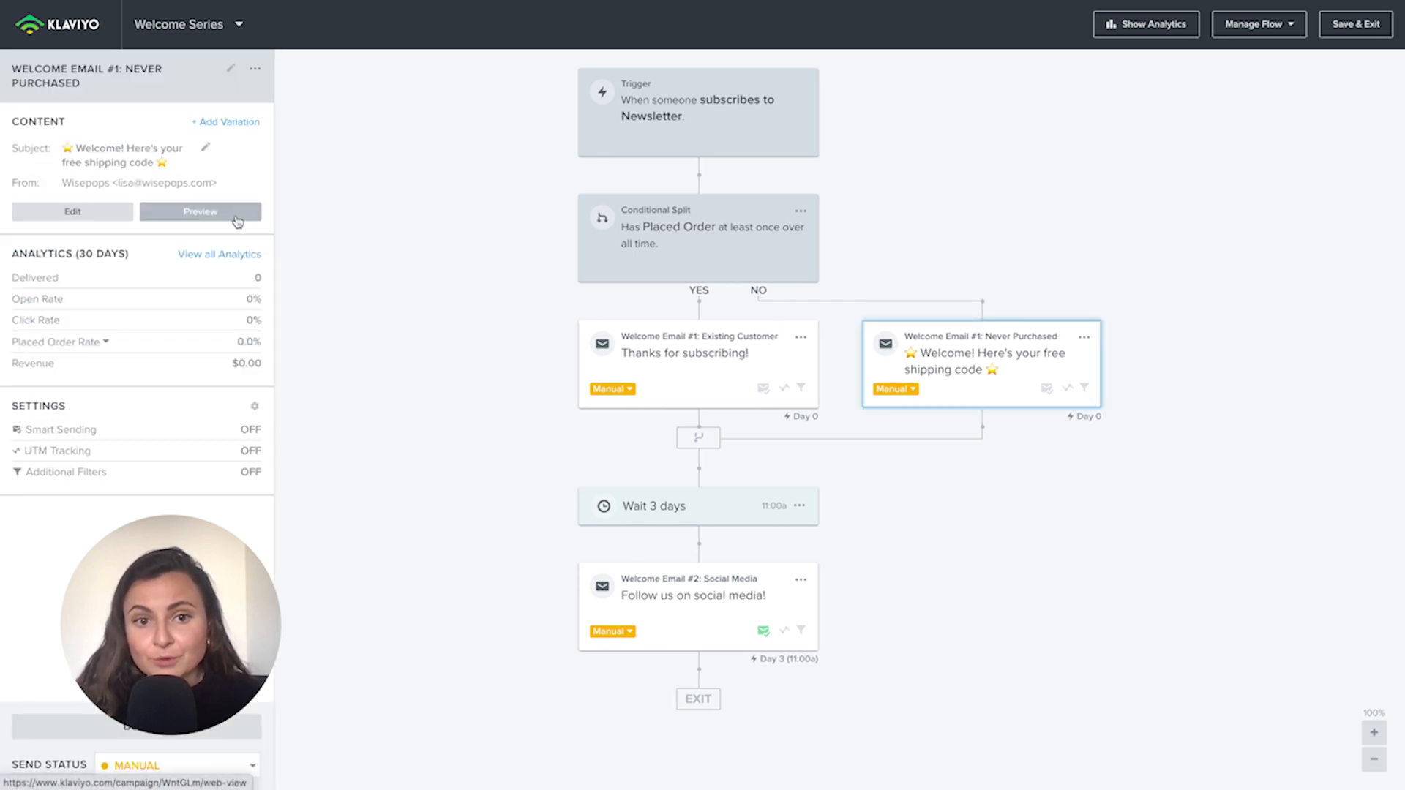
# Step: Preview the never-purchased welcome email offering code WELCOME for free shipping
pyautogui.click(201, 210)
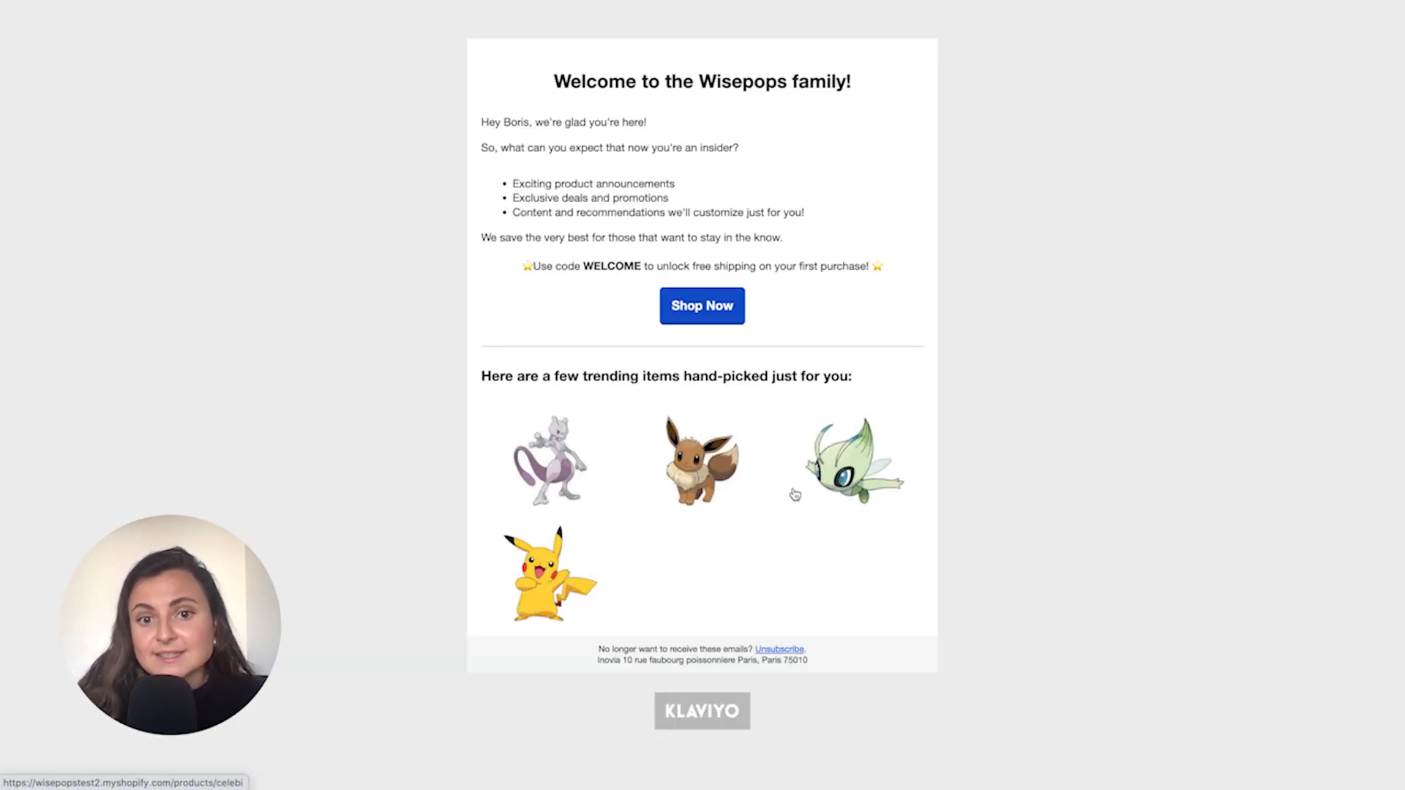
pyautogui.moveTo(447, 447)
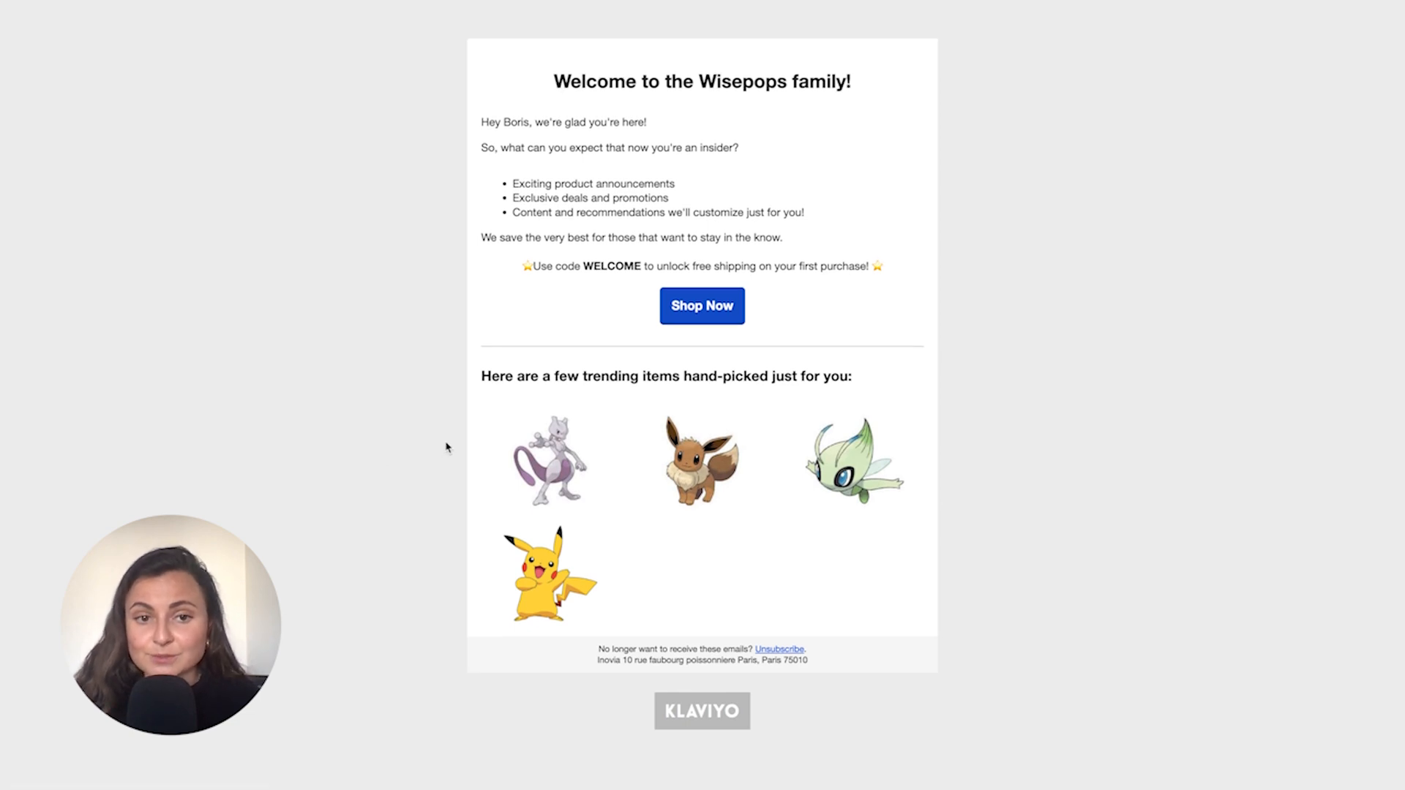
pyautogui.moveTo(401, 365)
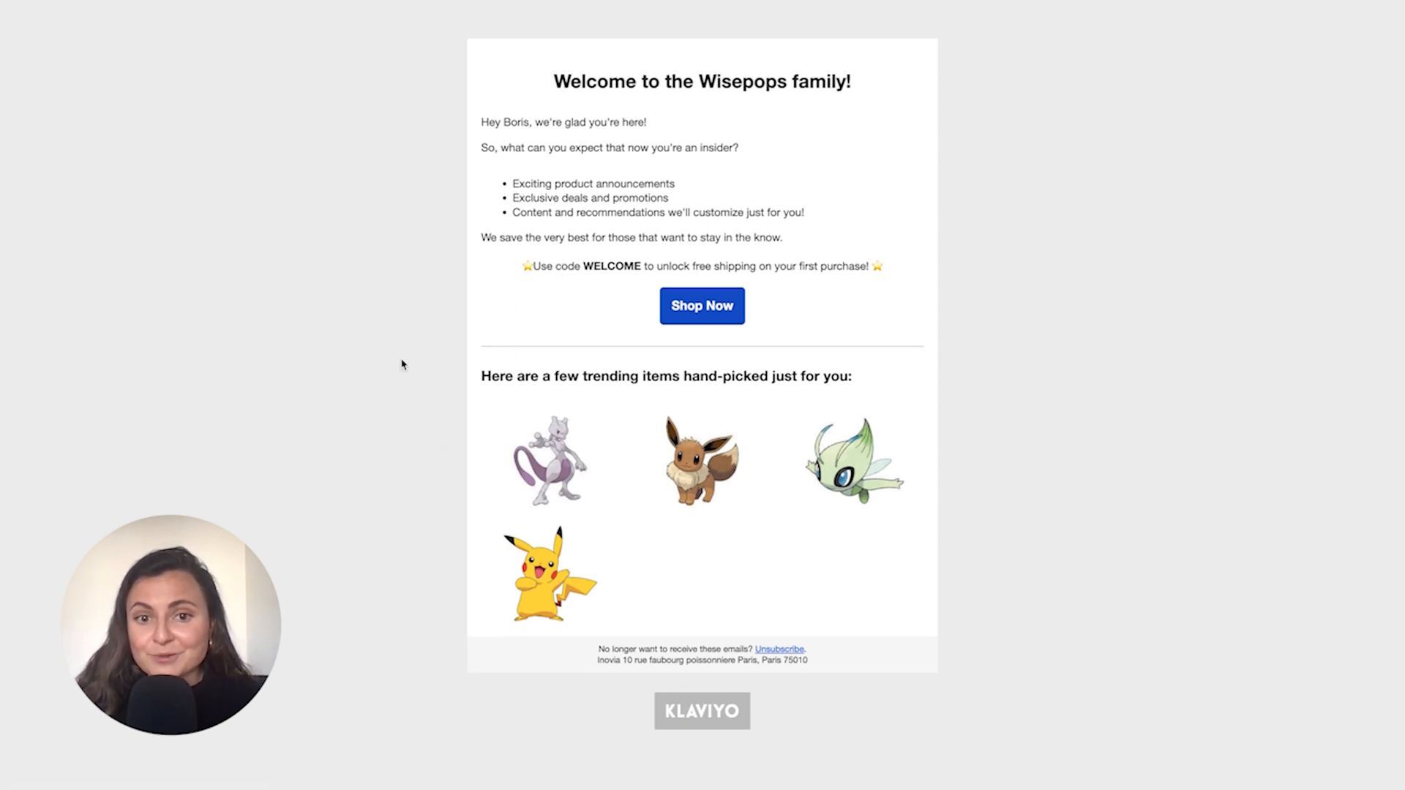